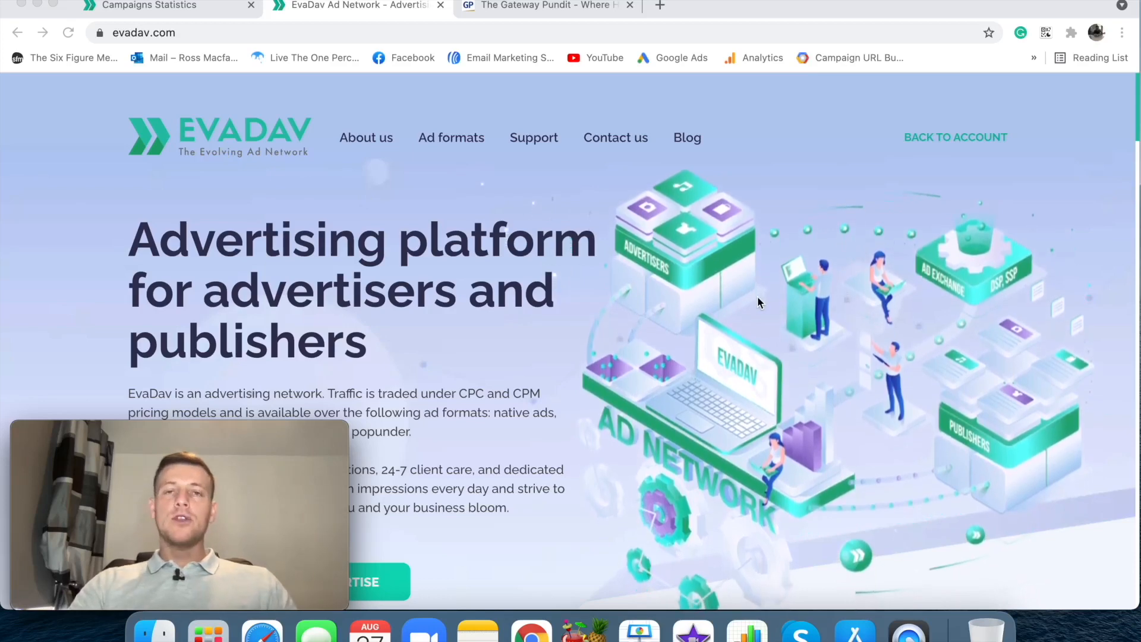
Switch over to The Gateway Pundit news site tab
scroll(down, 3)
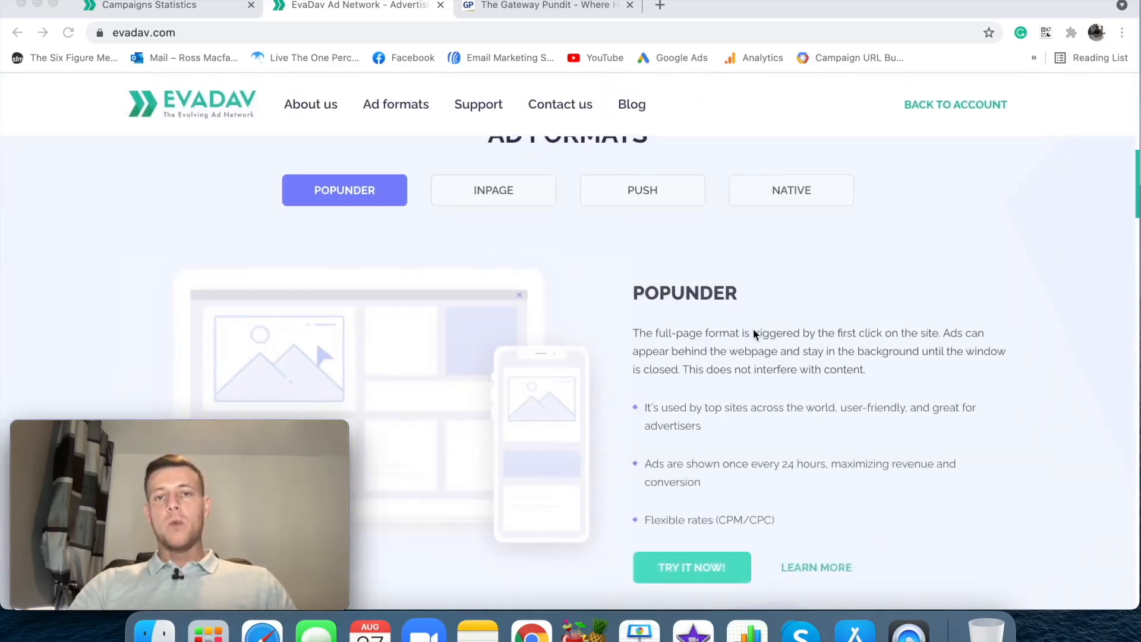
scroll(up, 3)
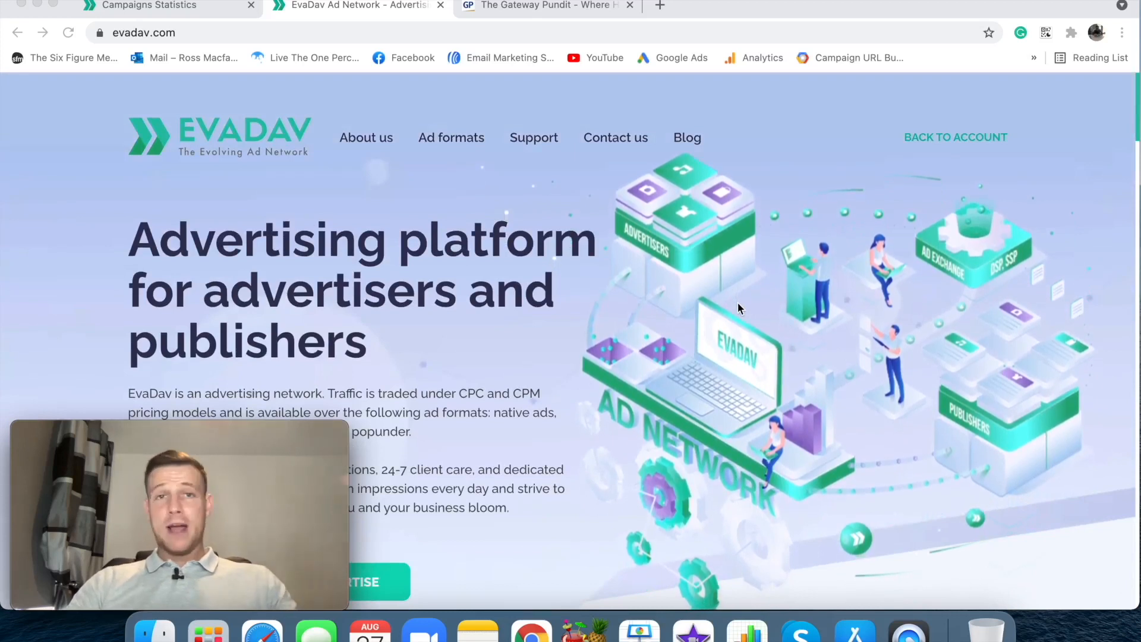
mouse_move(734, 304)
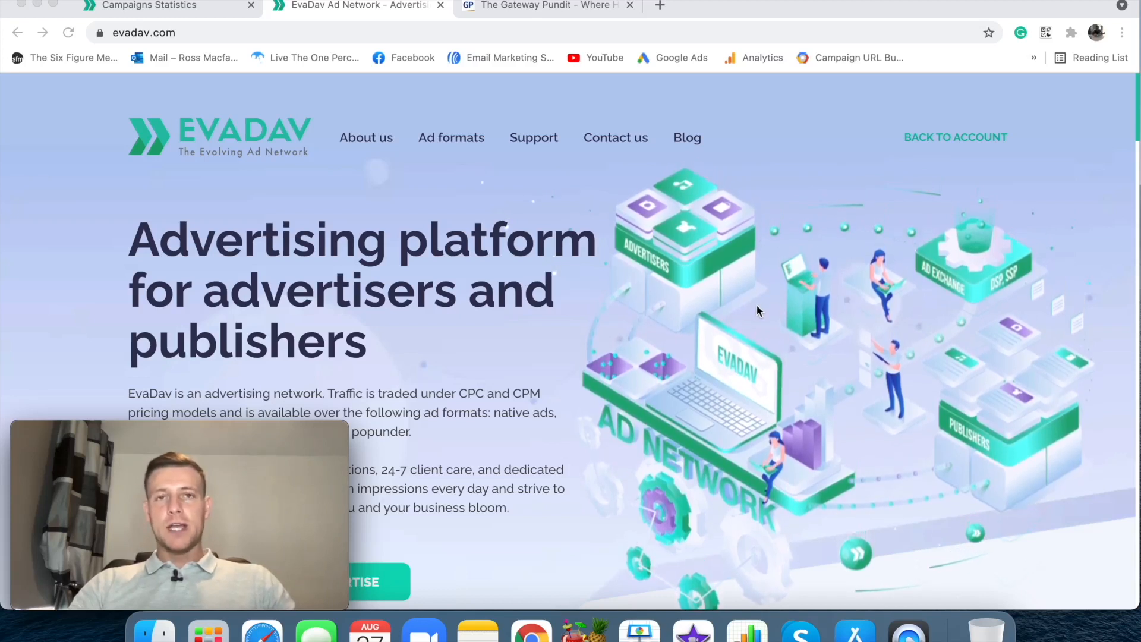
mouse_move(841, 325)
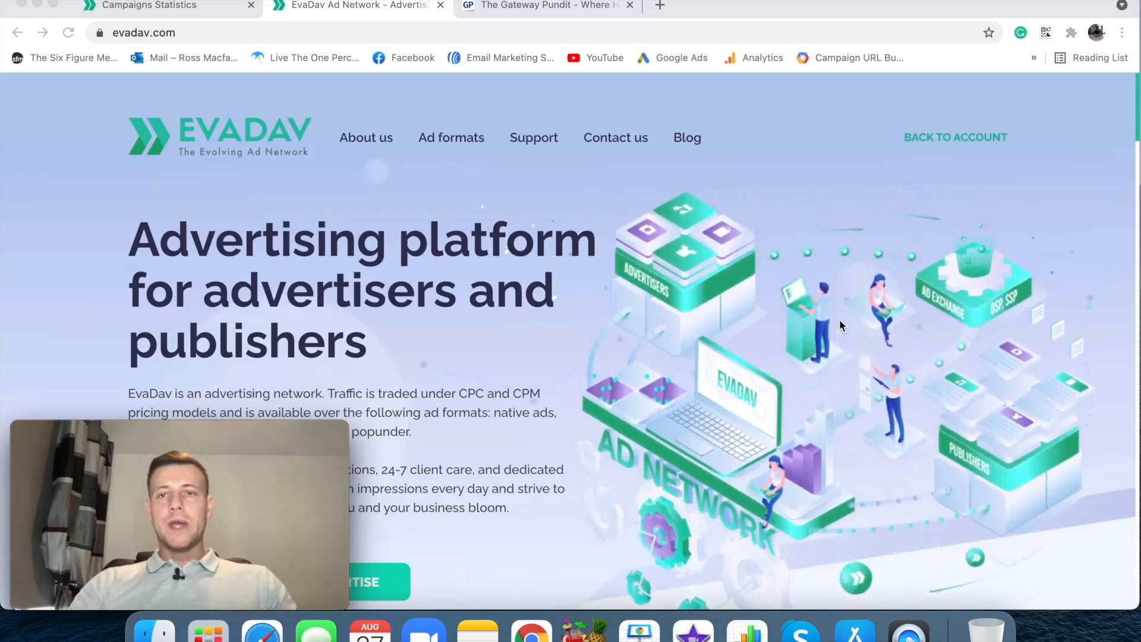
mouse_move(815, 319)
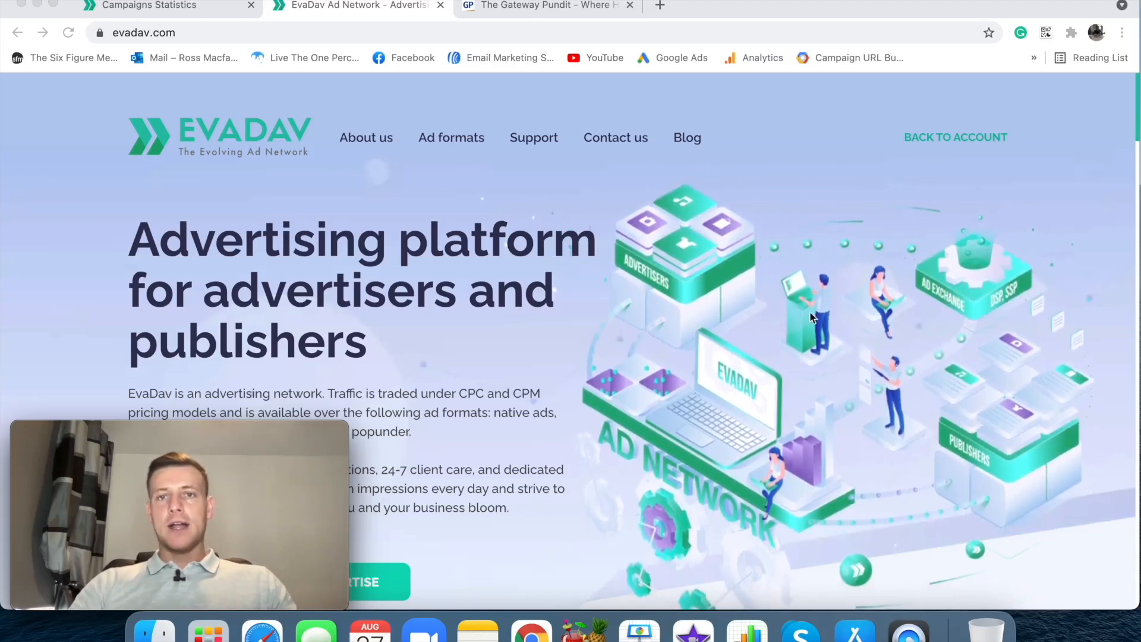
click(542, 5)
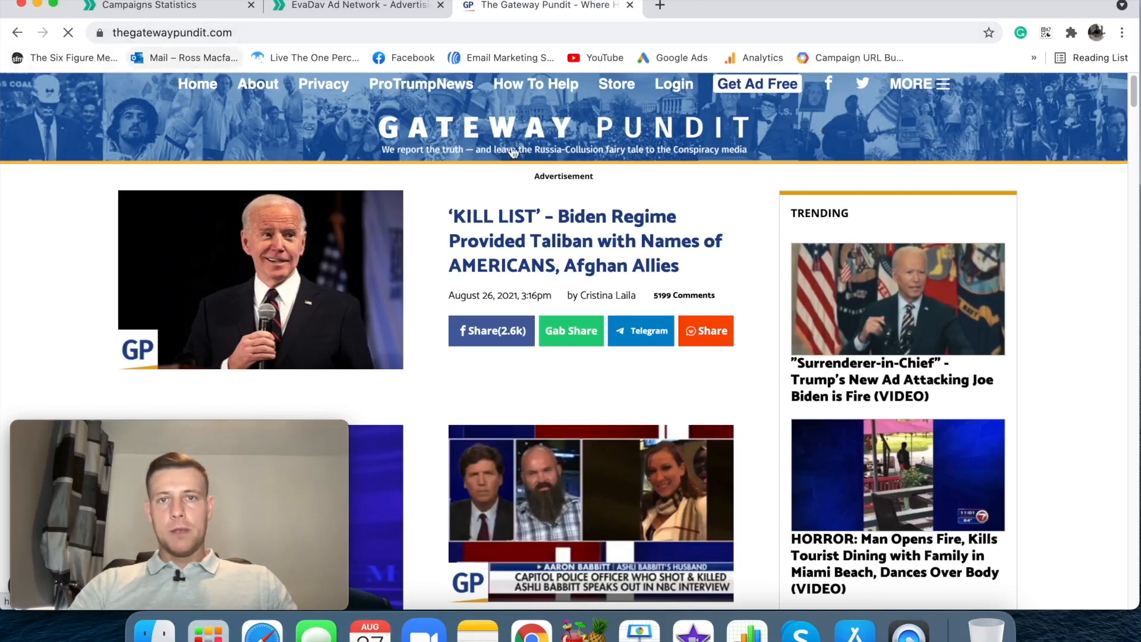
mouse_move(336, 247)
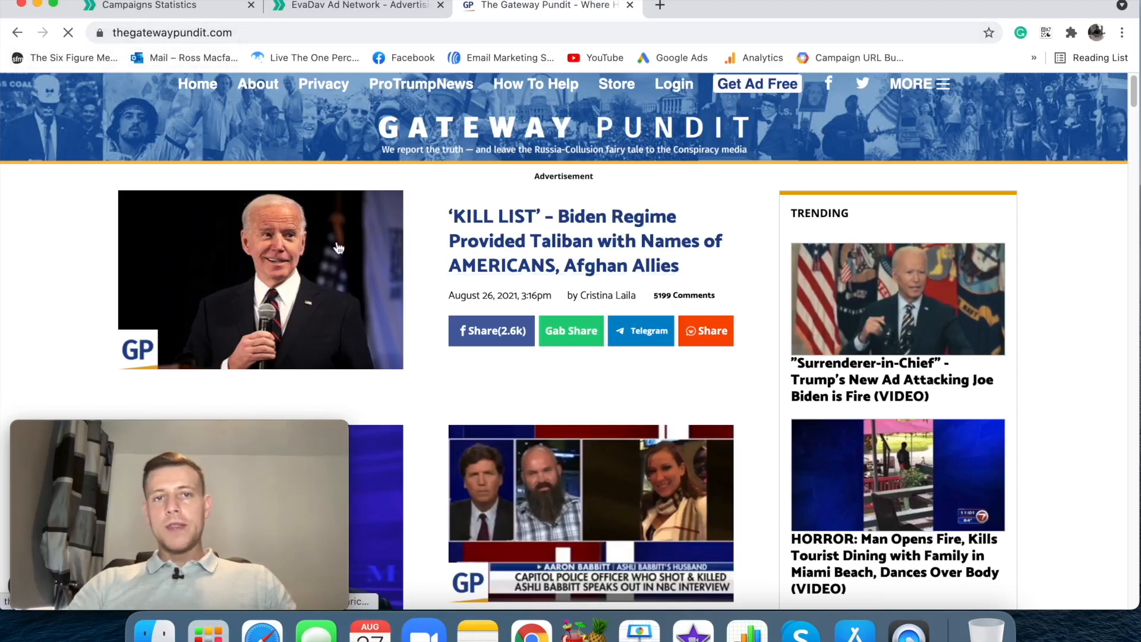
mouse_move(290, 223)
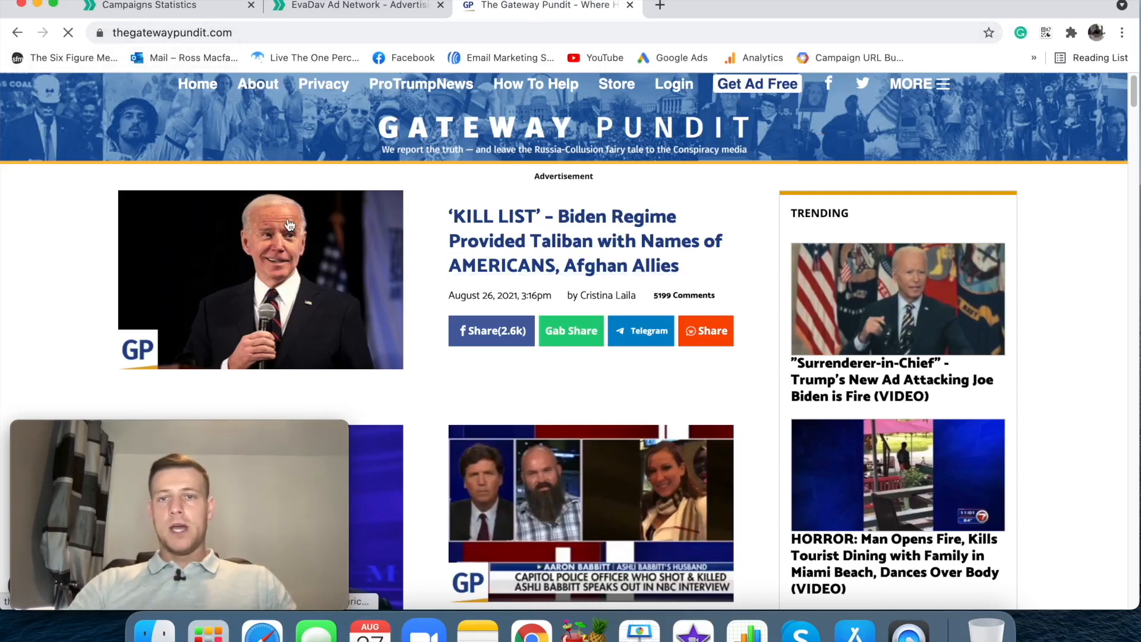
mouse_move(314, 289)
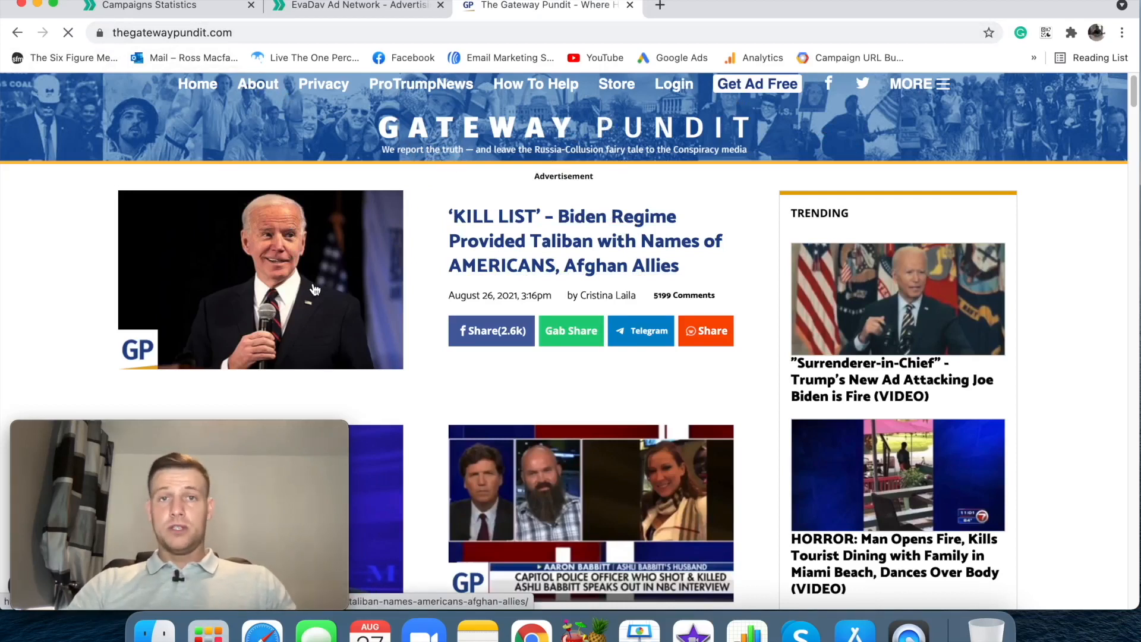
mouse_move(569, 241)
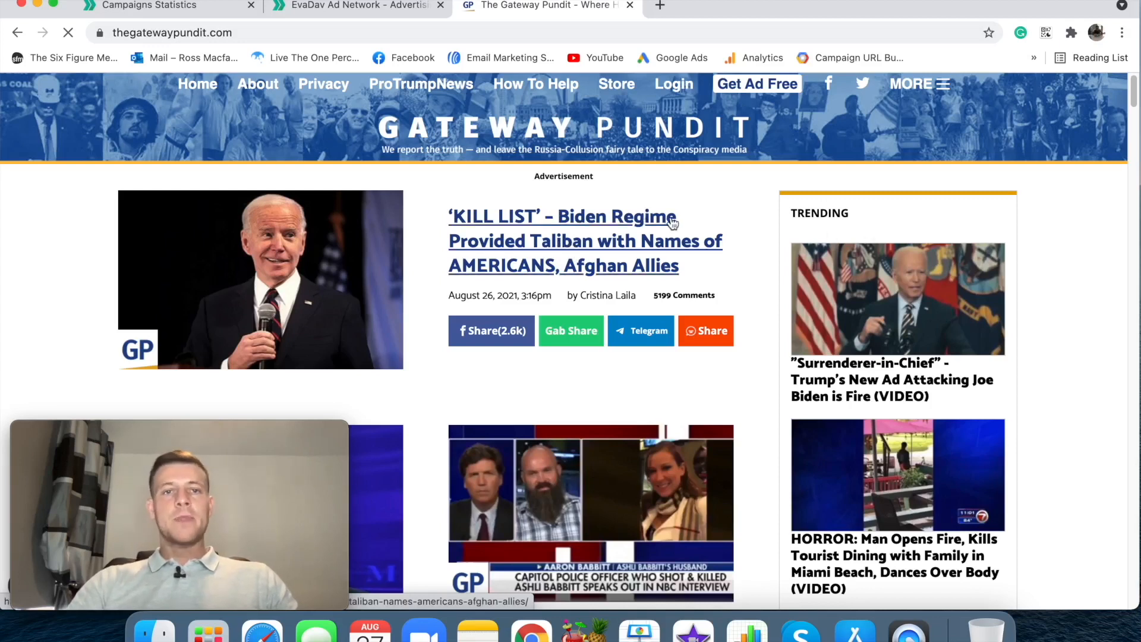
mouse_move(283, 244)
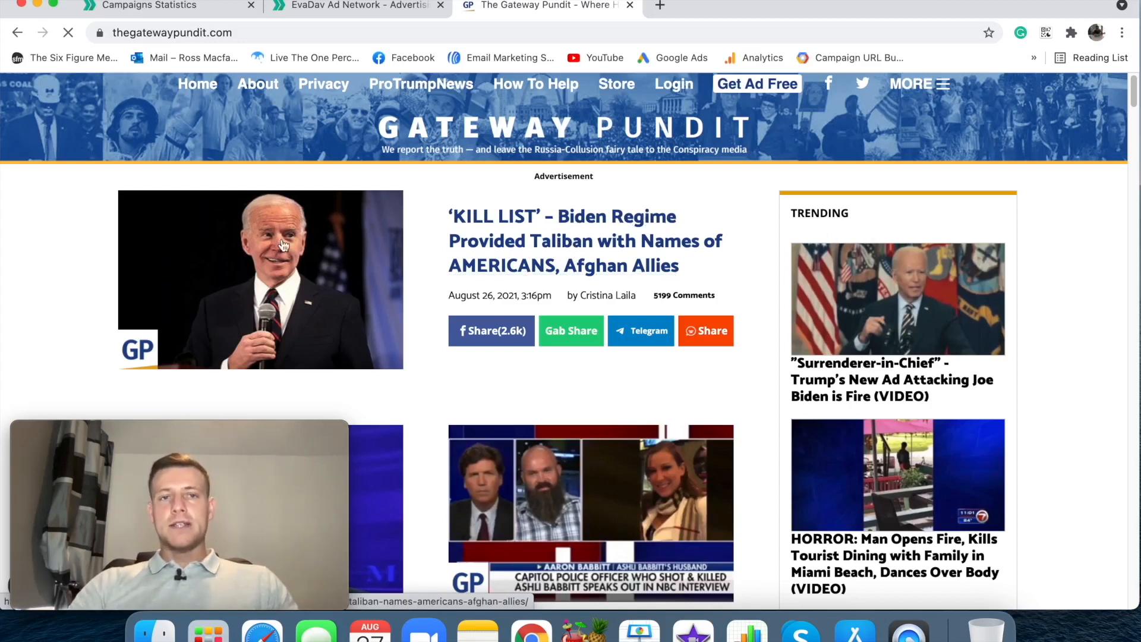
mouse_move(363, 205)
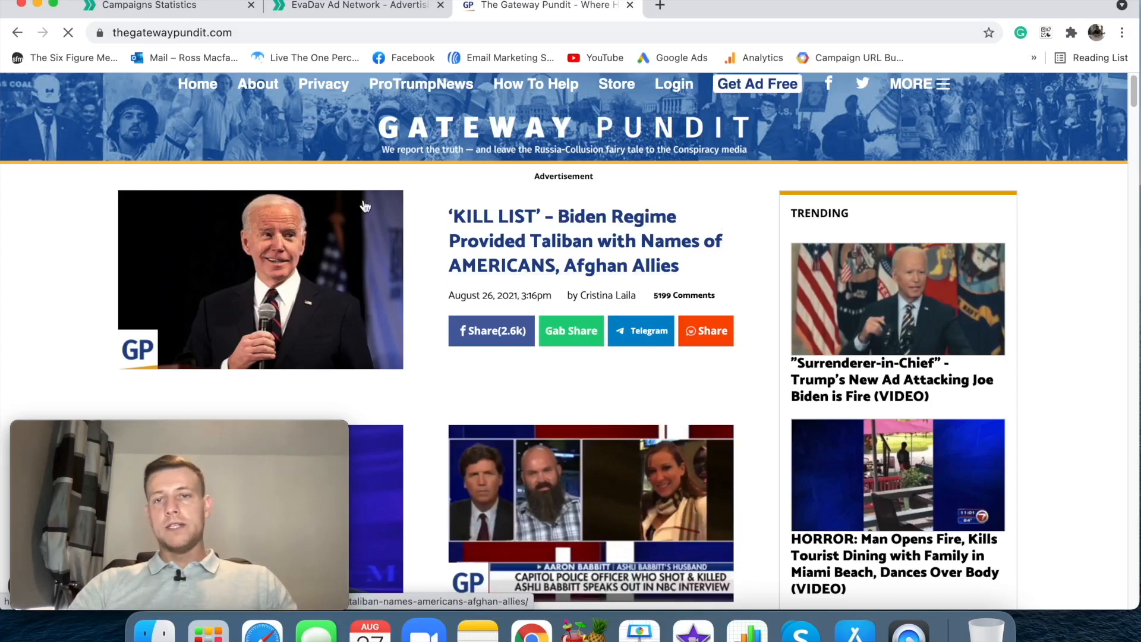
Scroll down the homepage to the Recommended native ad widgets in the sidebar
scroll(down, 3)
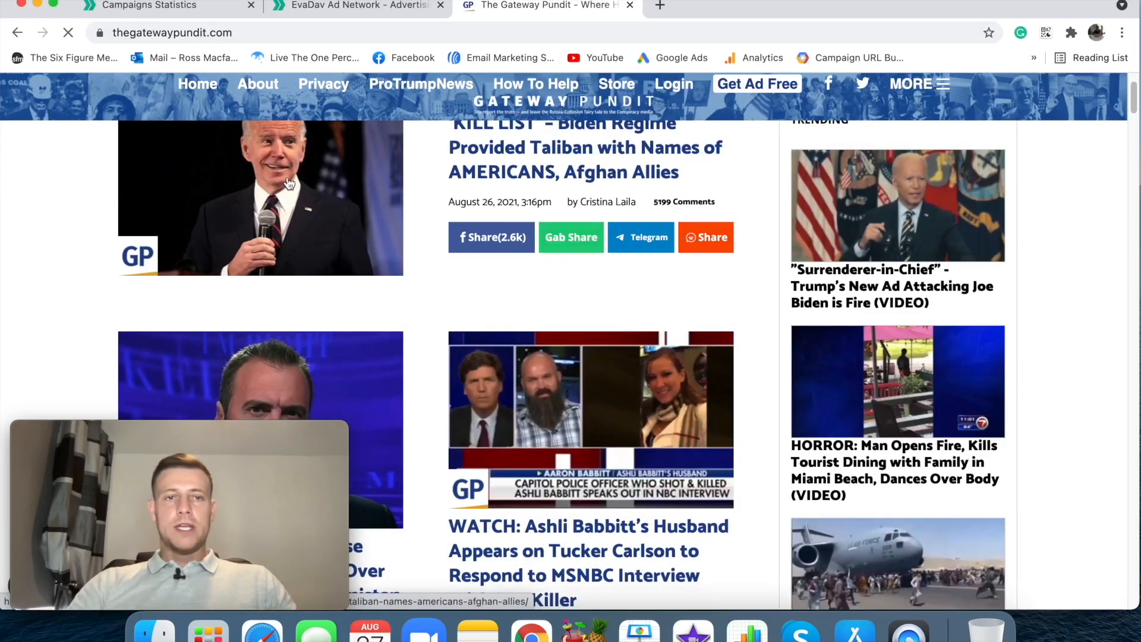
scroll(down, 3)
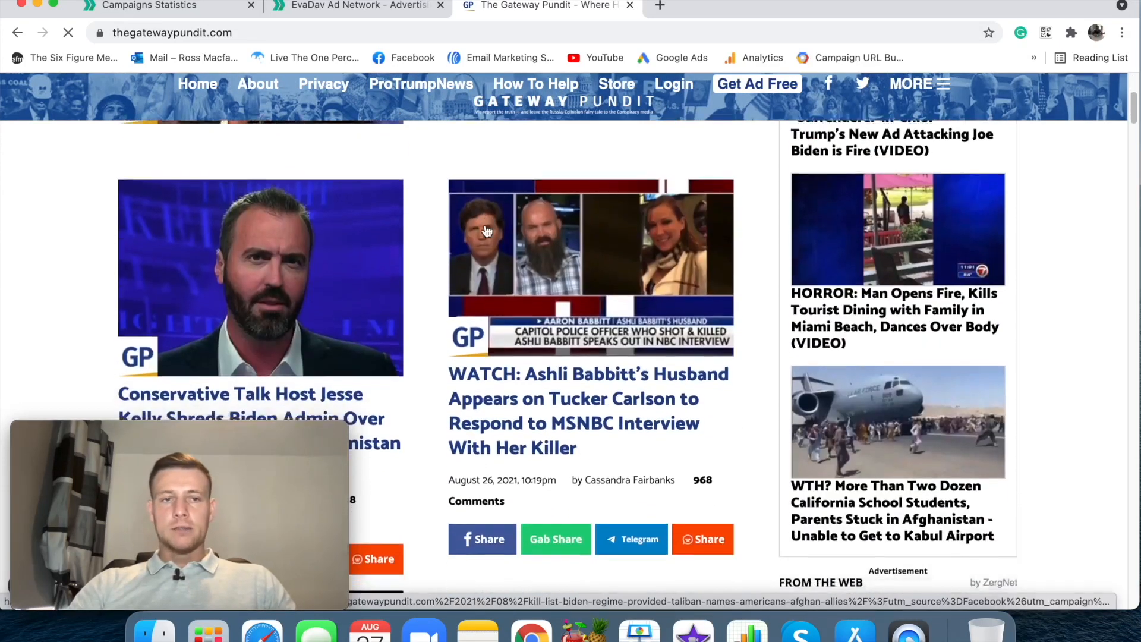
scroll(down, 3)
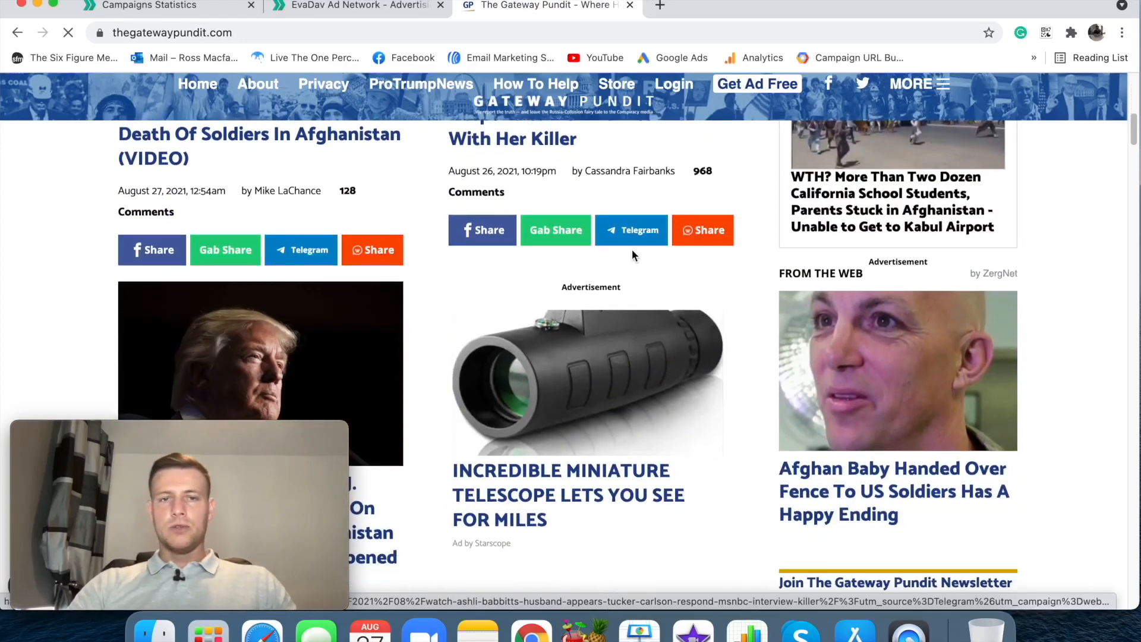
scroll(down, 3)
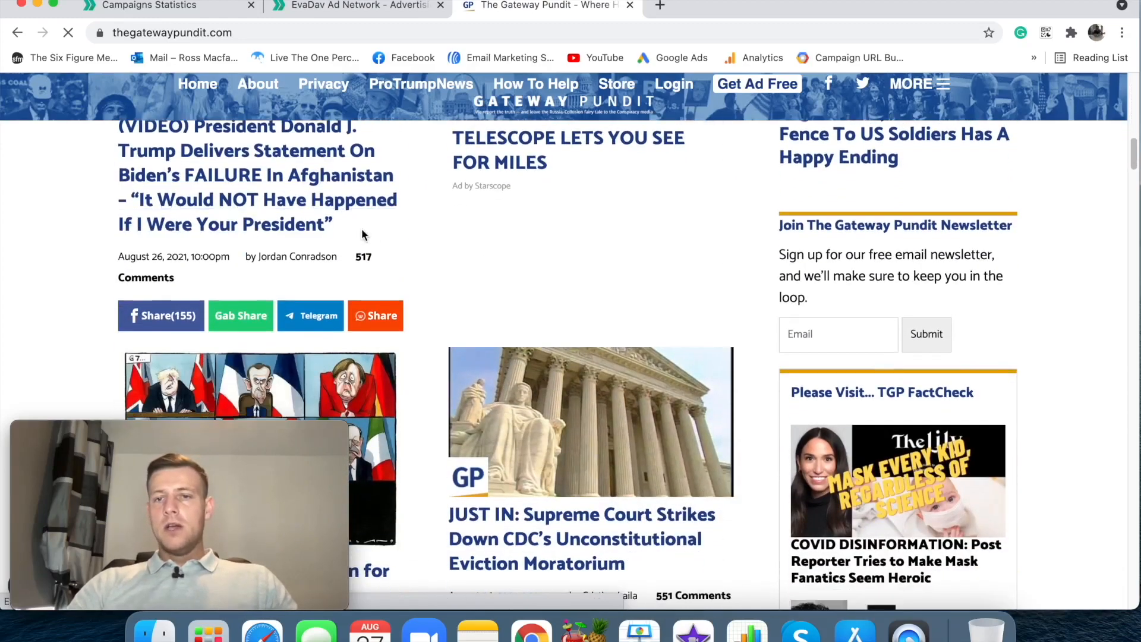
scroll(down, 3)
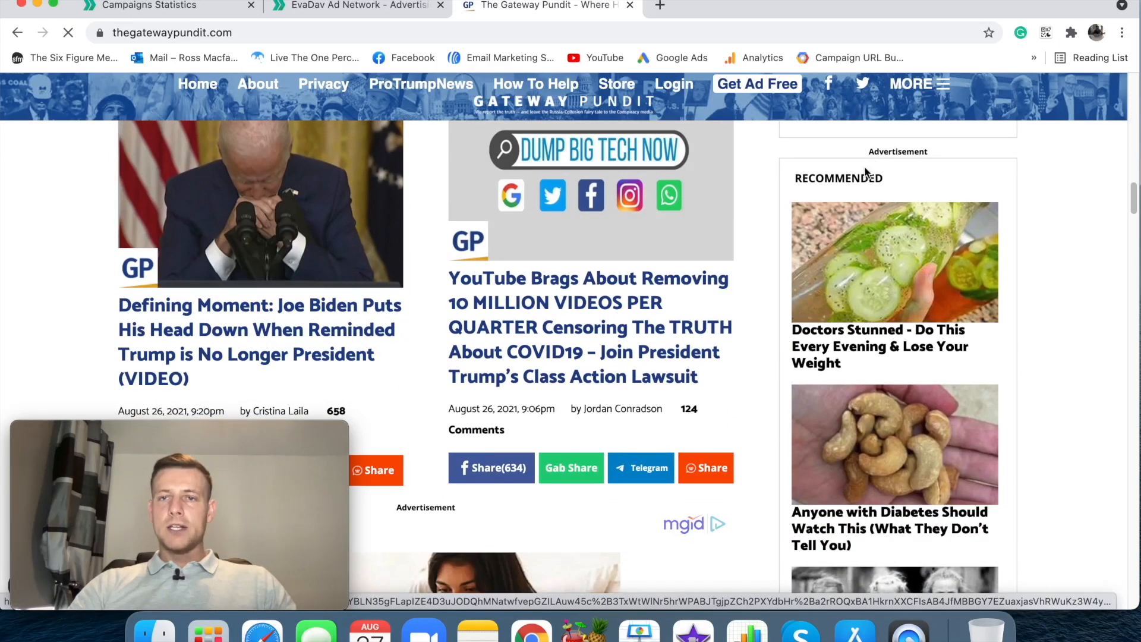
mouse_move(866, 154)
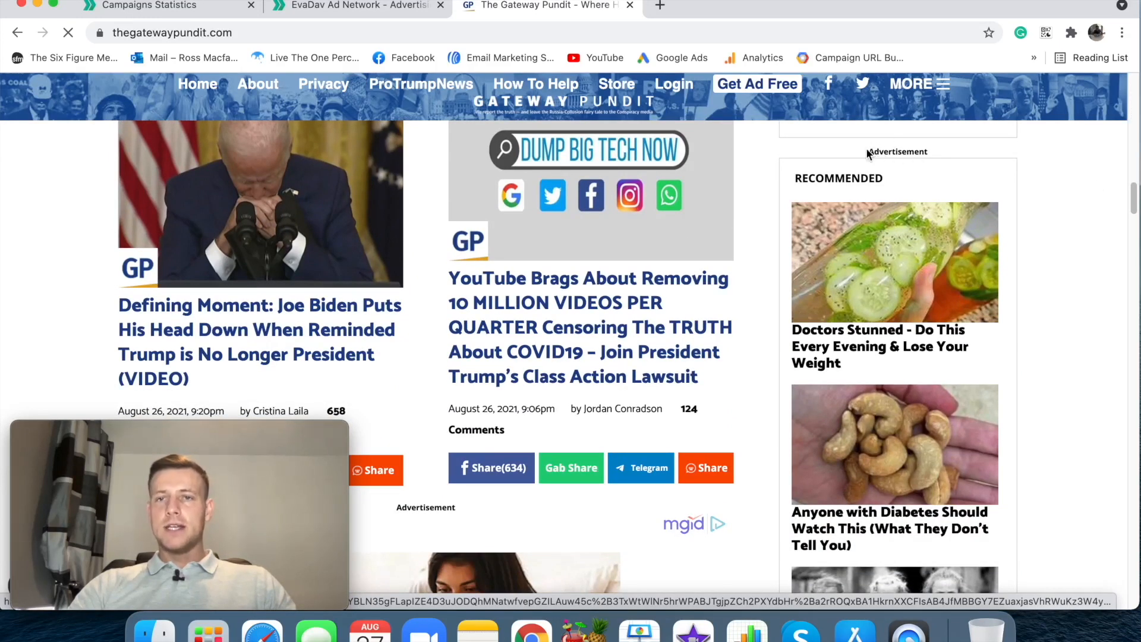
scroll(down, 3)
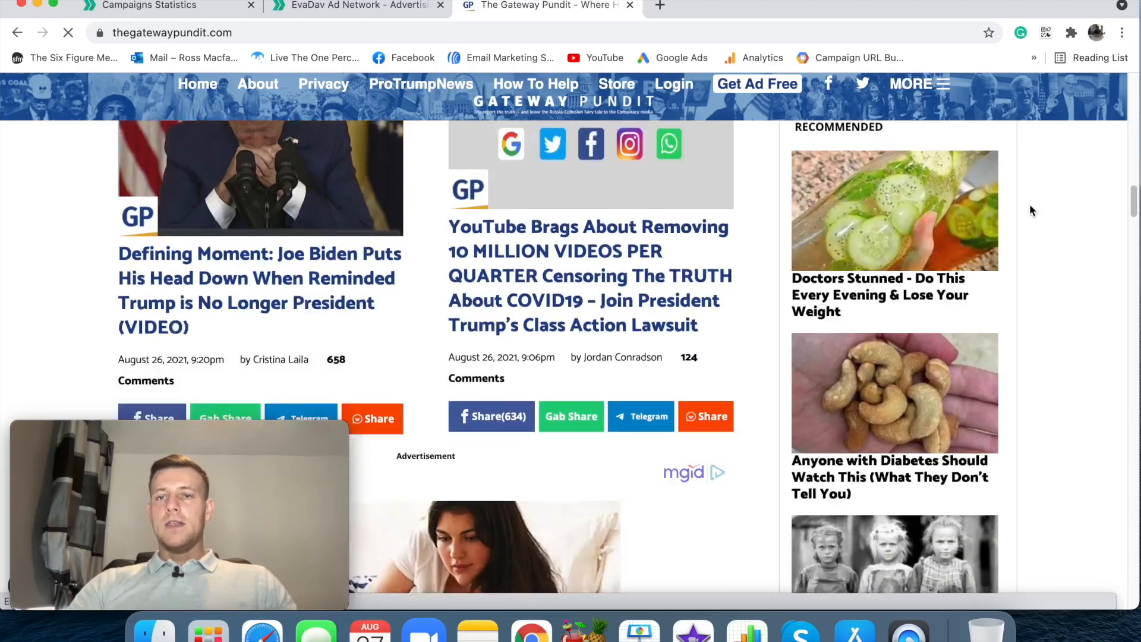
scroll(down, 3)
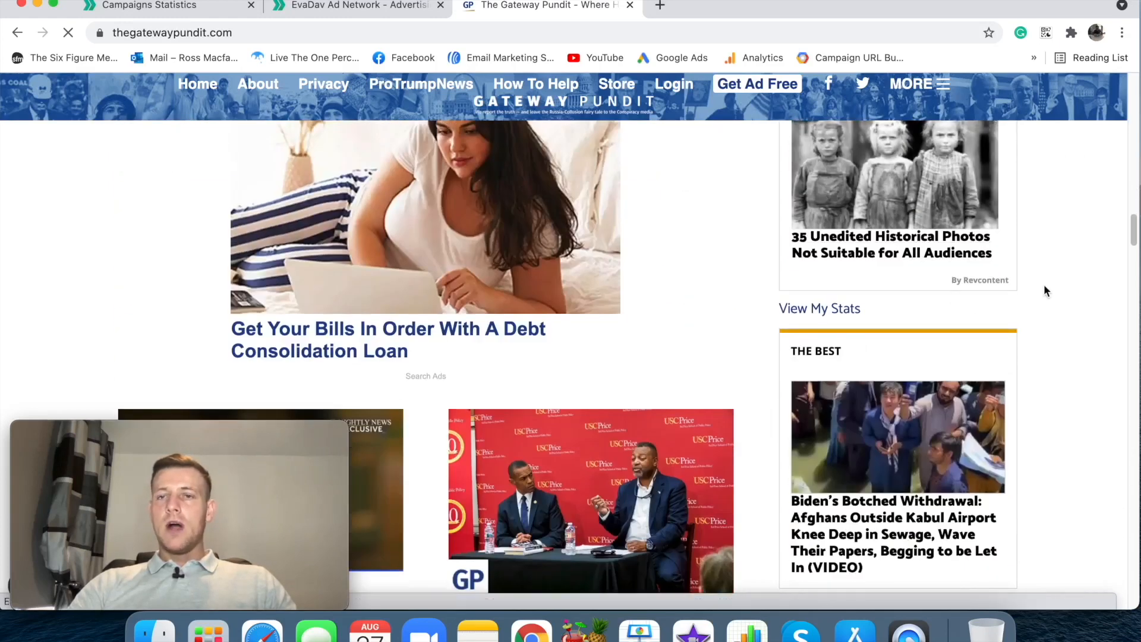
scroll(up, 3)
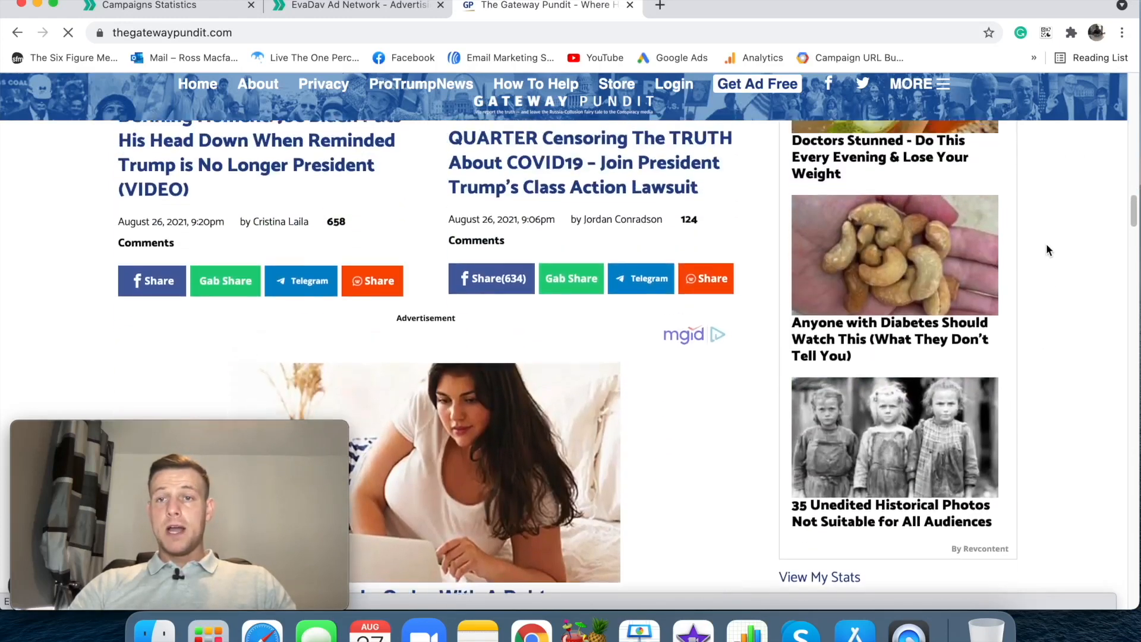
scroll(down, 3)
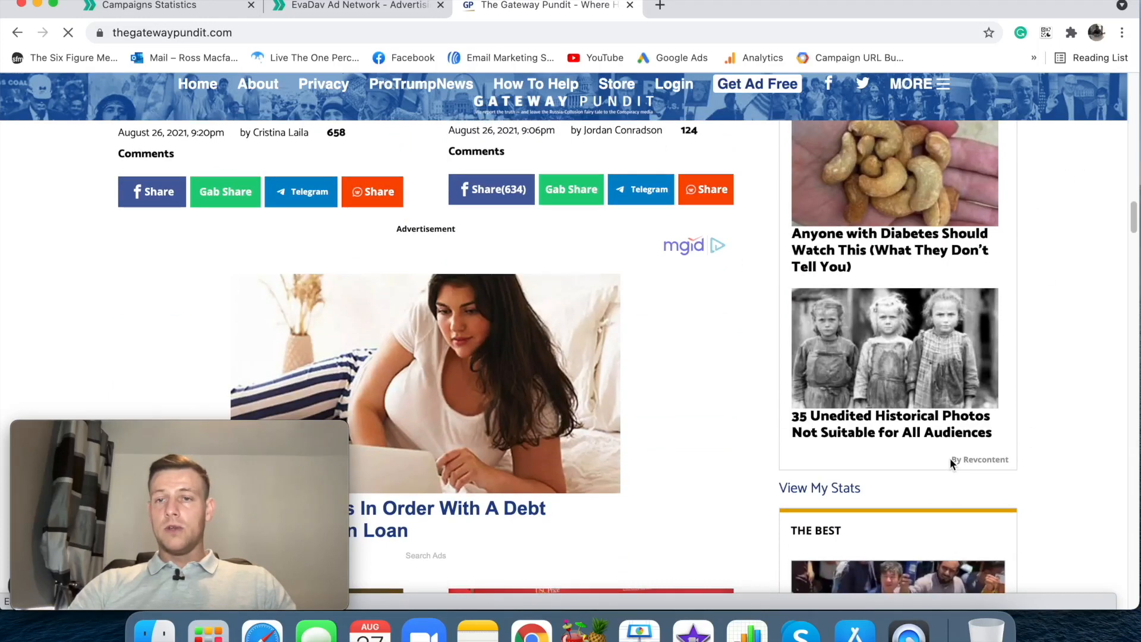
scroll(up, 3)
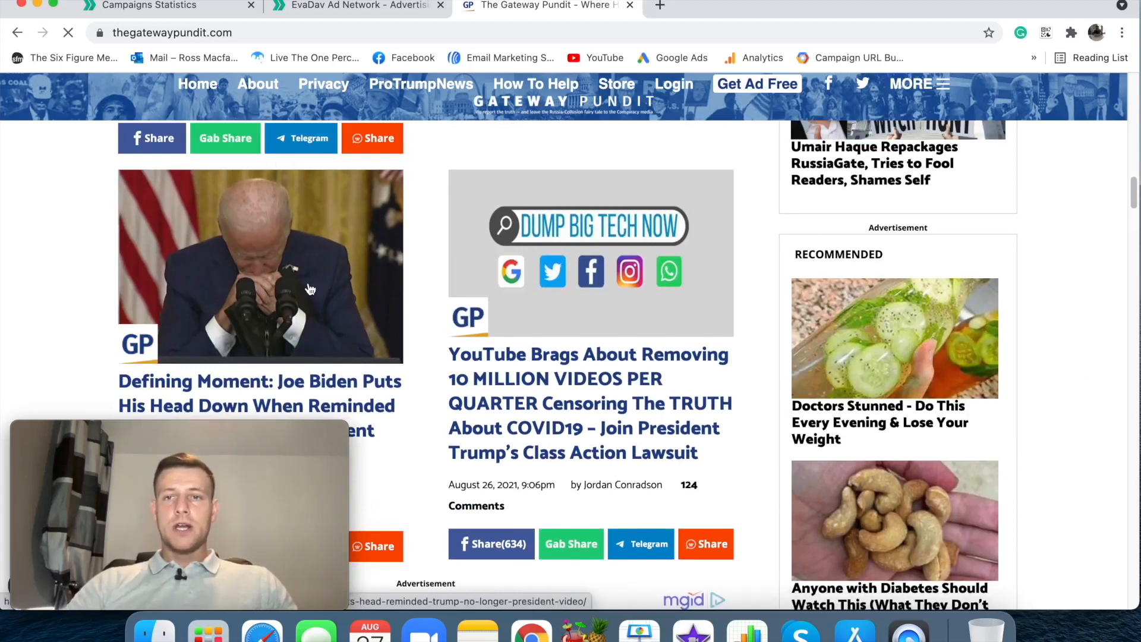
scroll(down, 3)
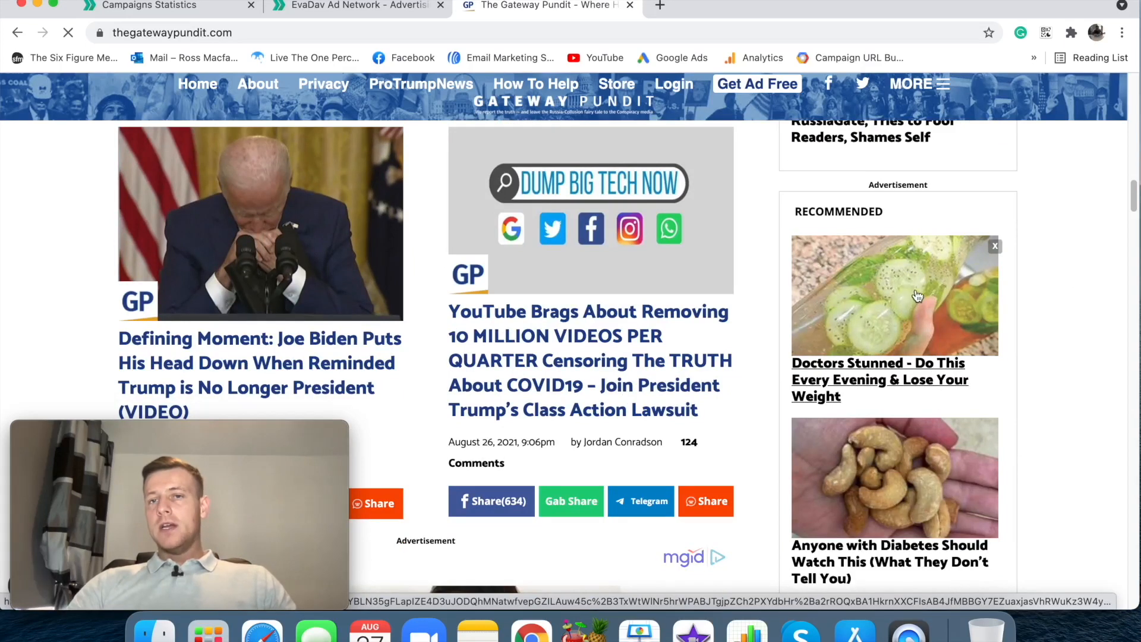
mouse_move(945, 388)
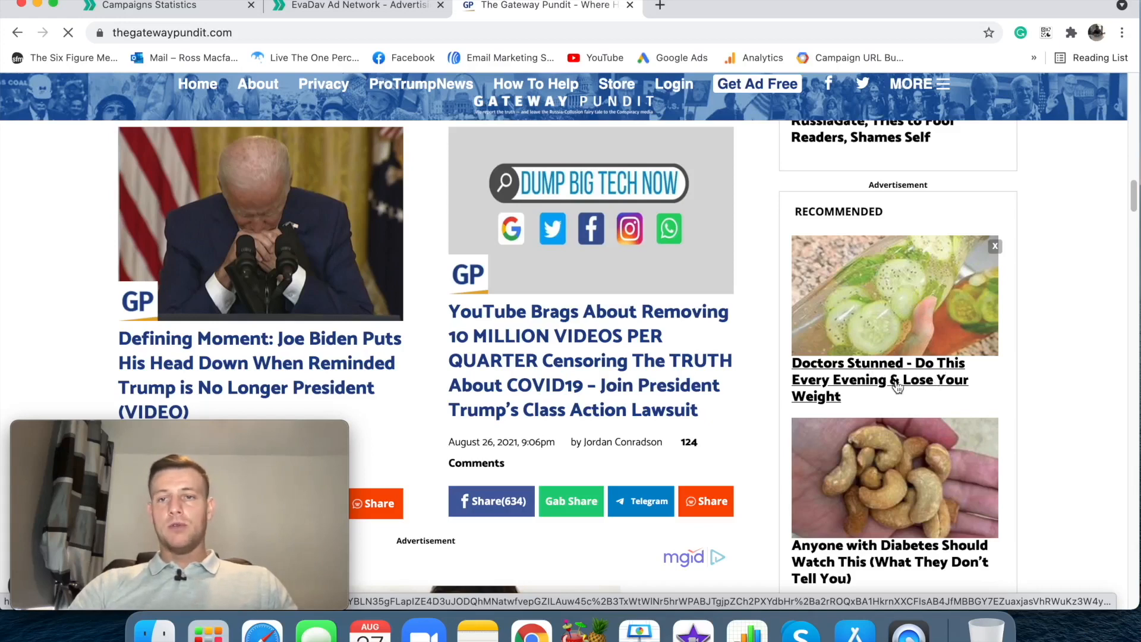
Review the Doctors Stunned Keto Pro Ex advertorial through its free-trial offer, then close it
click(880, 380)
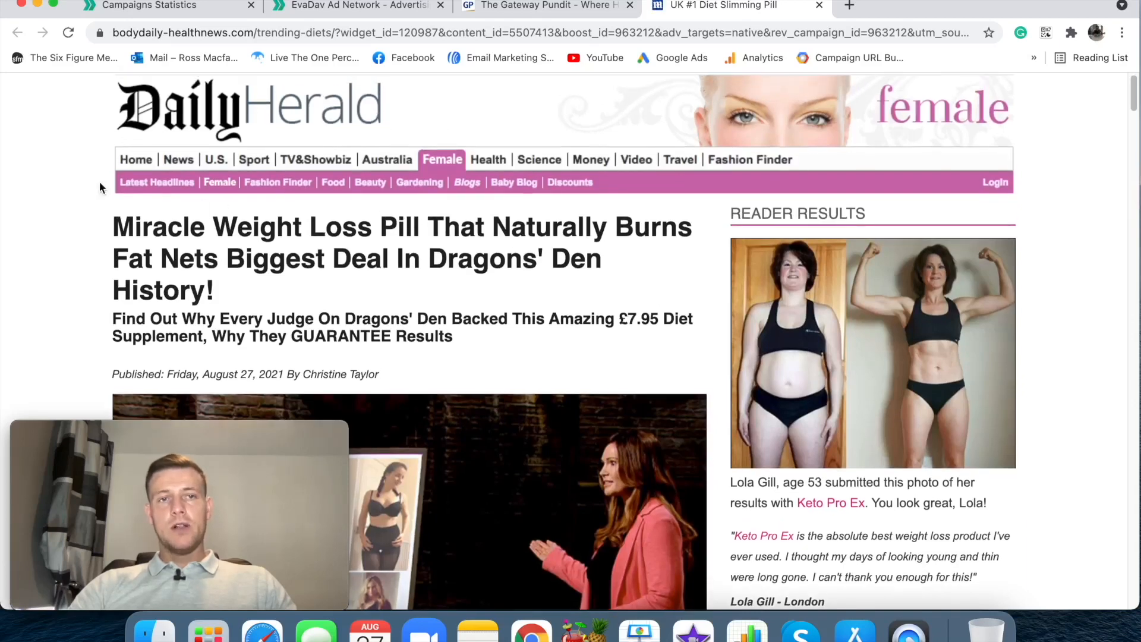
scroll(down, 3)
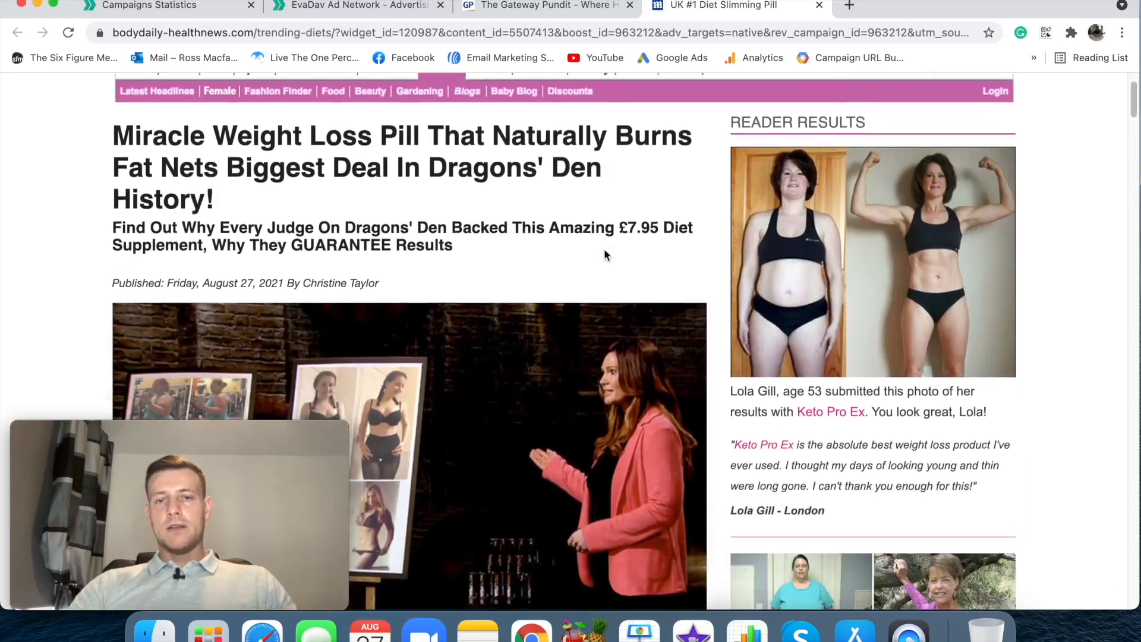
scroll(up, 3)
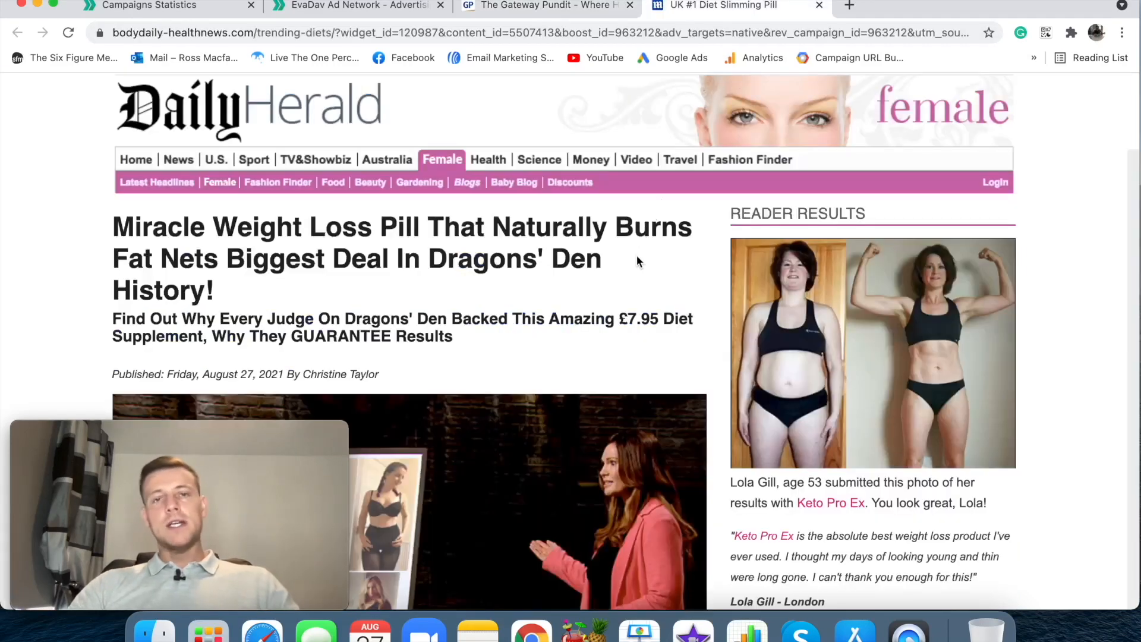
scroll(down, 3)
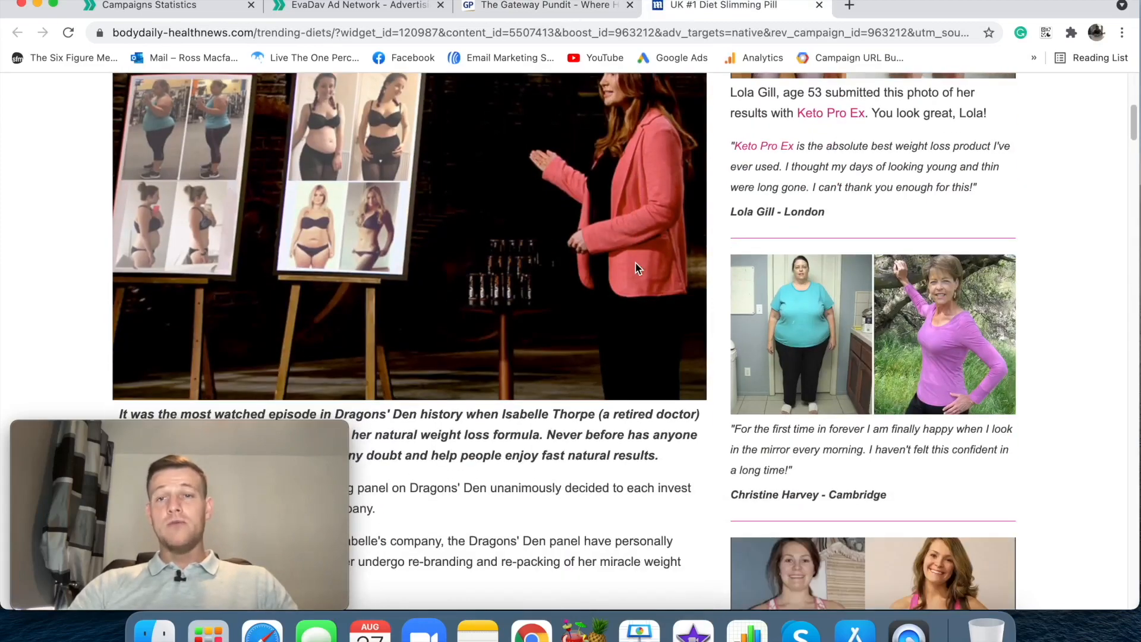
scroll(down, 3)
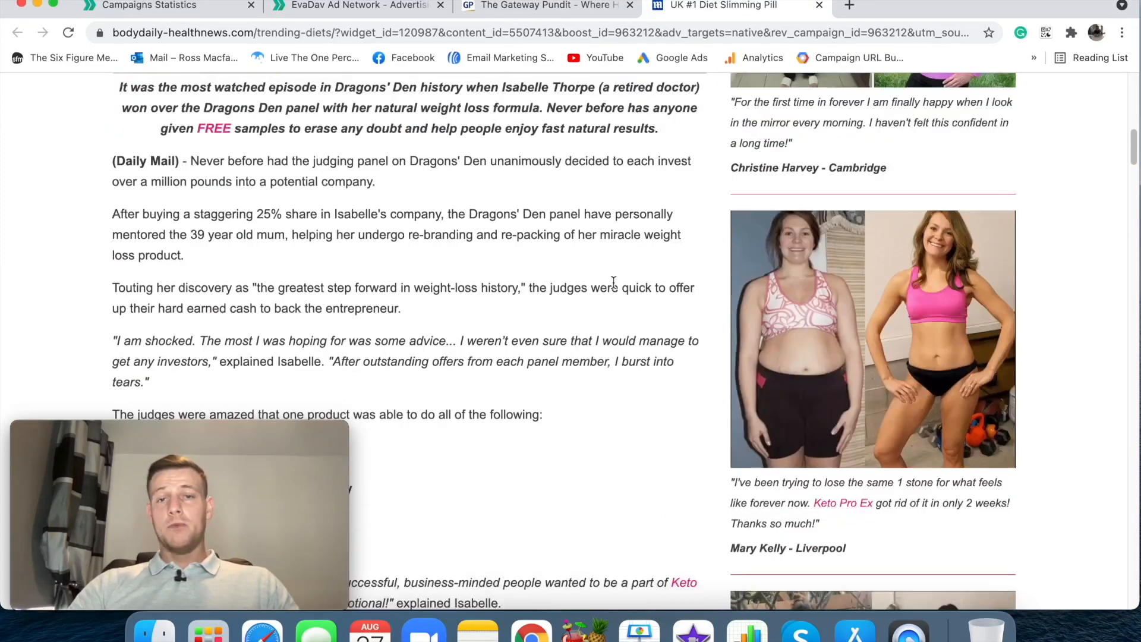
scroll(down, 3)
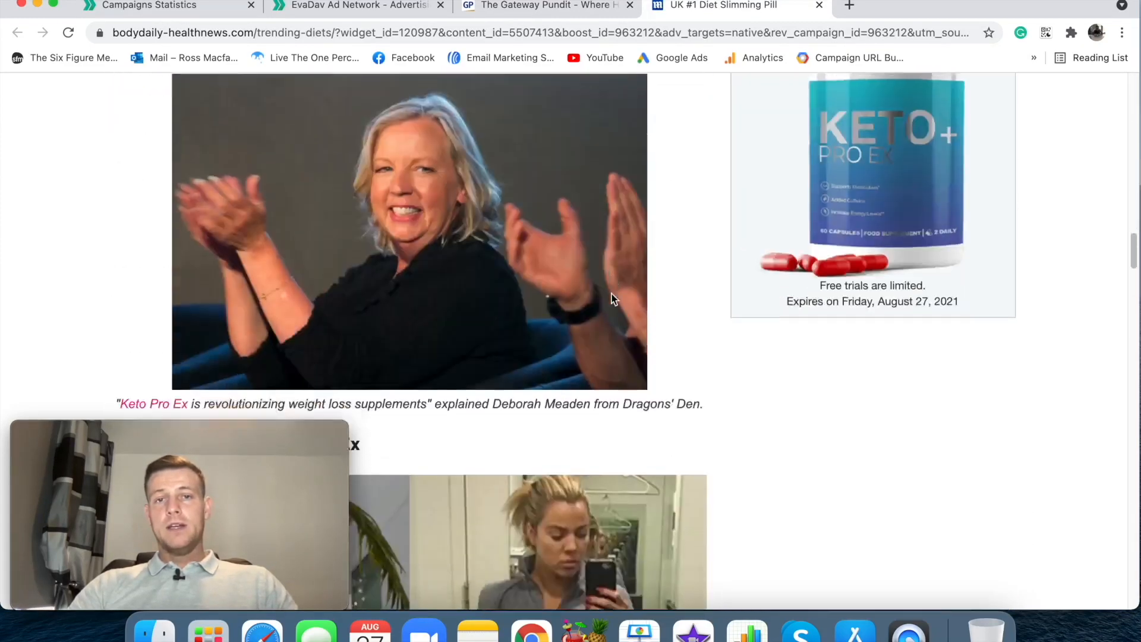
scroll(down, 3)
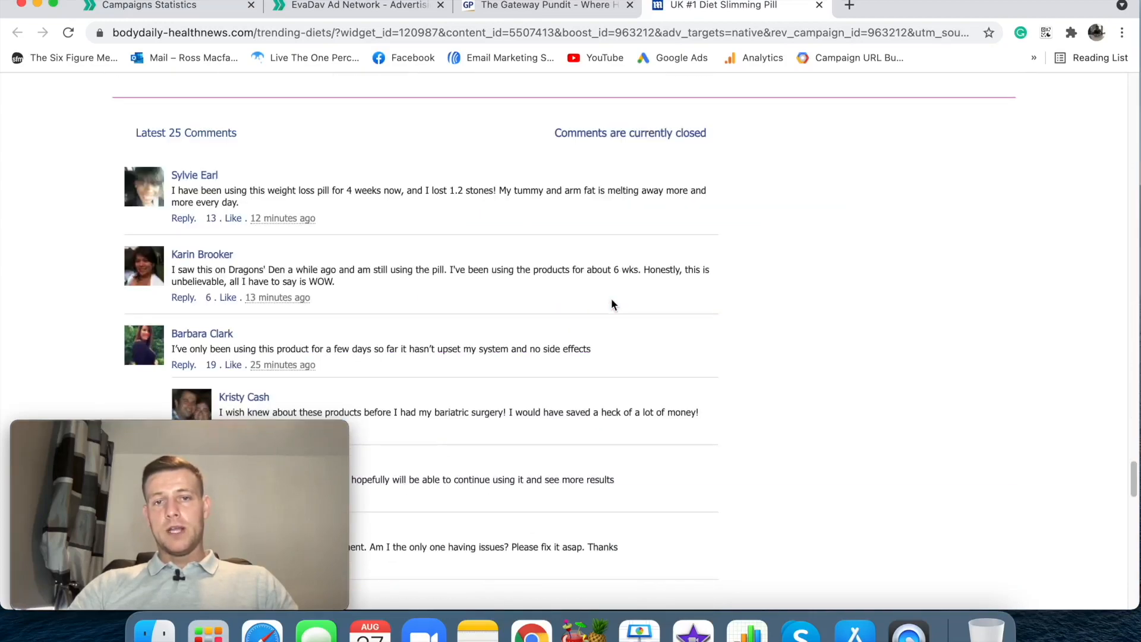
scroll(up, 3)
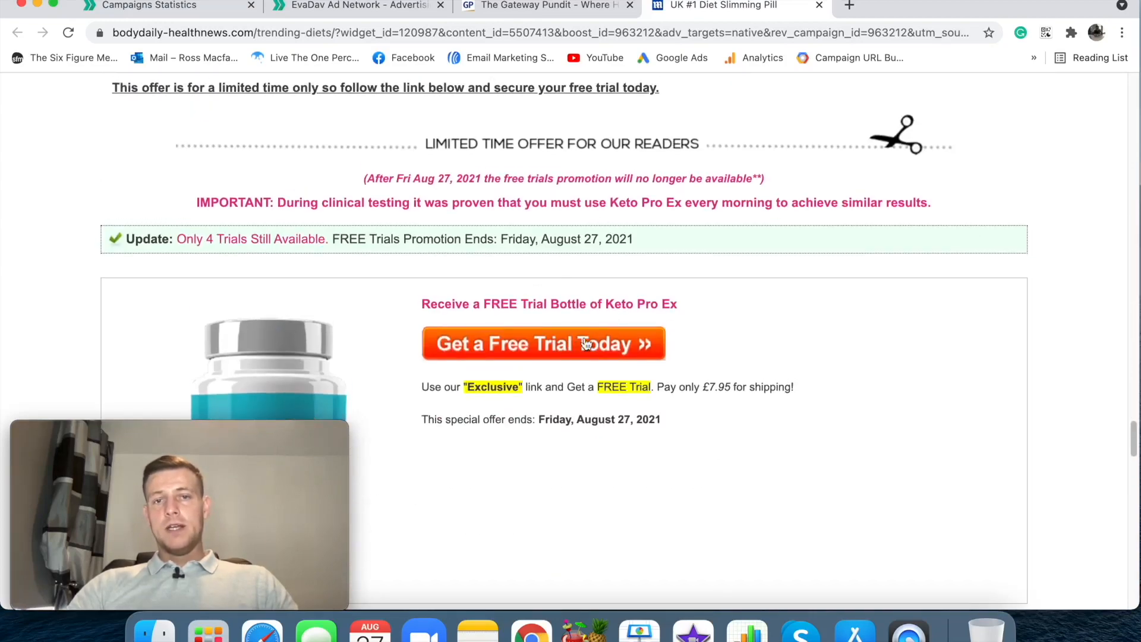
scroll(down, 3)
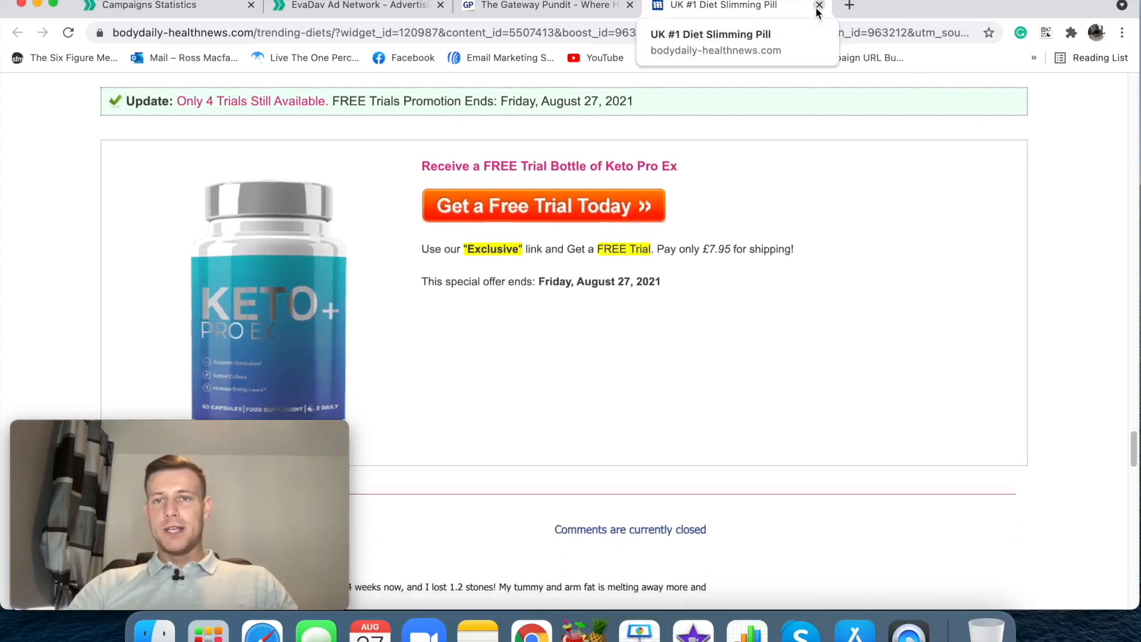
click(819, 6)
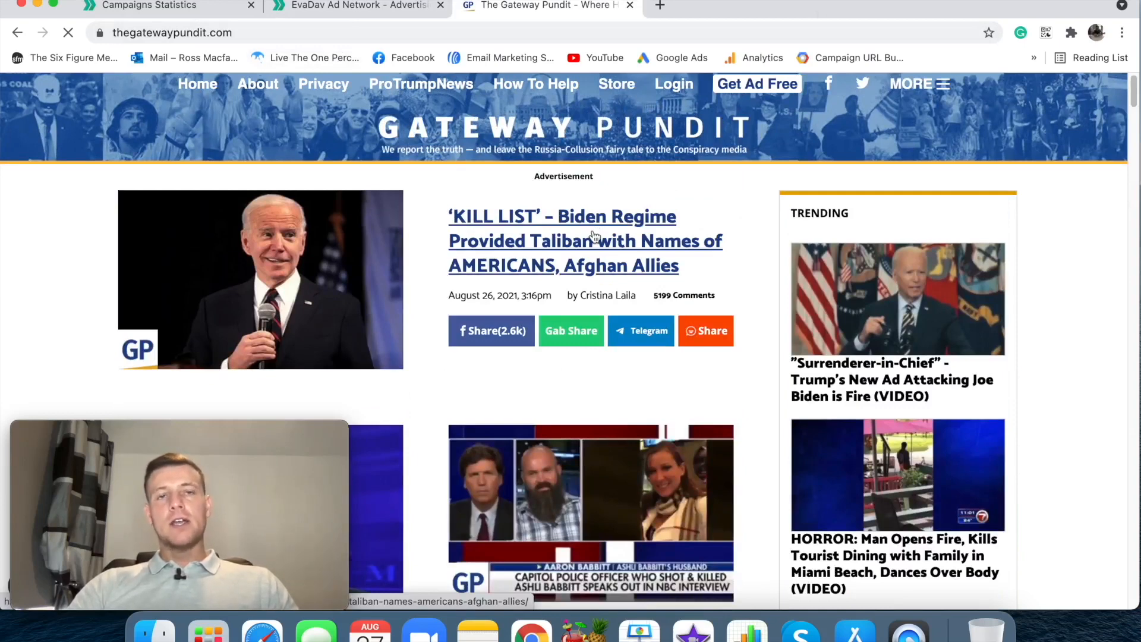
Return to the EvaDav homepage and scroll through its Popunder and Native ad format sections
click(357, 6)
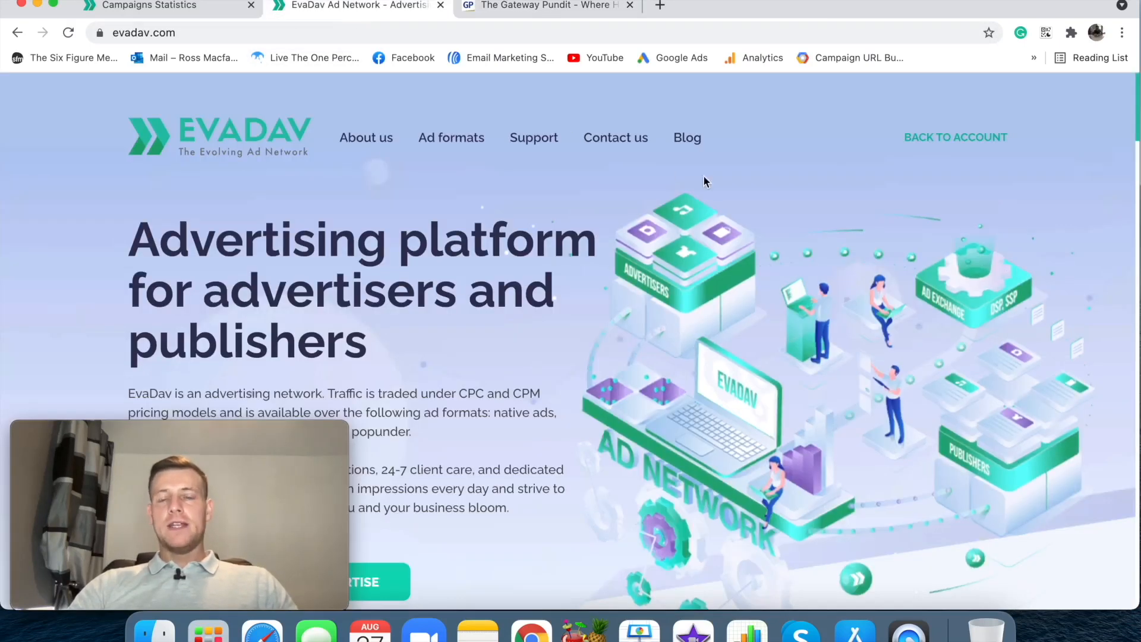
mouse_move(730, 189)
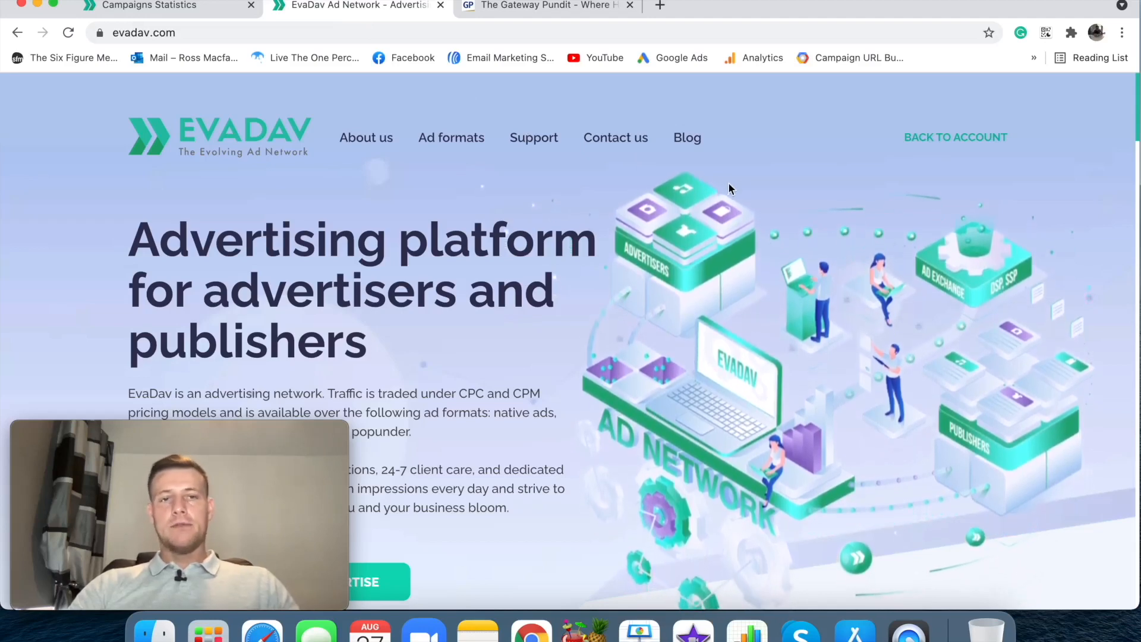
scroll(down, 3)
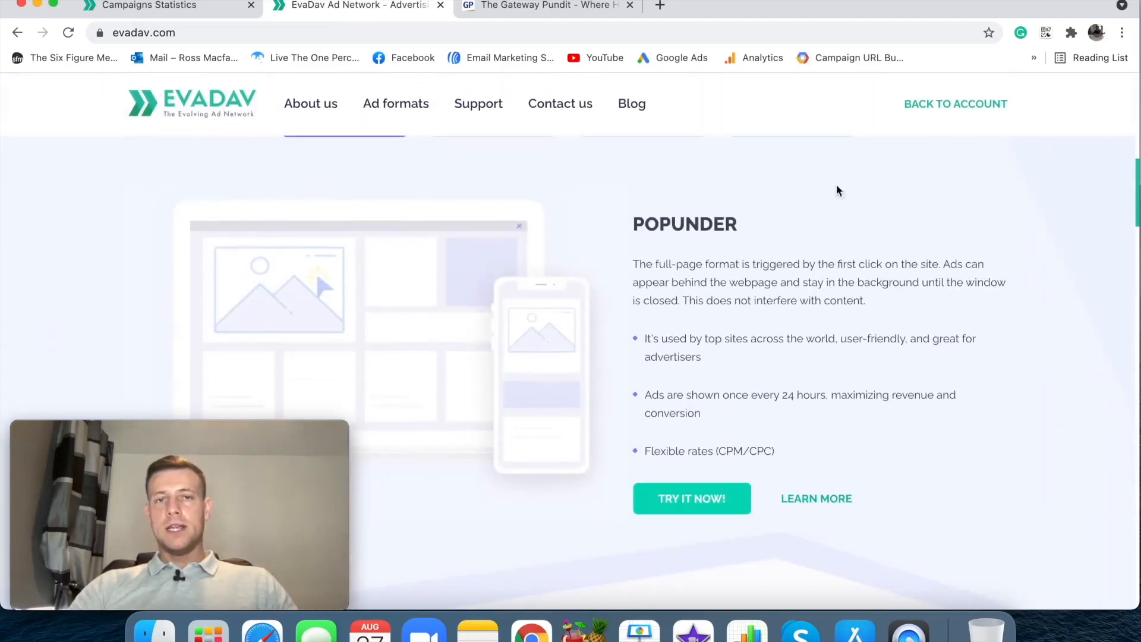
scroll(up, 3)
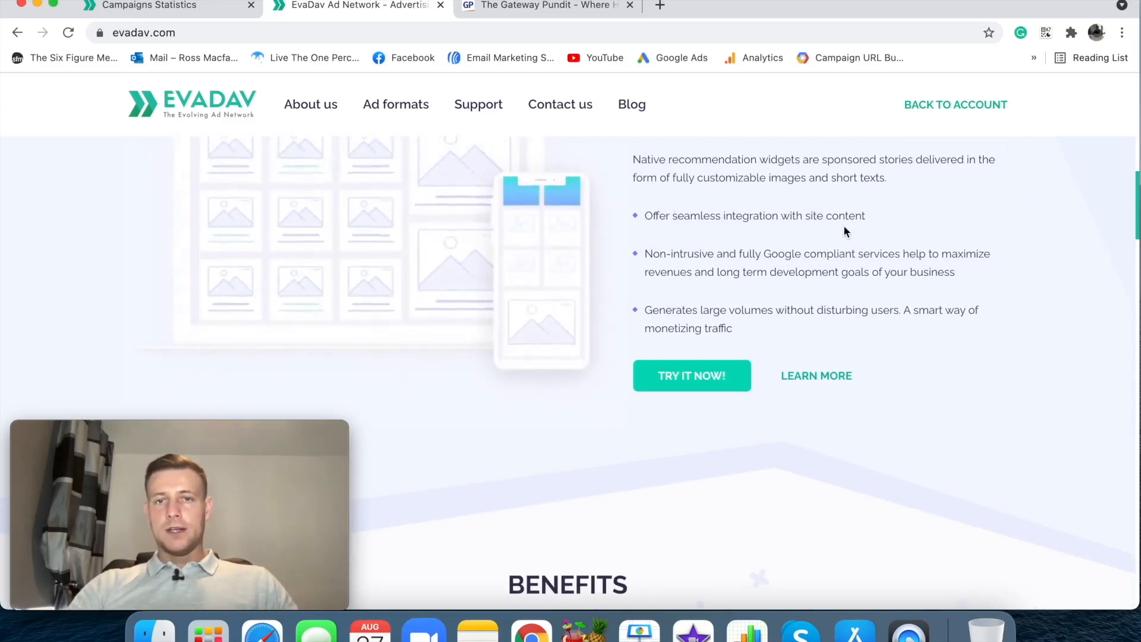
scroll(down, 3)
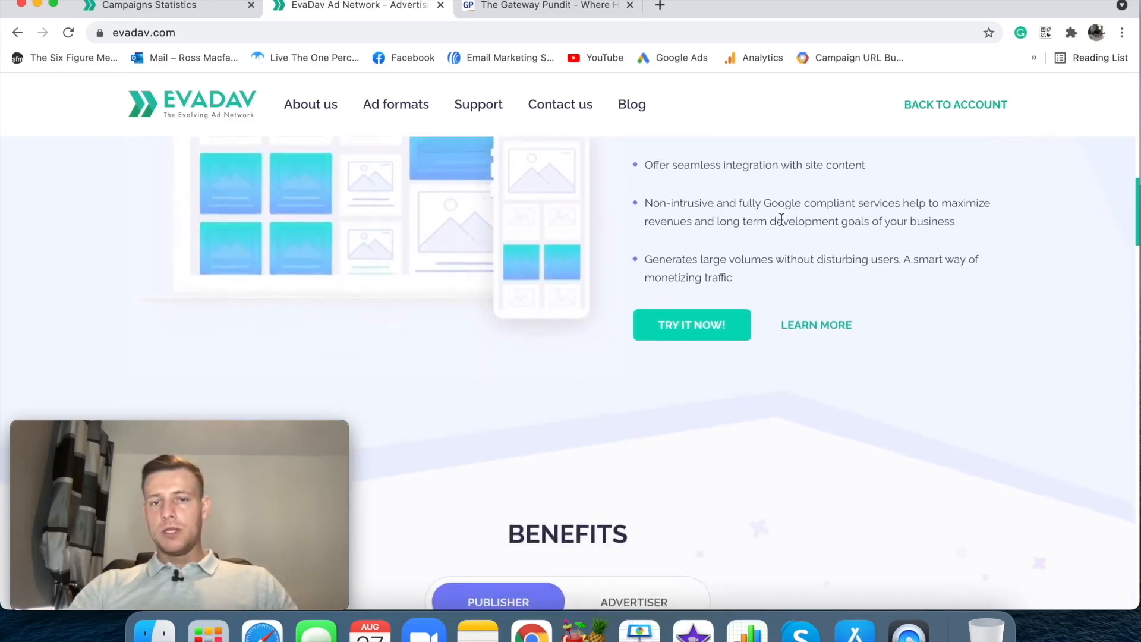
scroll(down, 3)
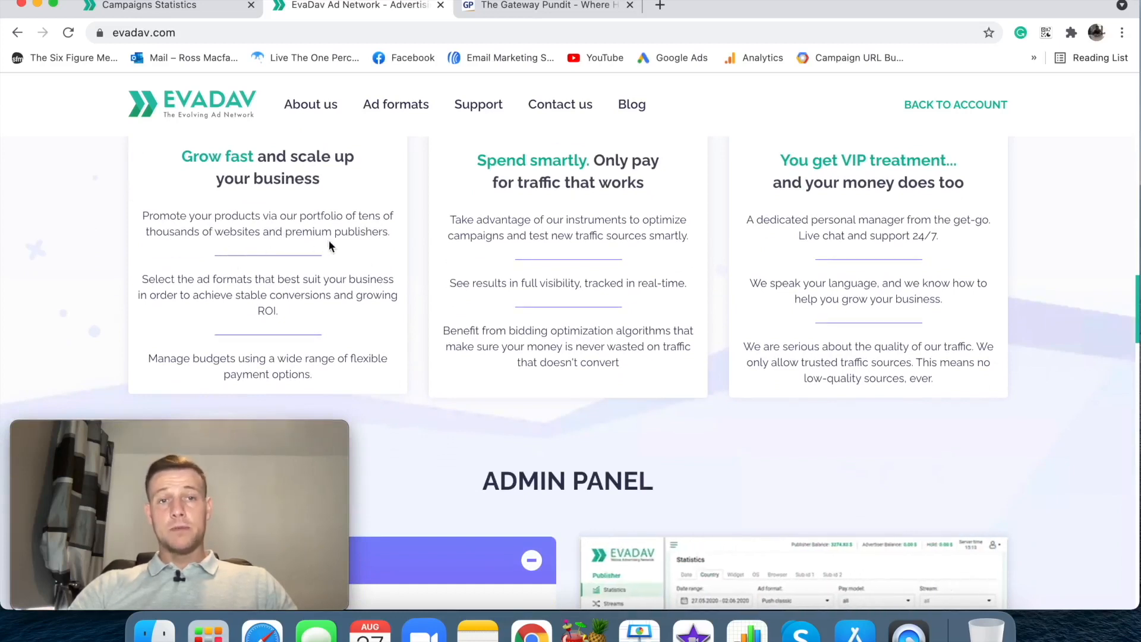
mouse_move(366, 240)
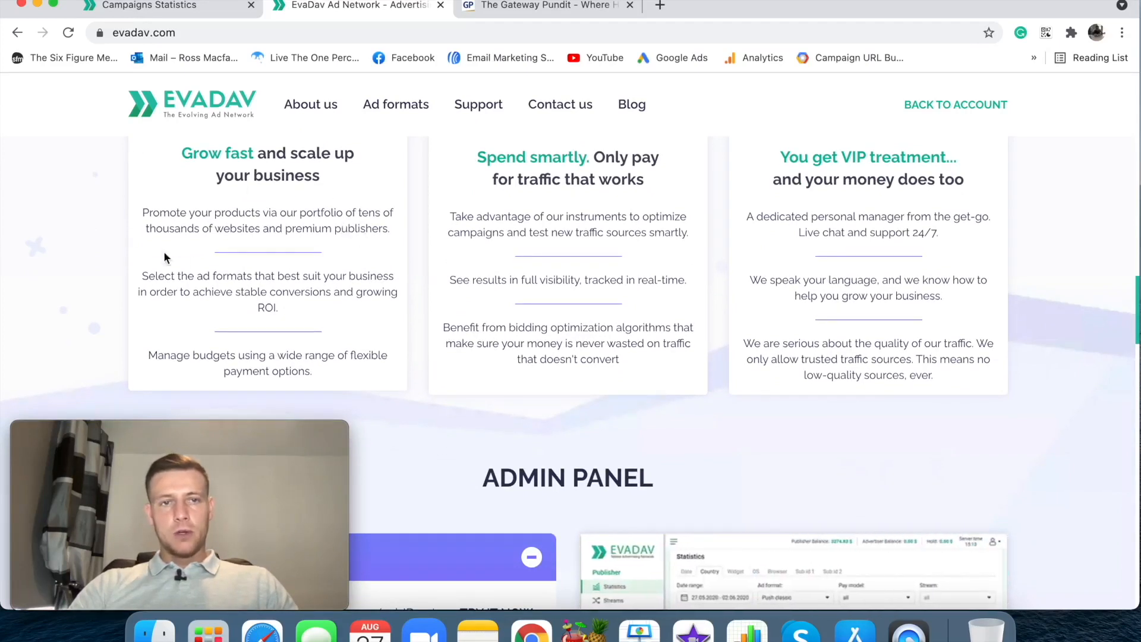
mouse_move(318, 295)
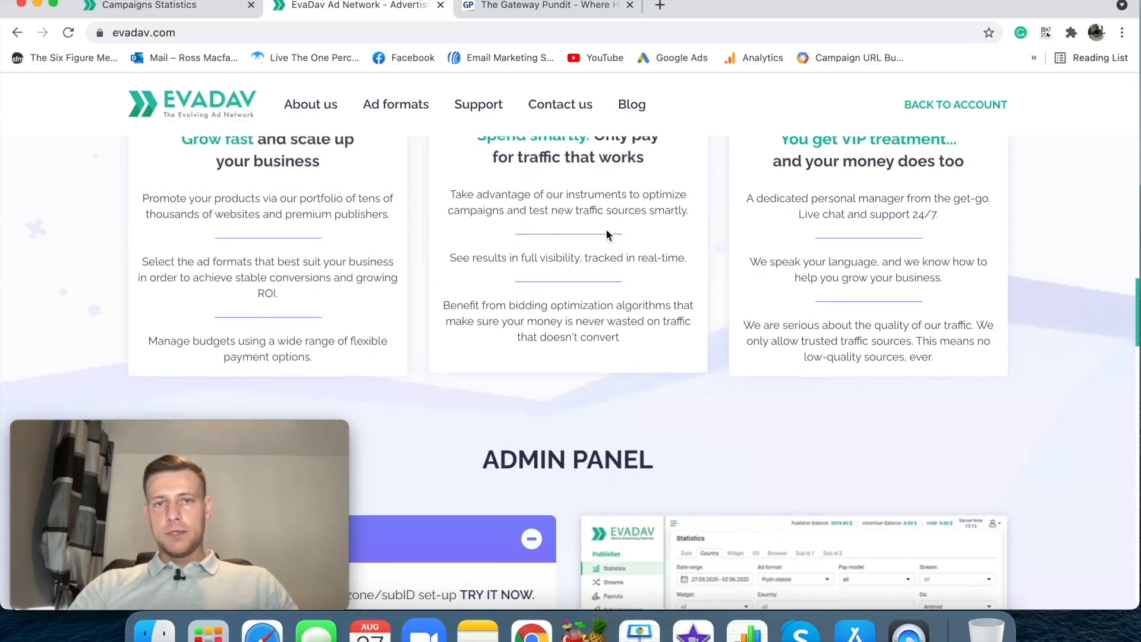
scroll(up, 3)
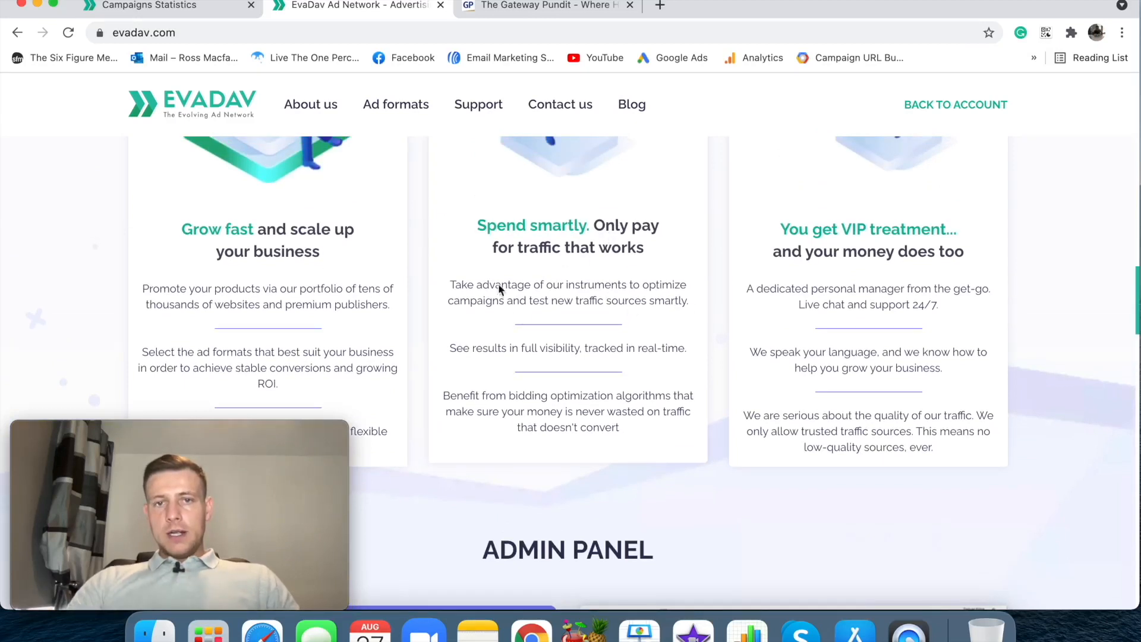
mouse_move(631, 267)
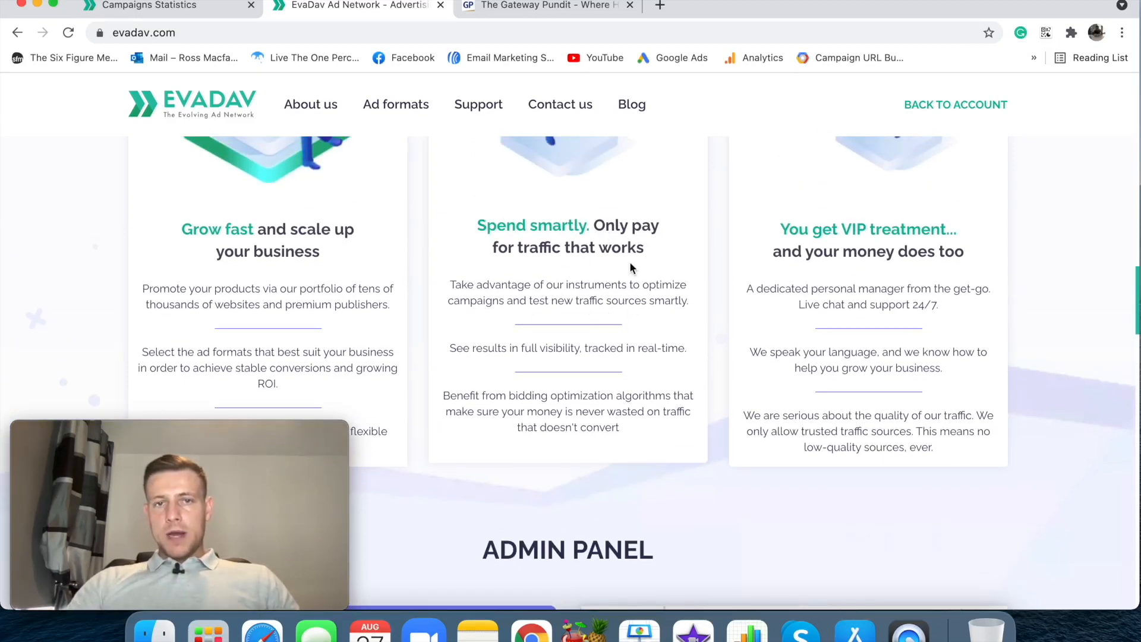
scroll(down, 3)
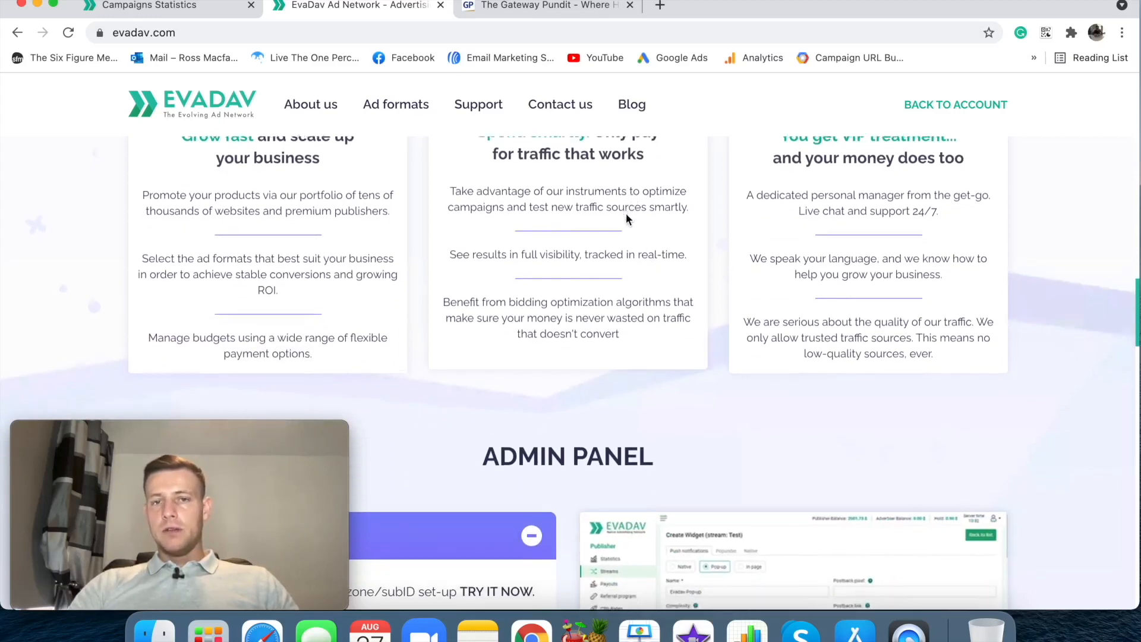
scroll(down, 3)
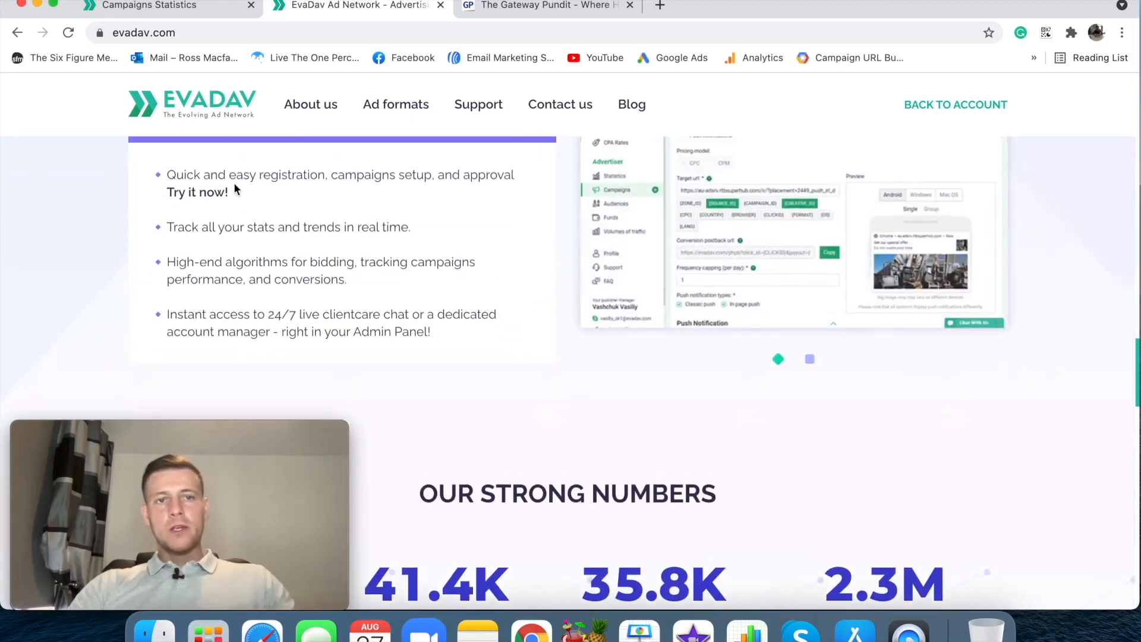
Page through the Benefits and Admin Panel overview down to Our Strong Numbers
click(808, 359)
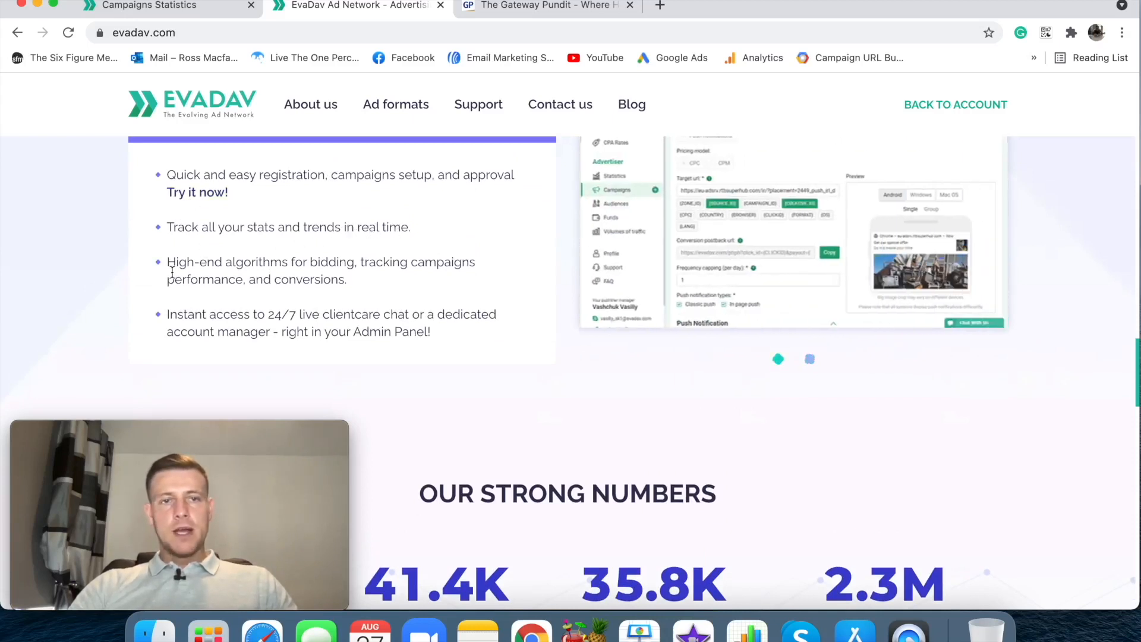
click(810, 358)
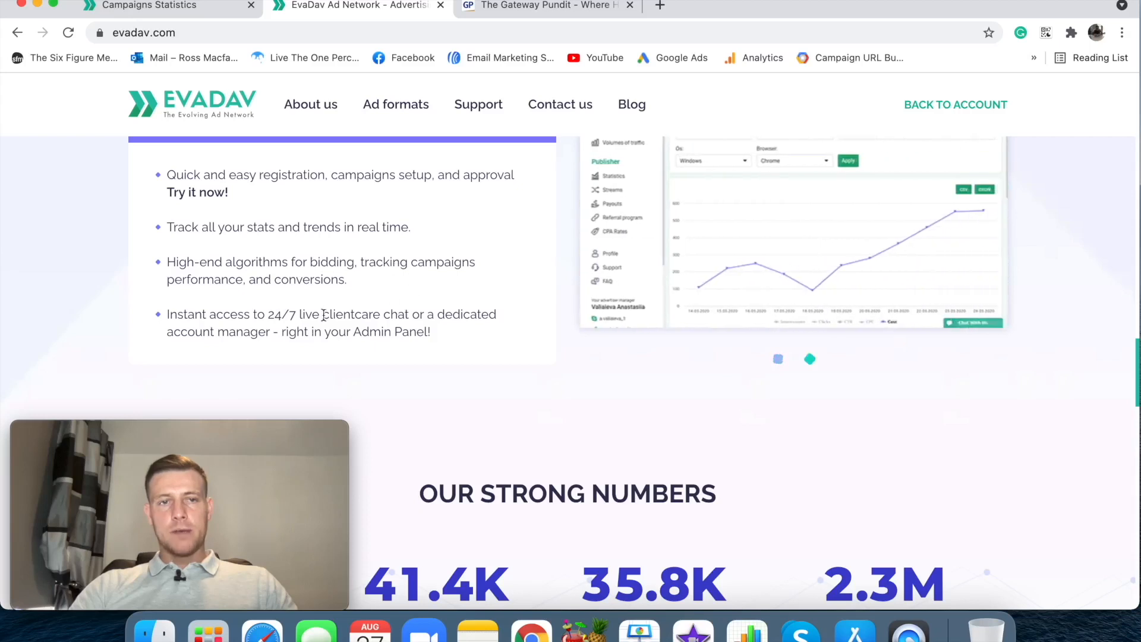
scroll(down, 3)
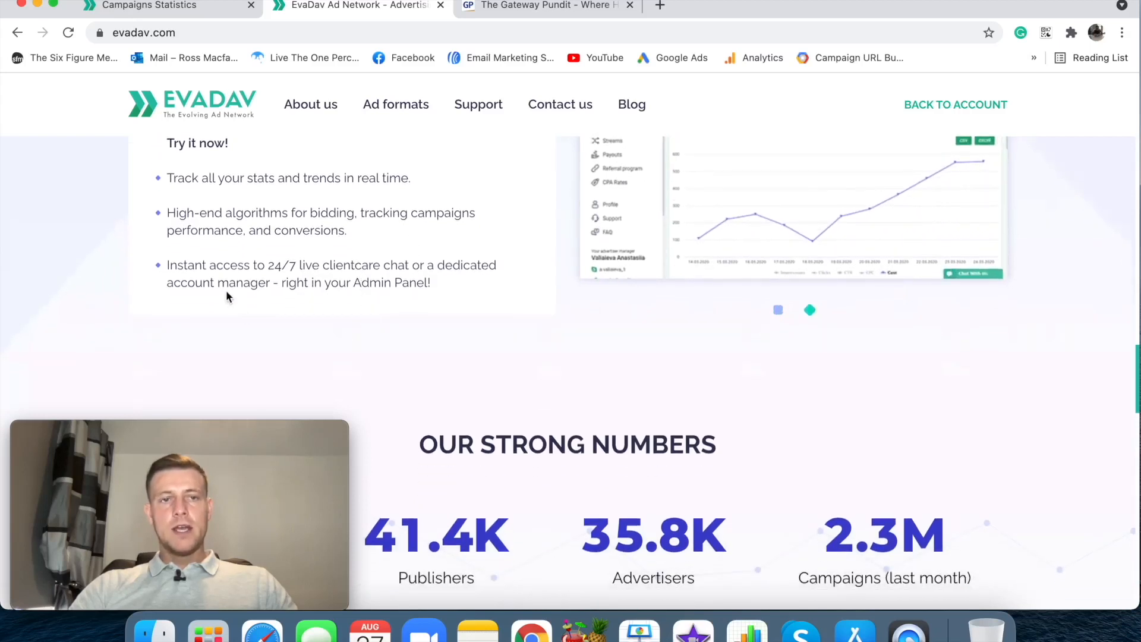
click(809, 310)
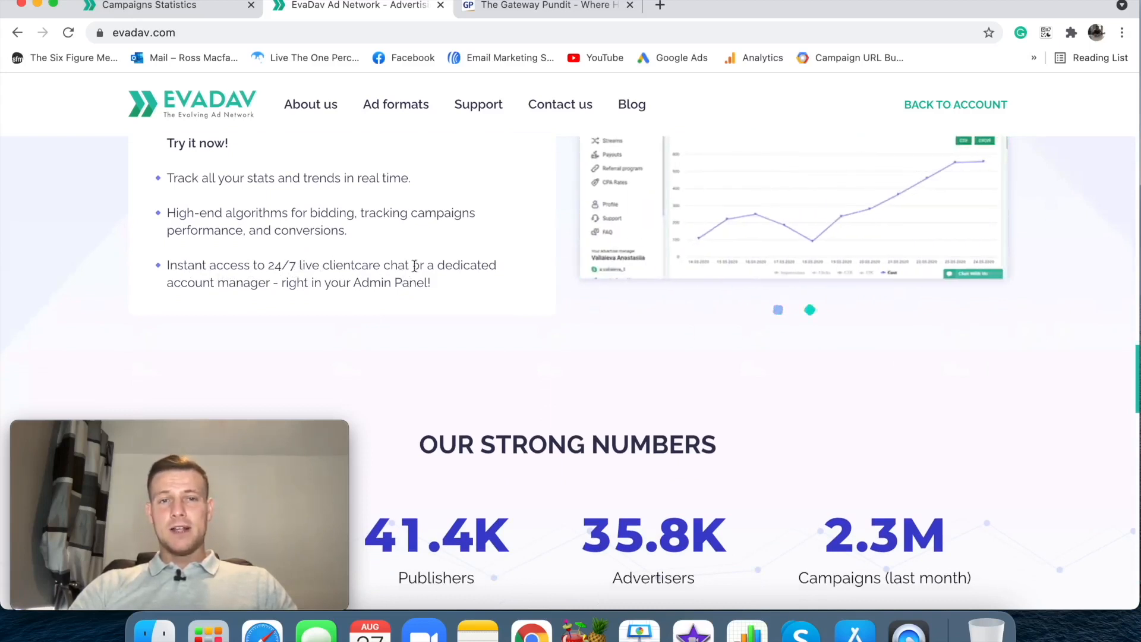
click(810, 310)
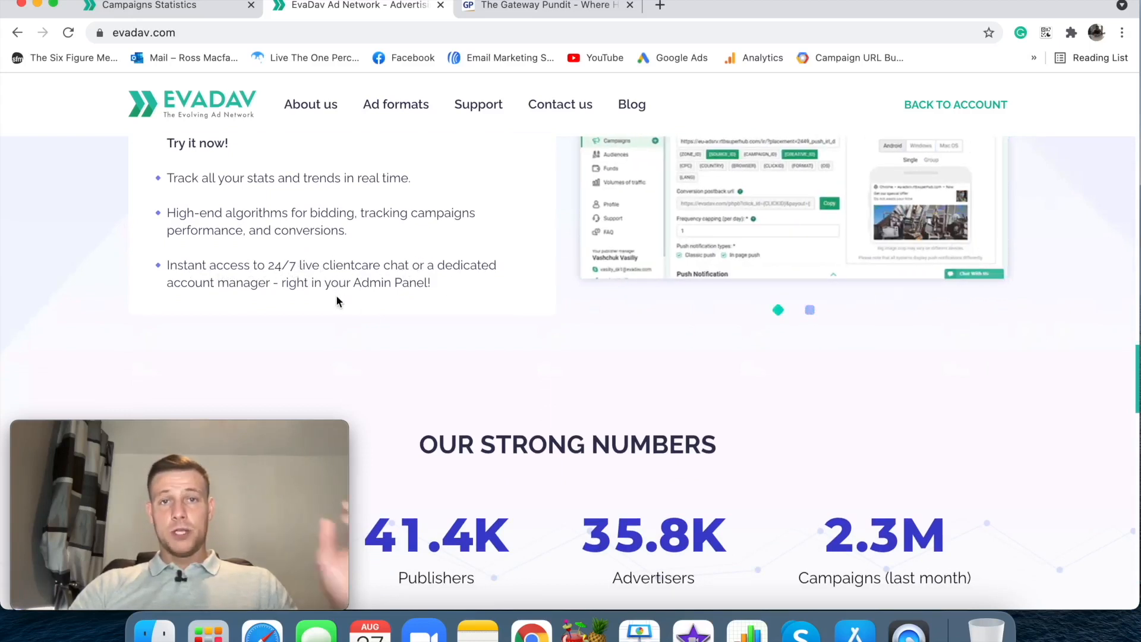
click(808, 310)
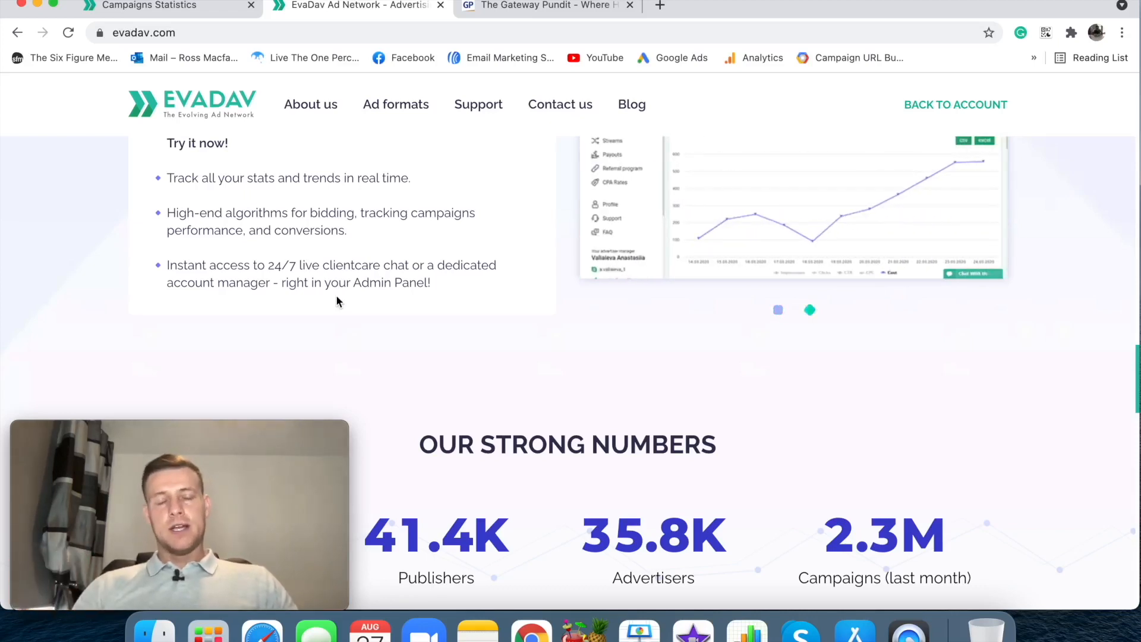
click(777, 310)
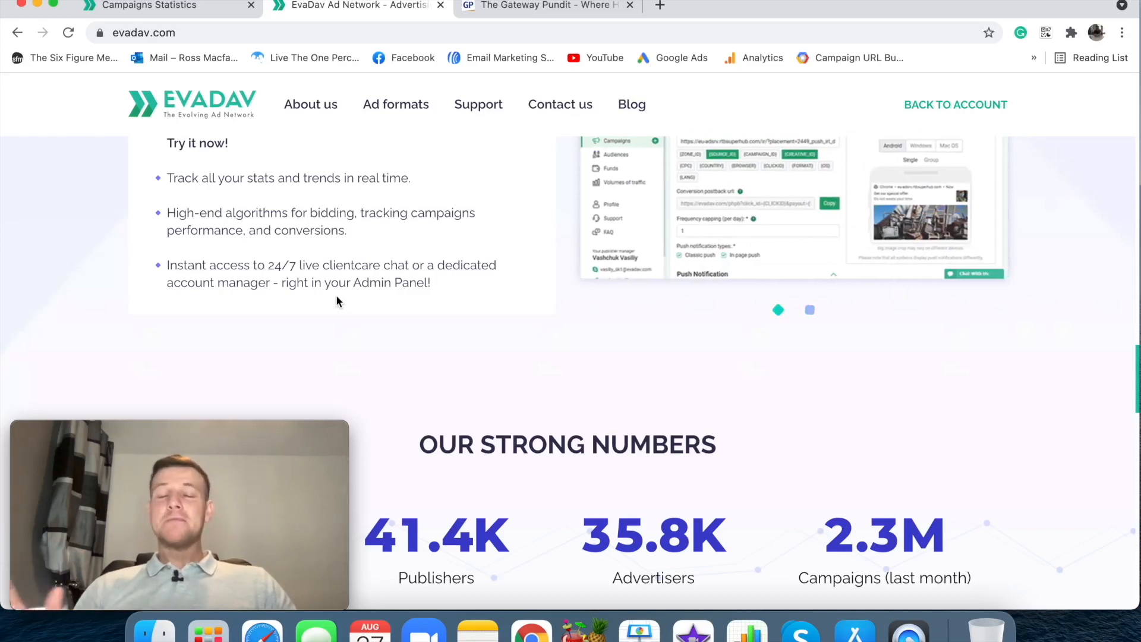
click(810, 310)
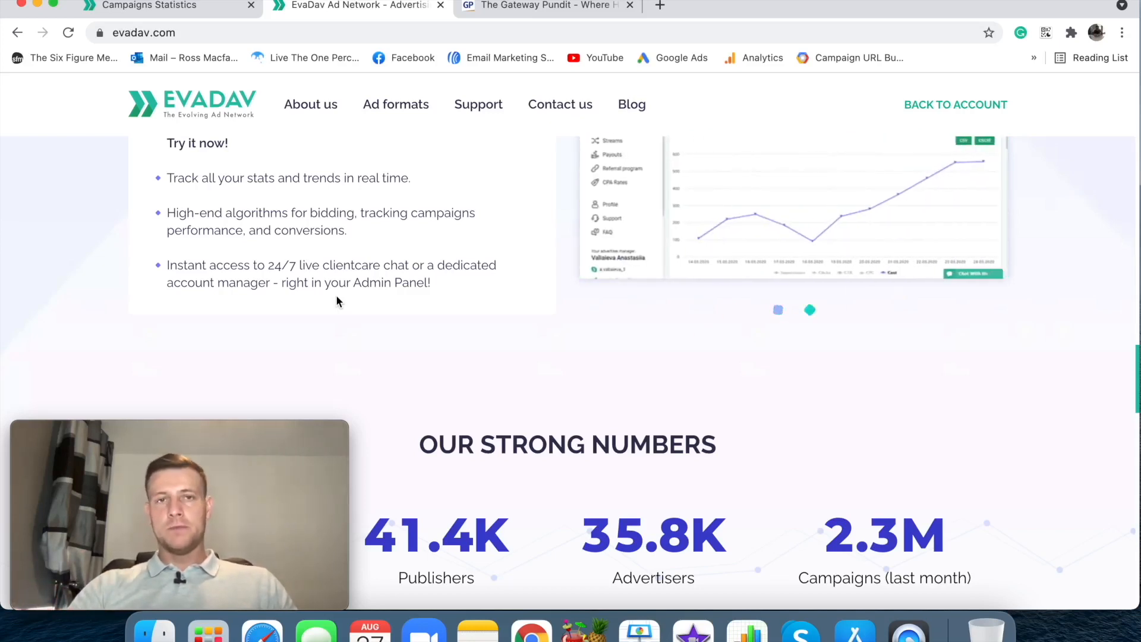
scroll(down, 3)
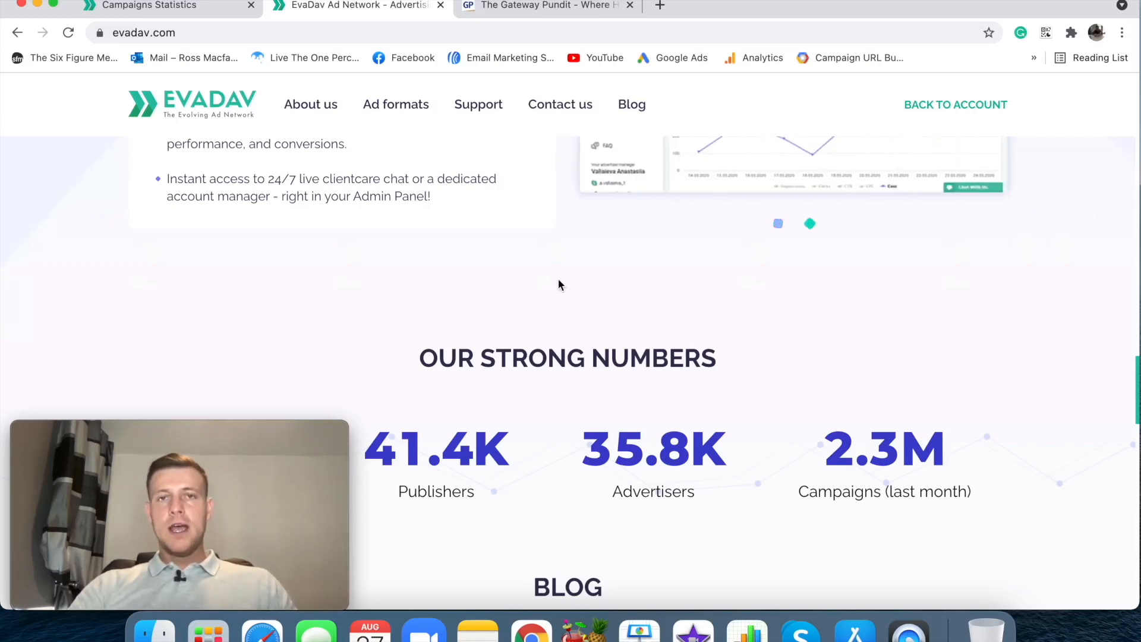
mouse_move(521, 277)
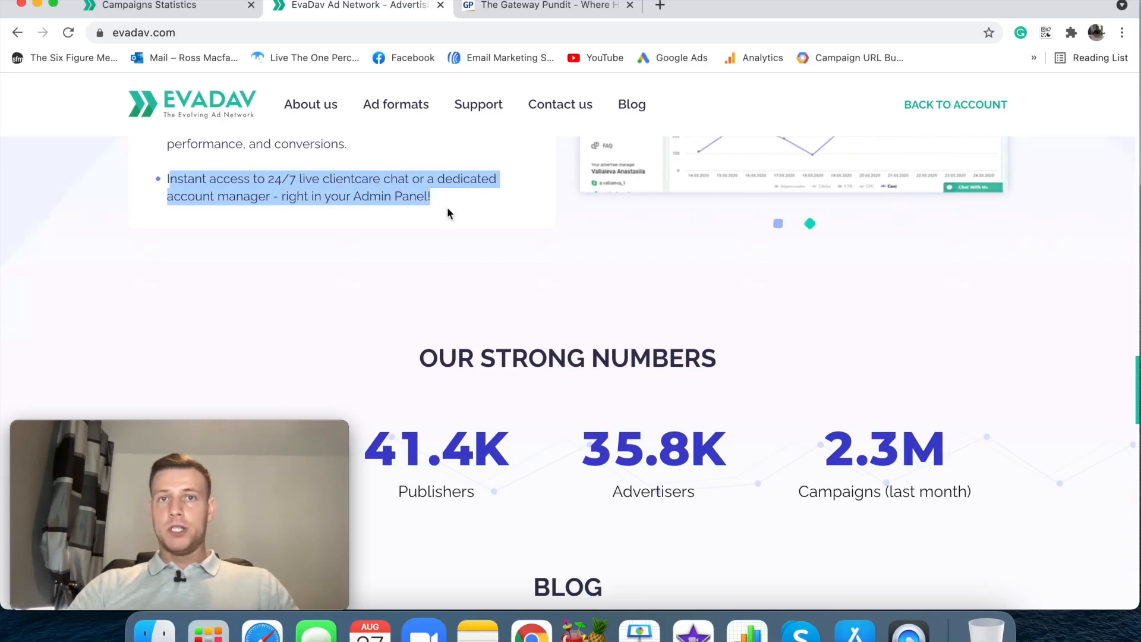
scroll(down, 3)
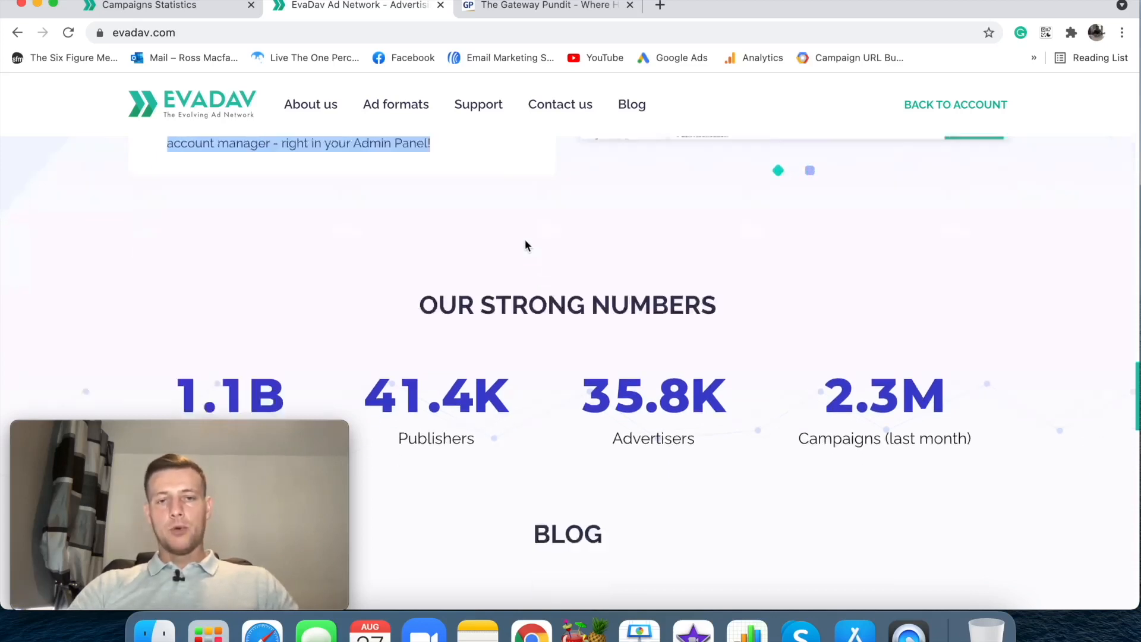
scroll(down, 3)
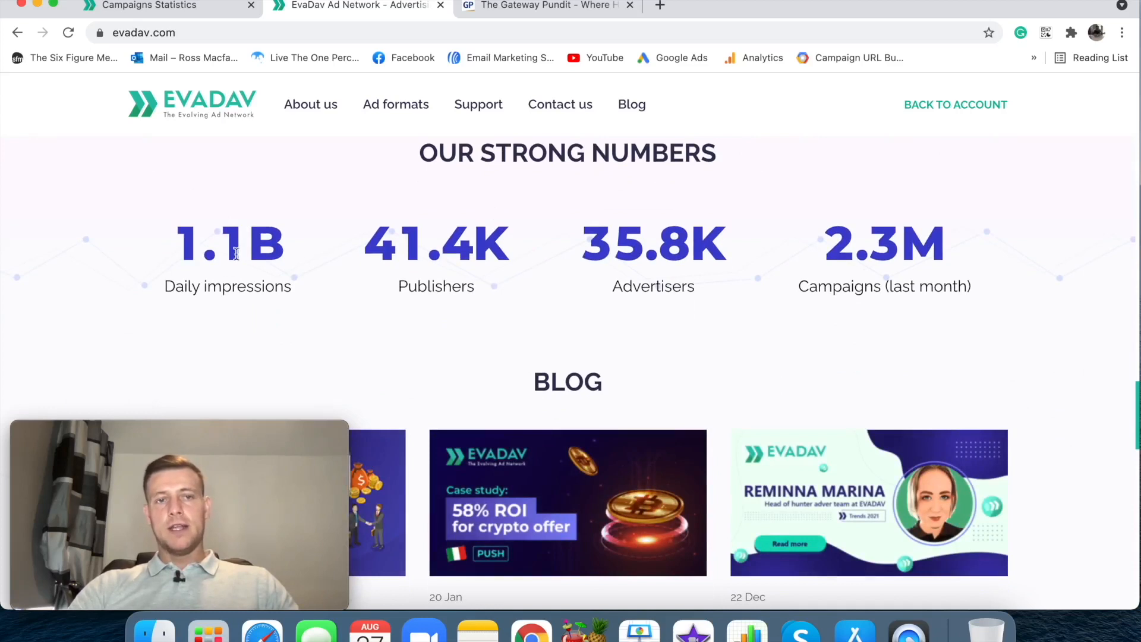
mouse_move(455, 258)
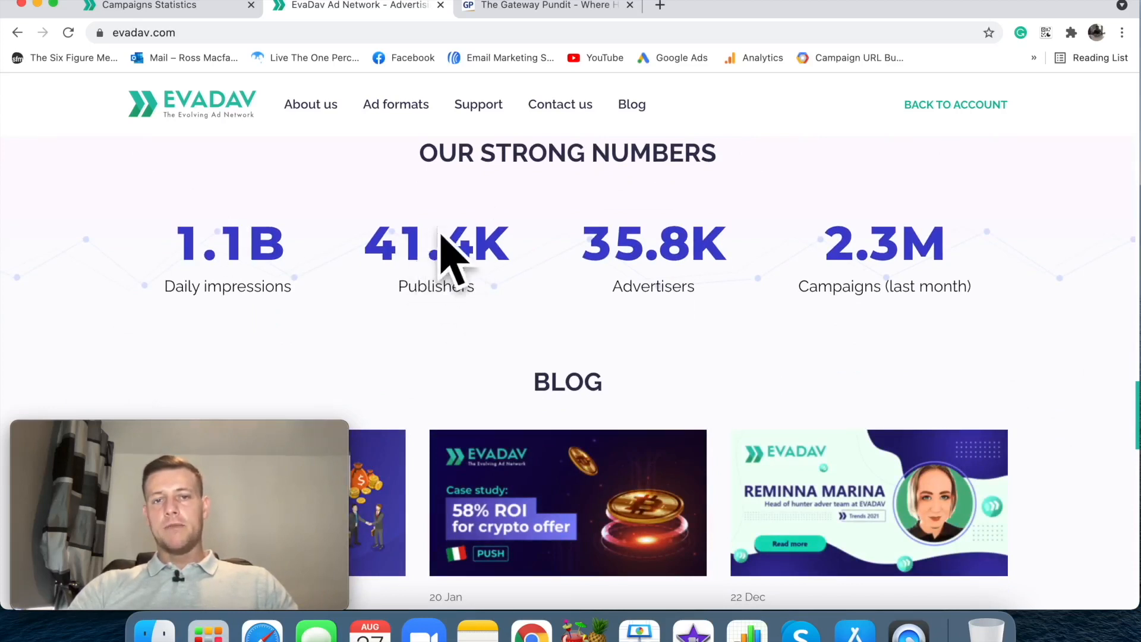
mouse_move(714, 250)
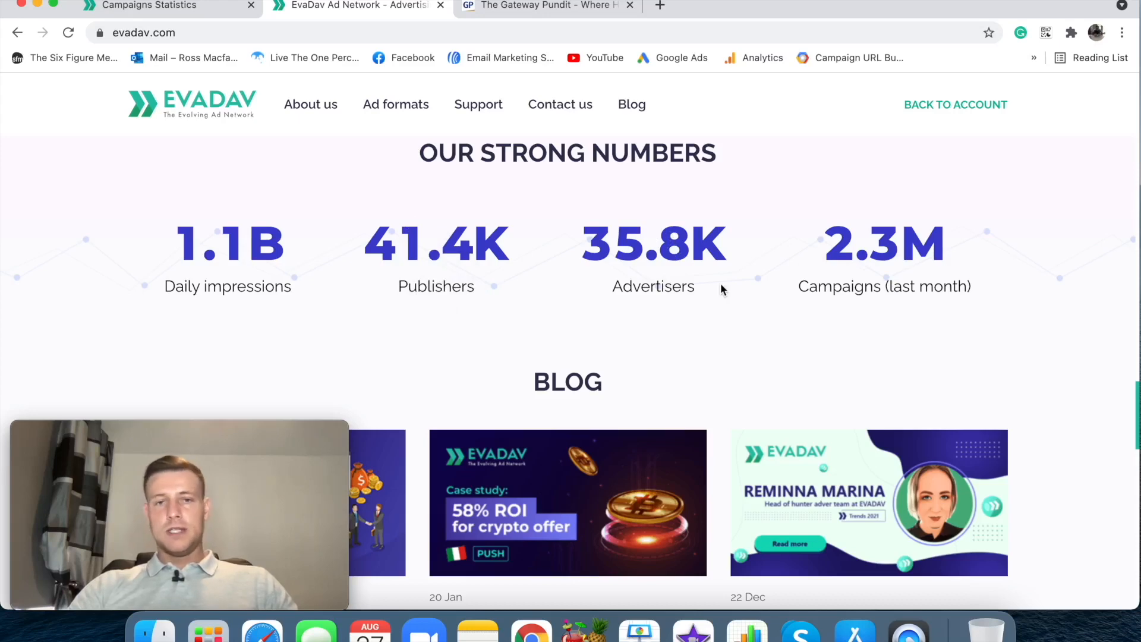
scroll(down, 3)
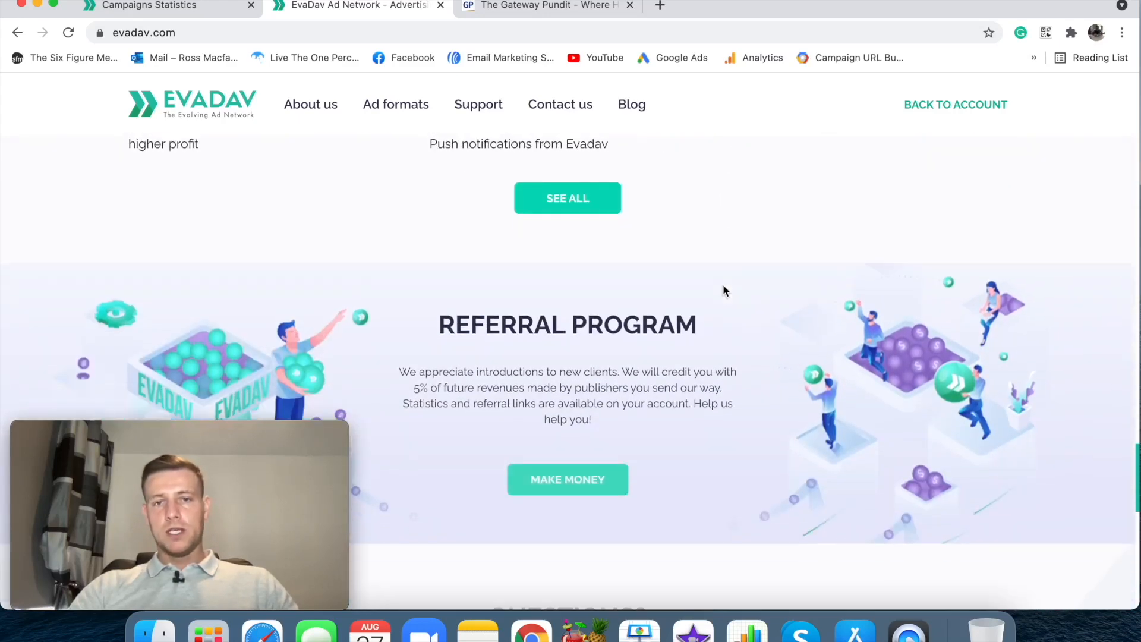
scroll(down, 3)
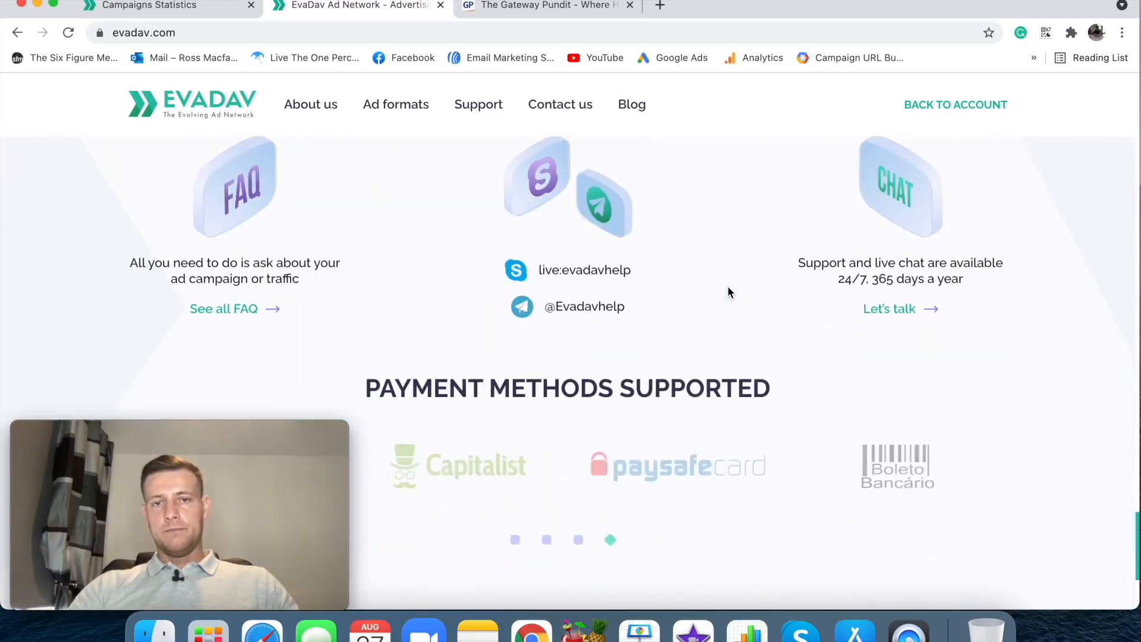
scroll(down, 3)
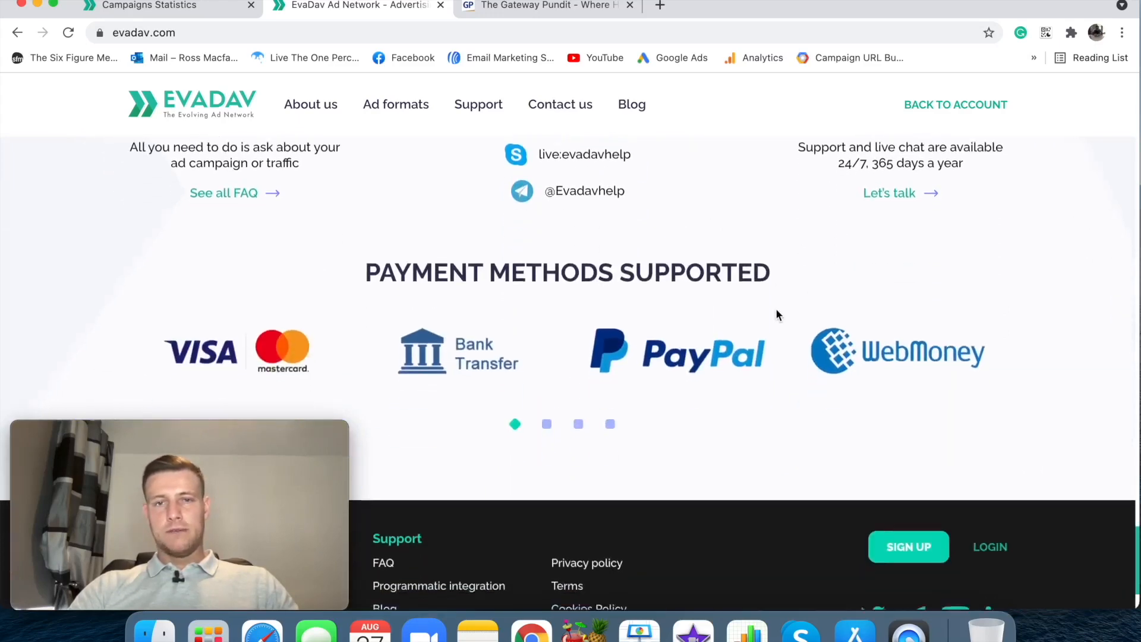
scroll(up, 3)
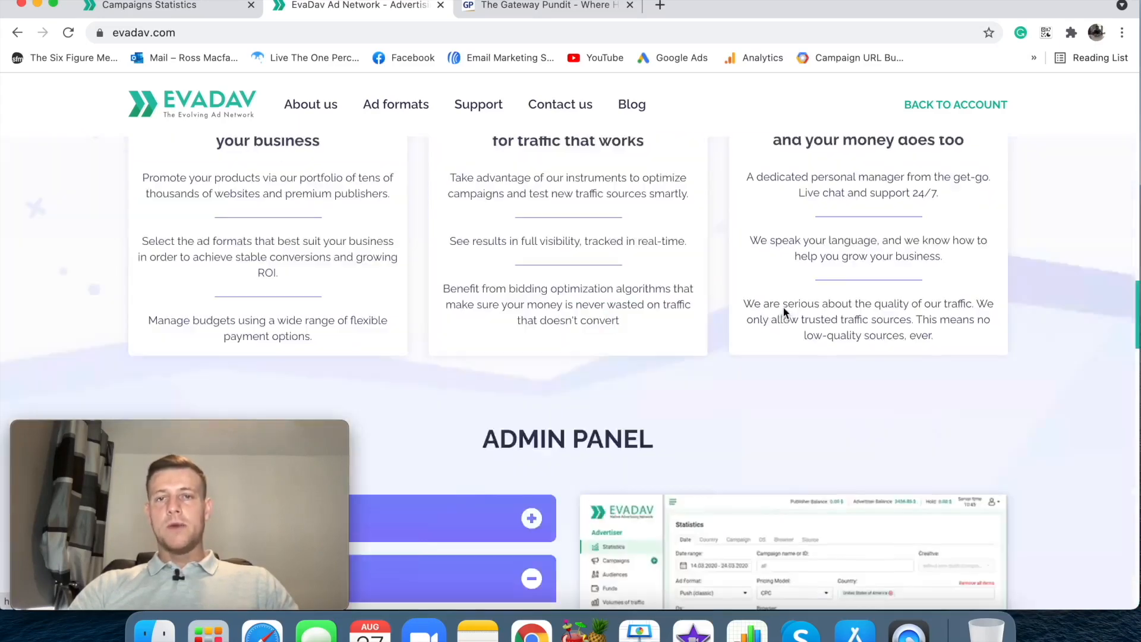
scroll(up, 3)
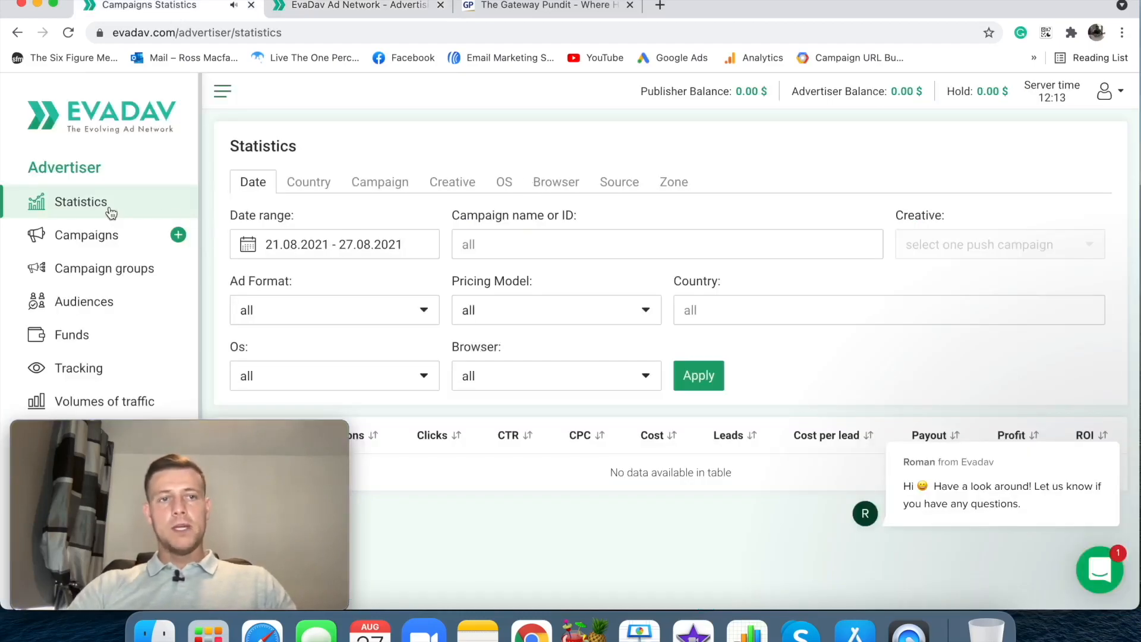
mouse_move(706, 216)
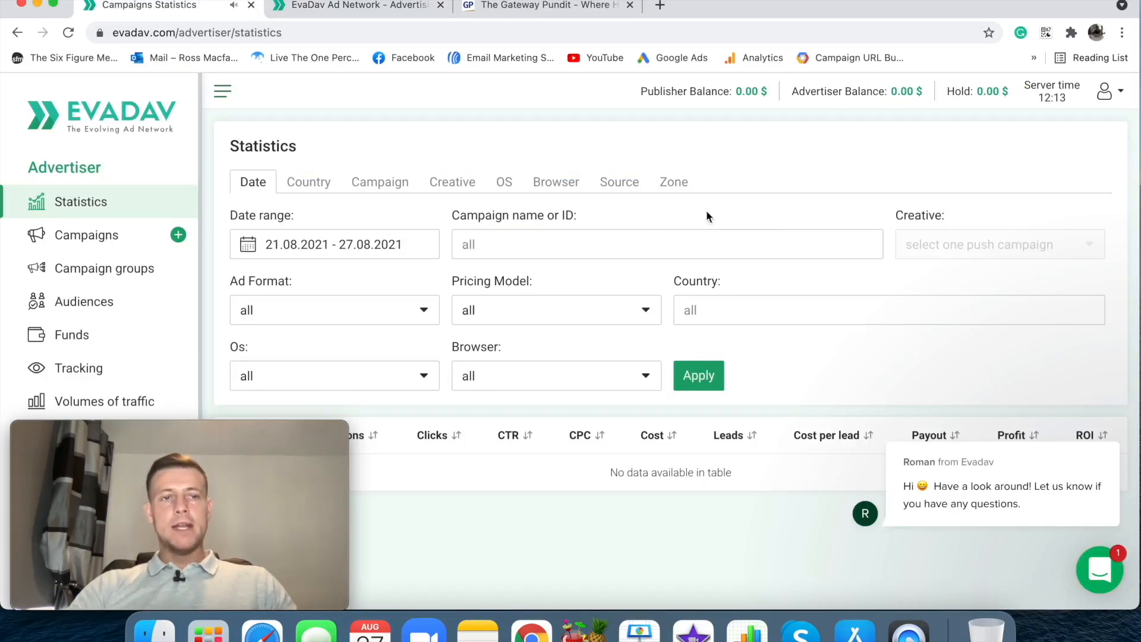
mouse_move(24, 223)
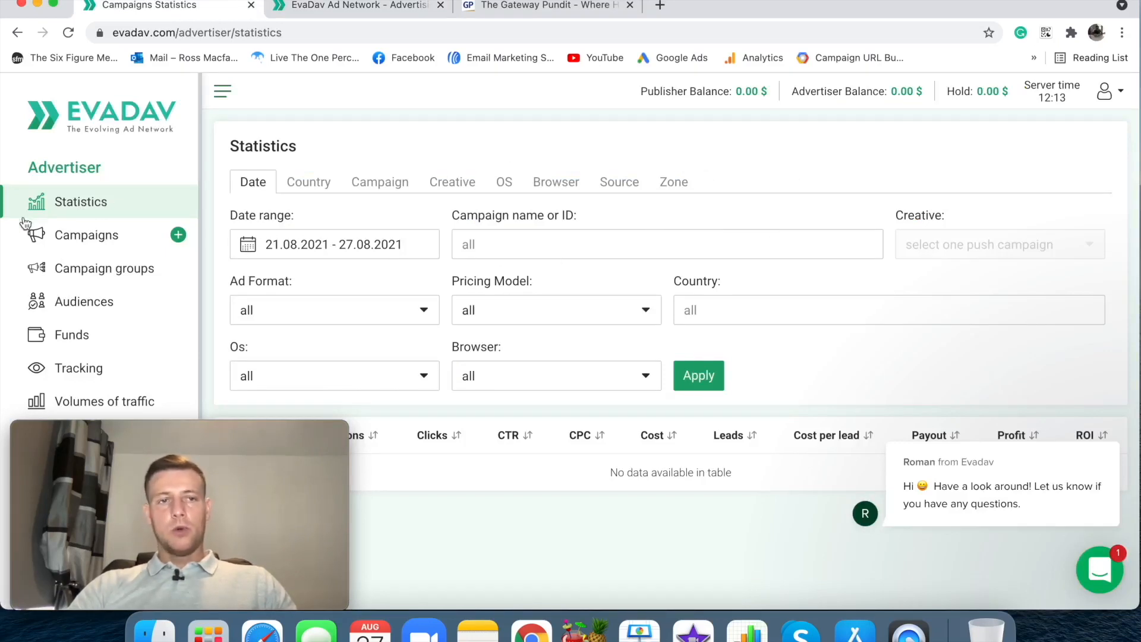
mouse_move(116, 168)
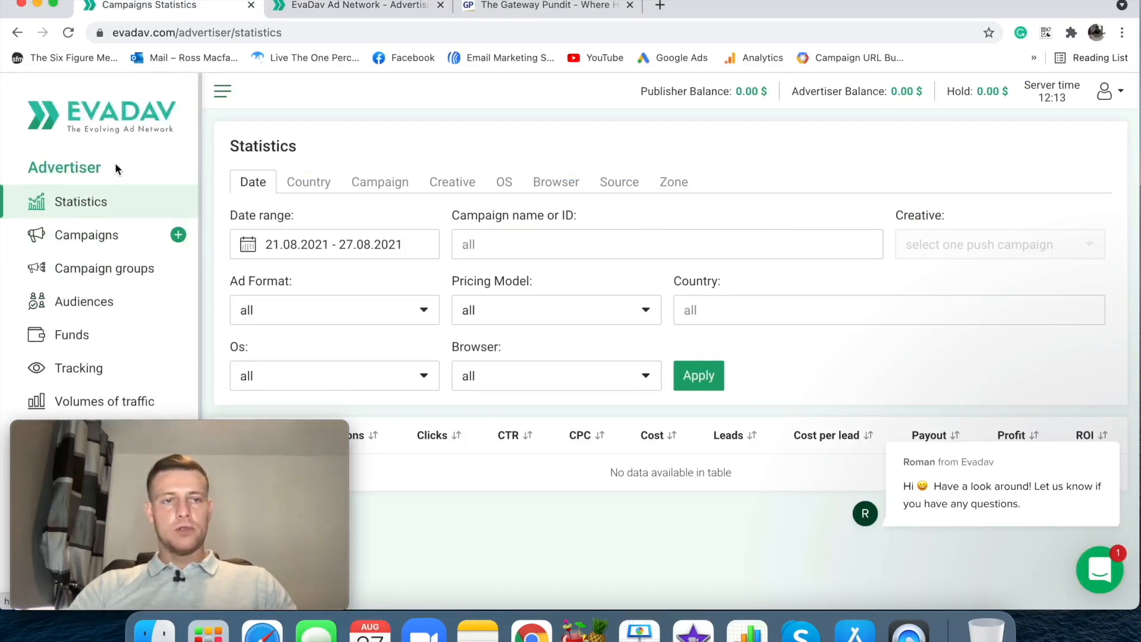
scroll(down, 3)
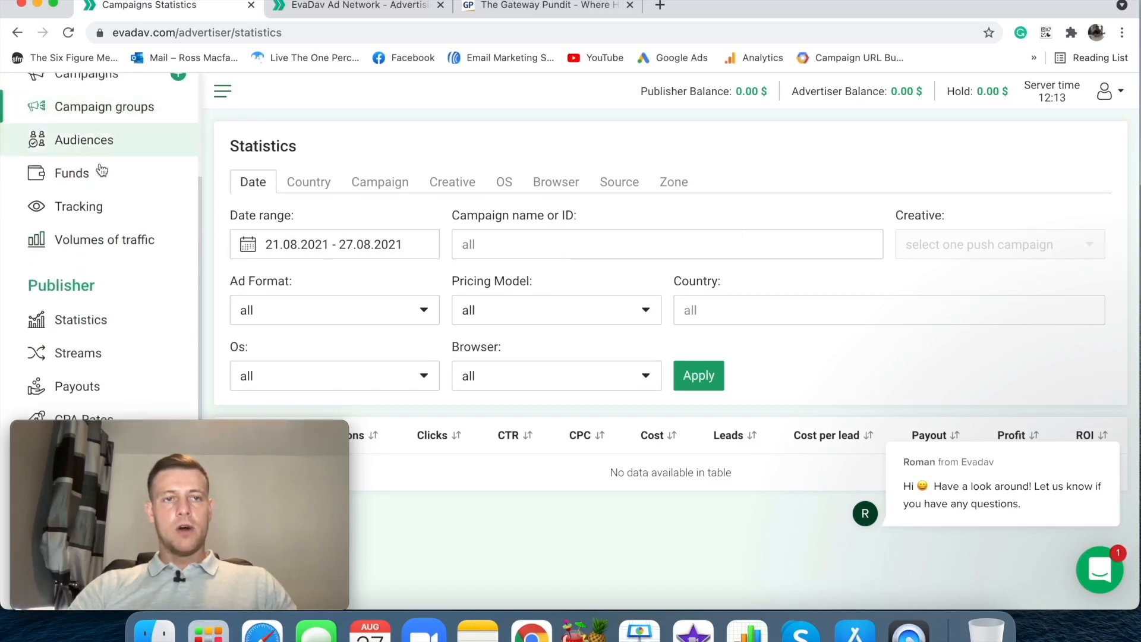
Show the Volumes of traffic table for Native ads CPM and scan country bids and impressions
click(105, 239)
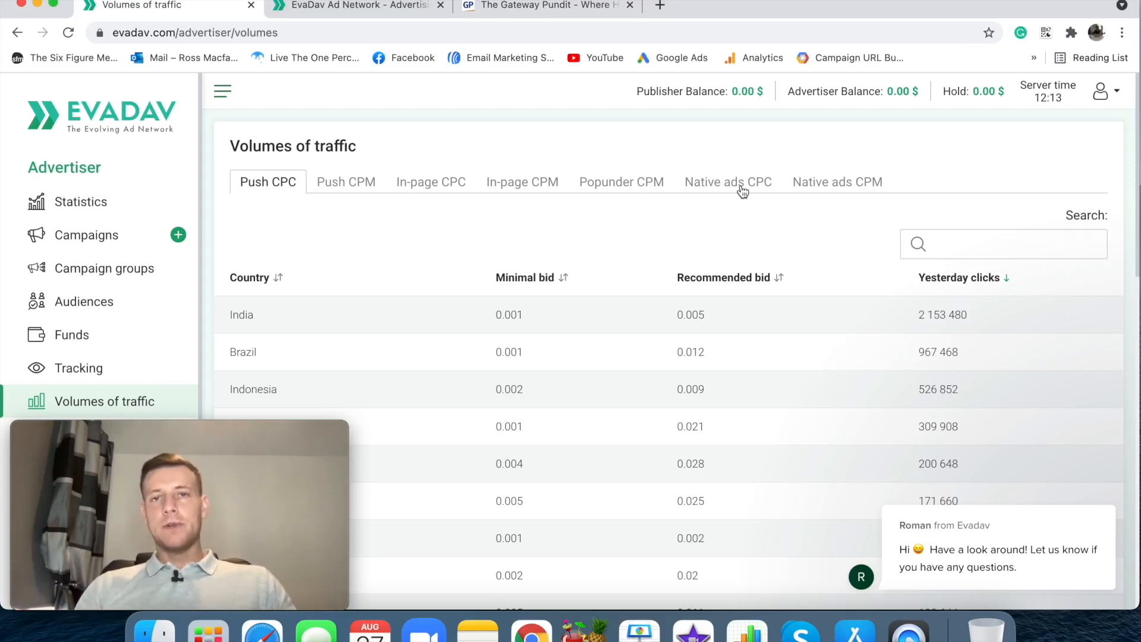
click(837, 181)
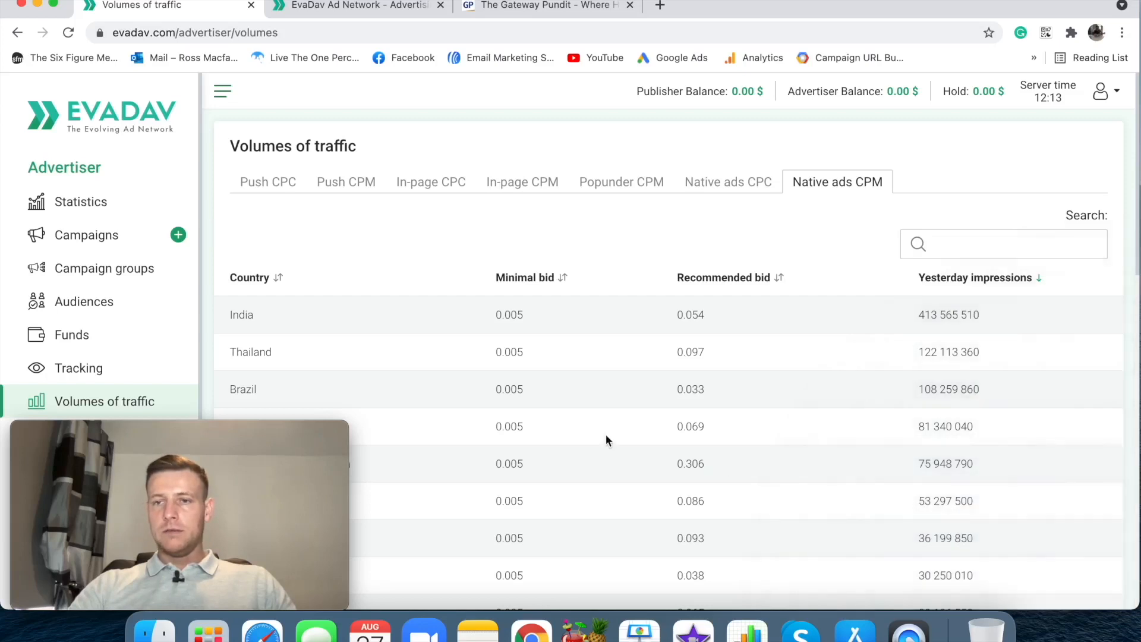
mouse_move(733, 251)
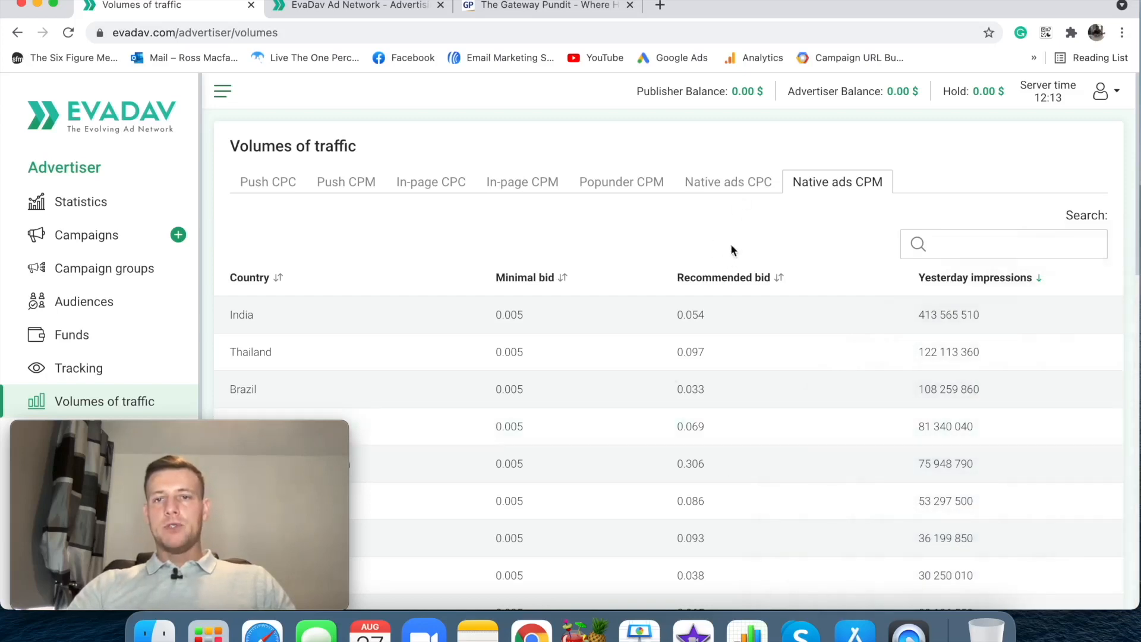
scroll(down, 3)
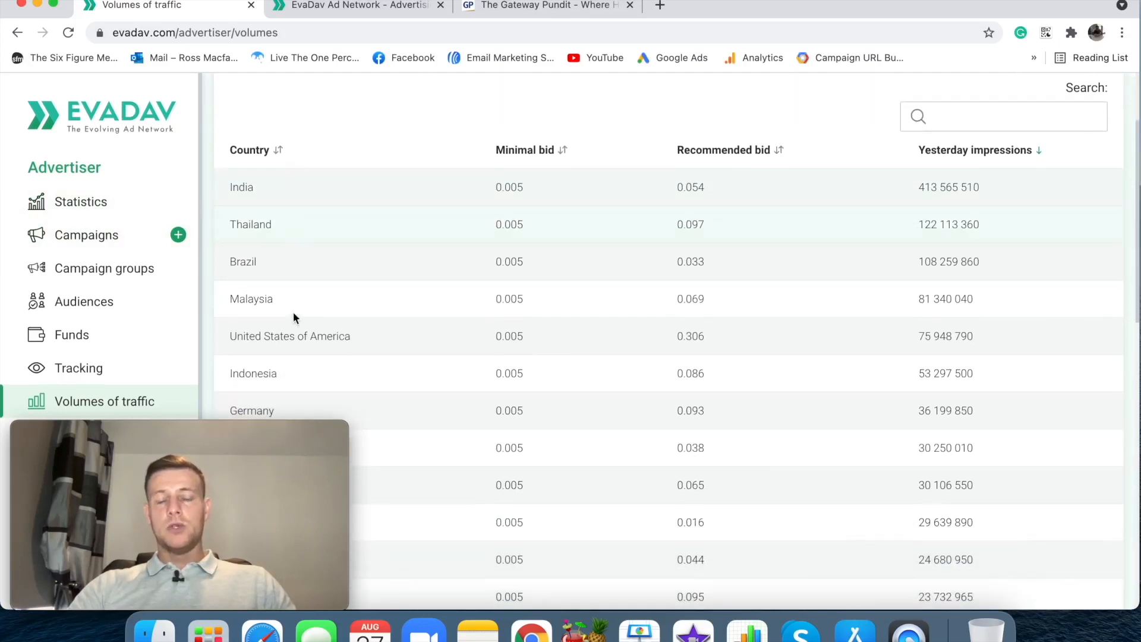
mouse_move(531, 128)
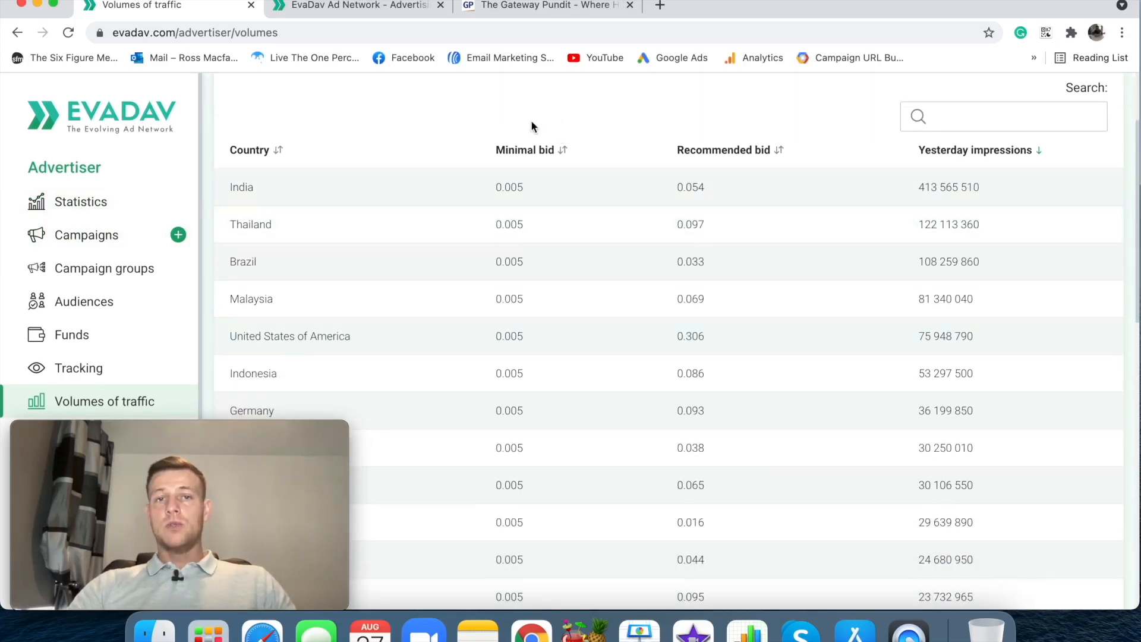
mouse_move(684, 275)
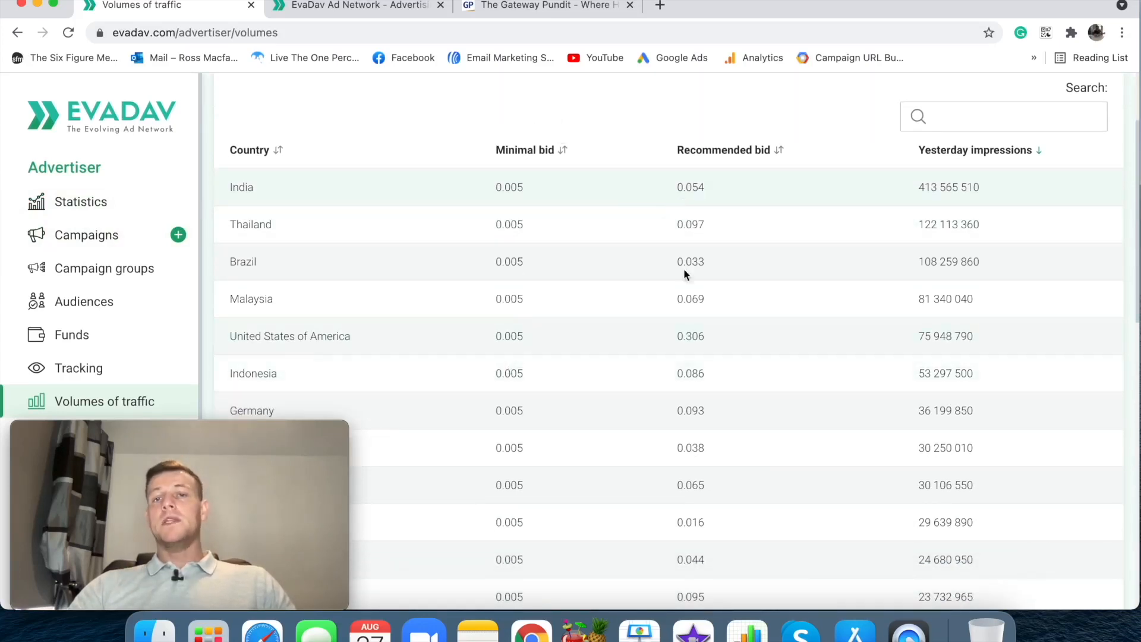
scroll(up, 3)
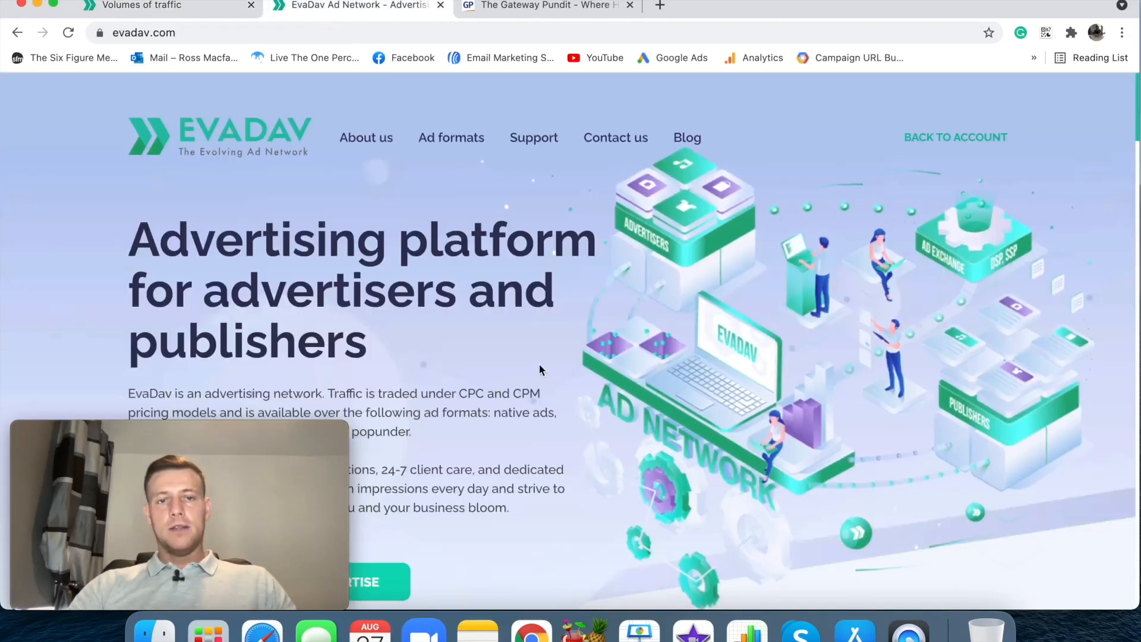
scroll(down, 3)
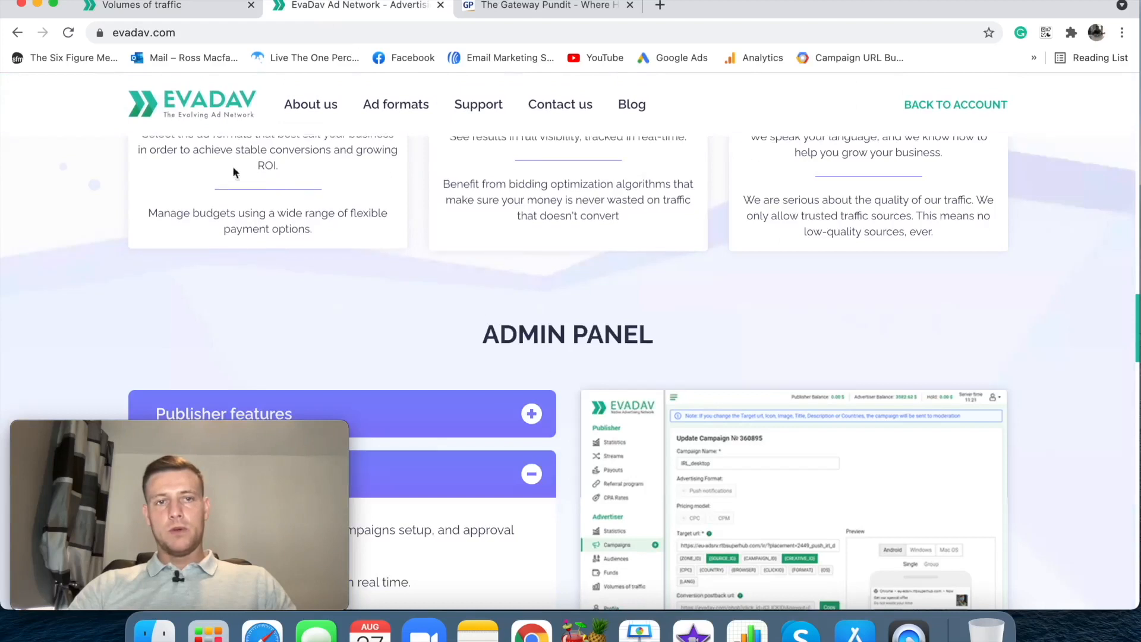
scroll(up, 3)
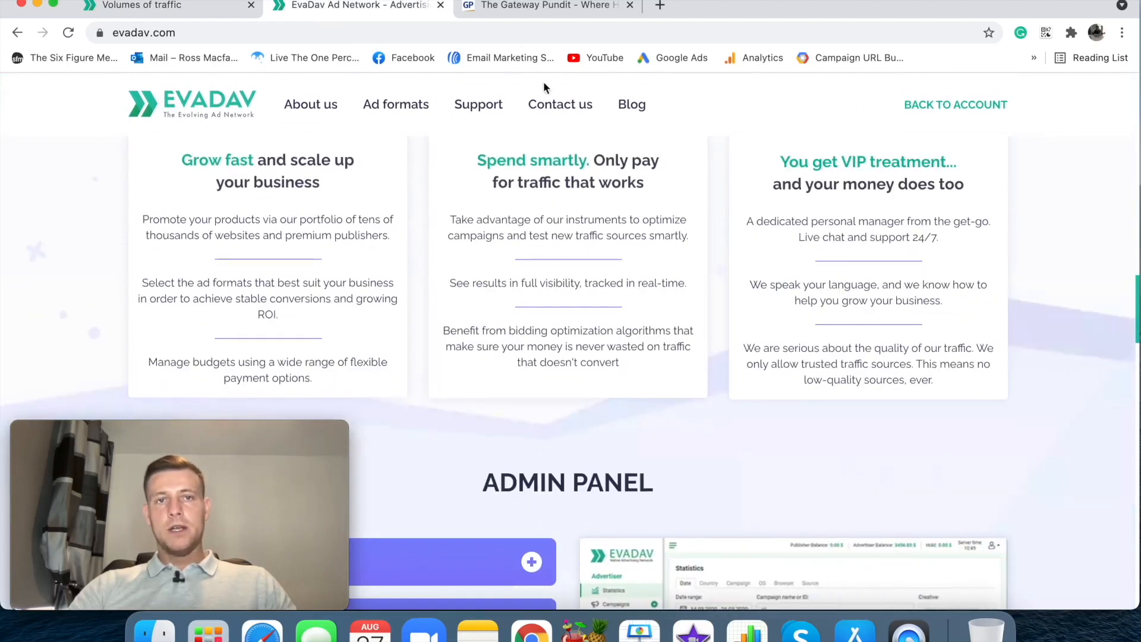
Reopen the Native ads CPM volumes tab and scroll the country table to its pagination
click(131, 6)
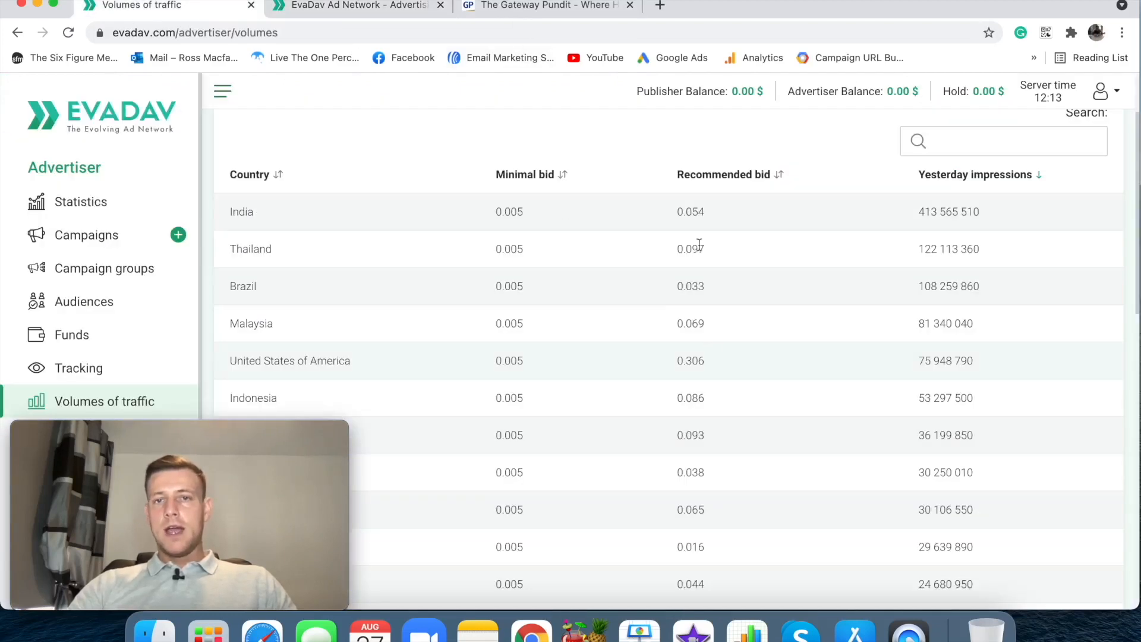
mouse_move(694, 376)
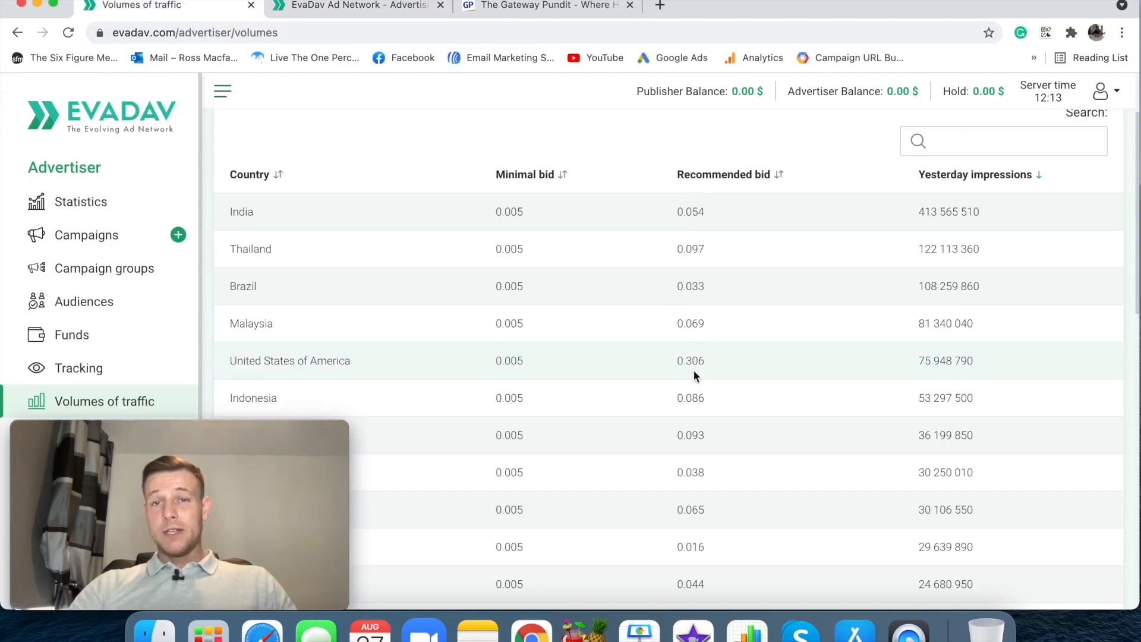
mouse_move(685, 381)
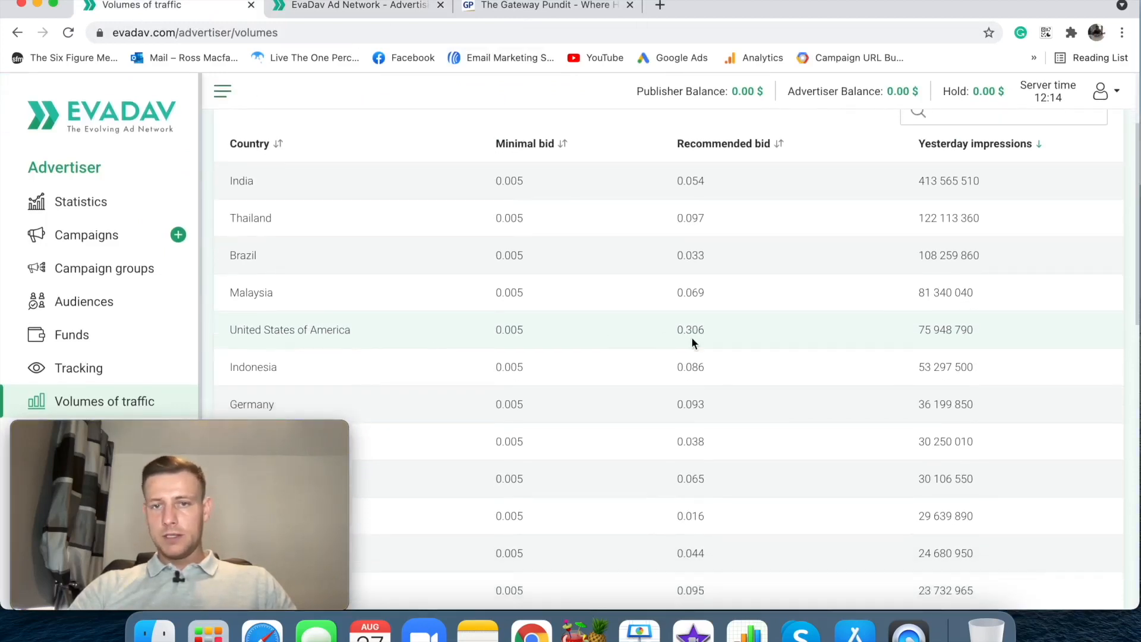
scroll(up, 3)
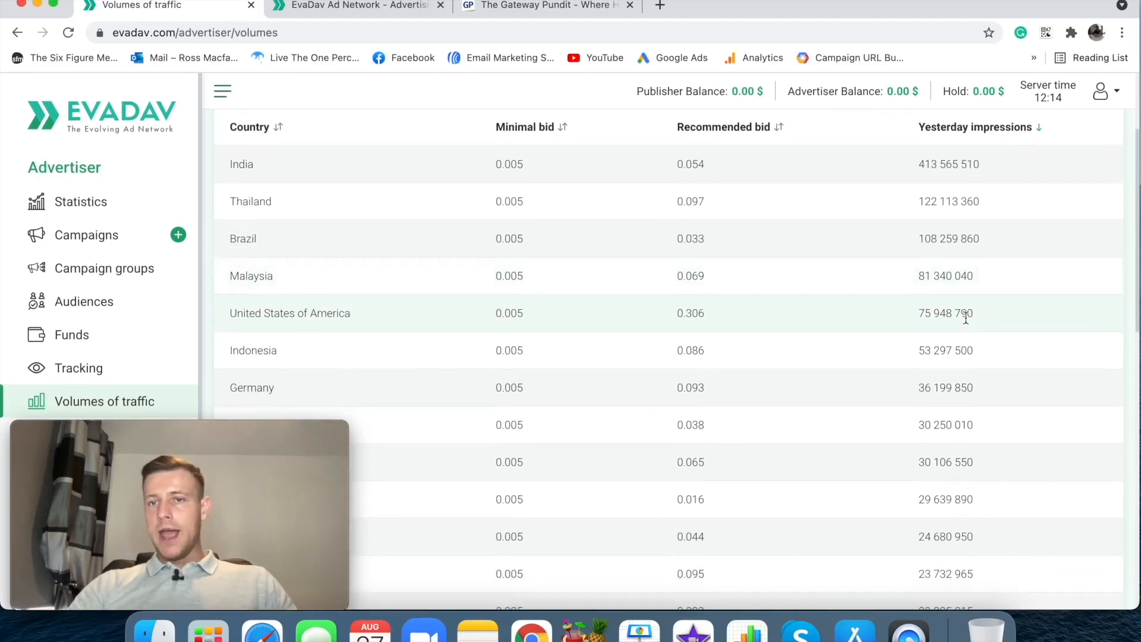
scroll(down, 3)
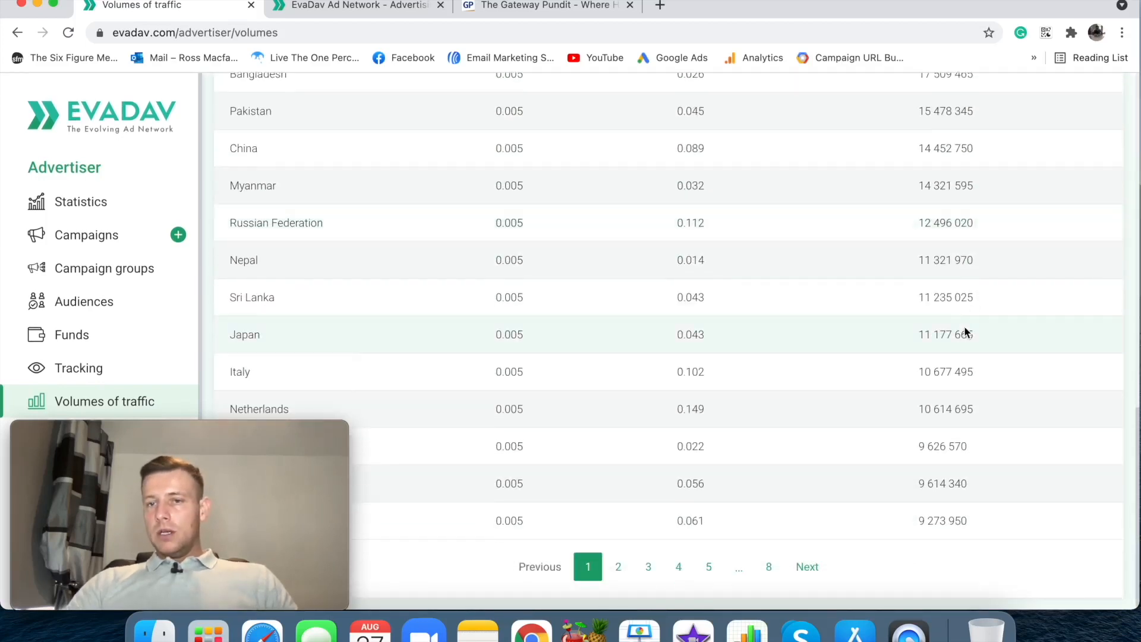
mouse_move(759, 530)
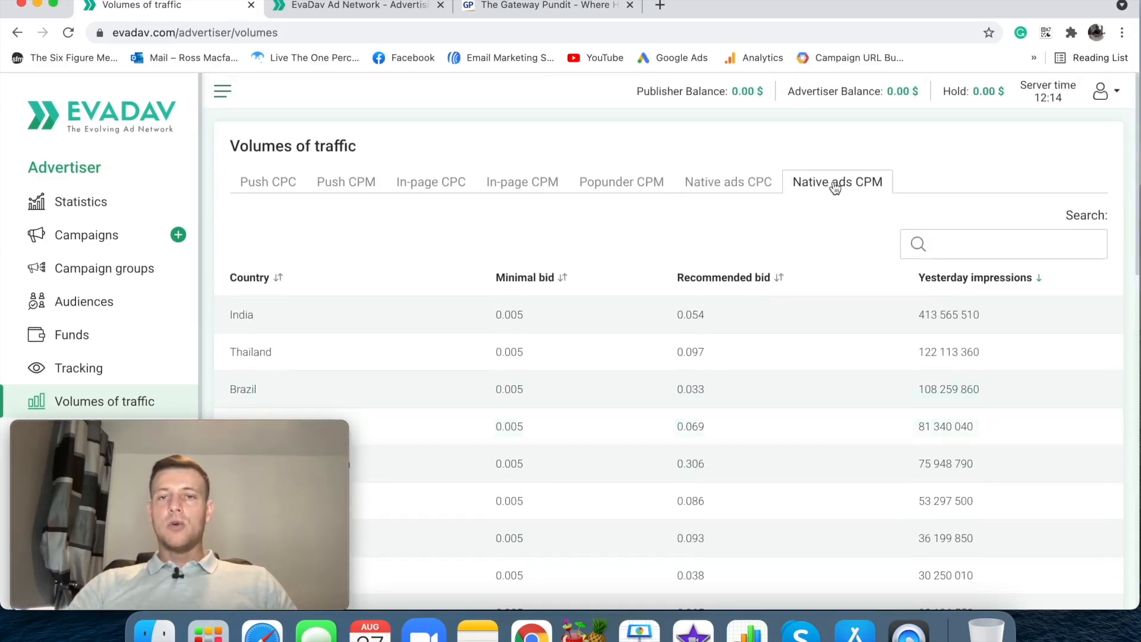
mouse_move(750, 193)
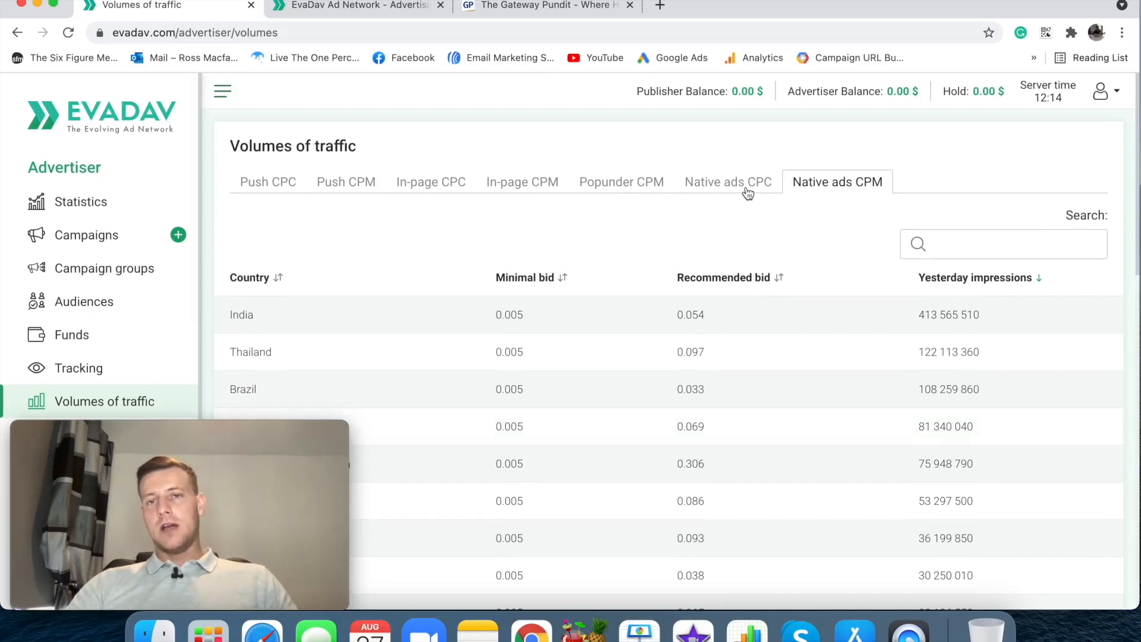
click(727, 181)
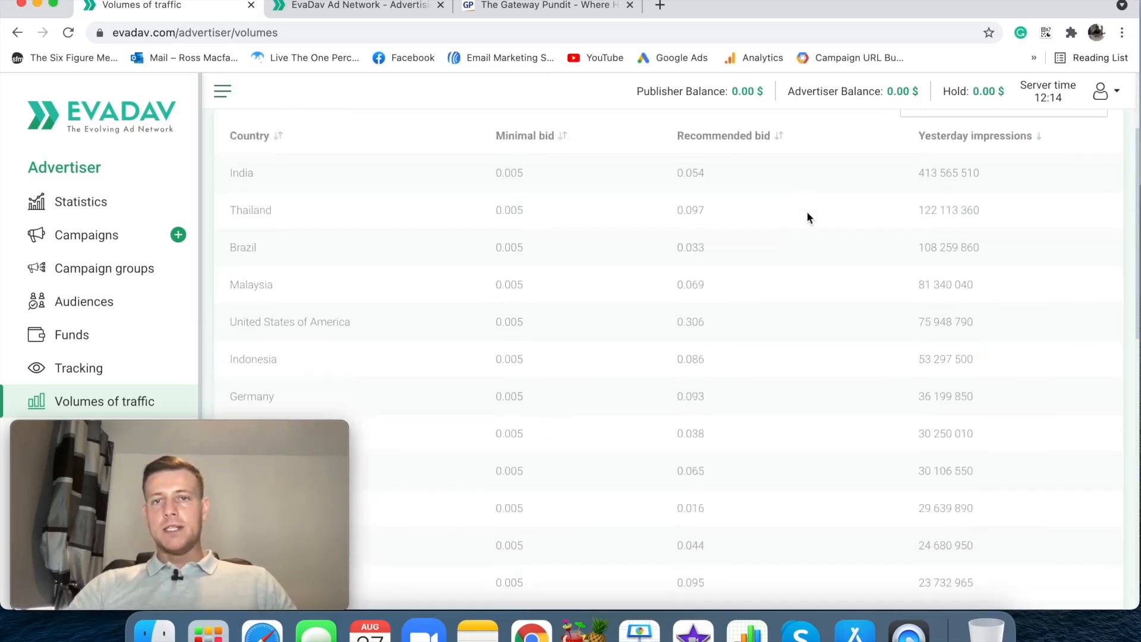
scroll(up, 3)
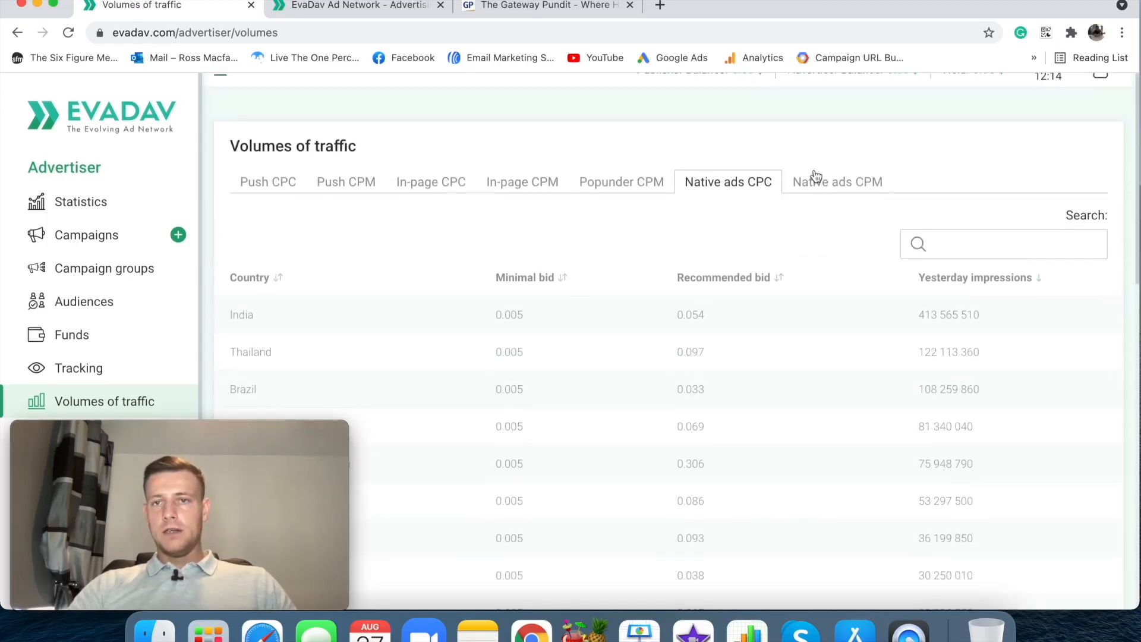
scroll(up, 3)
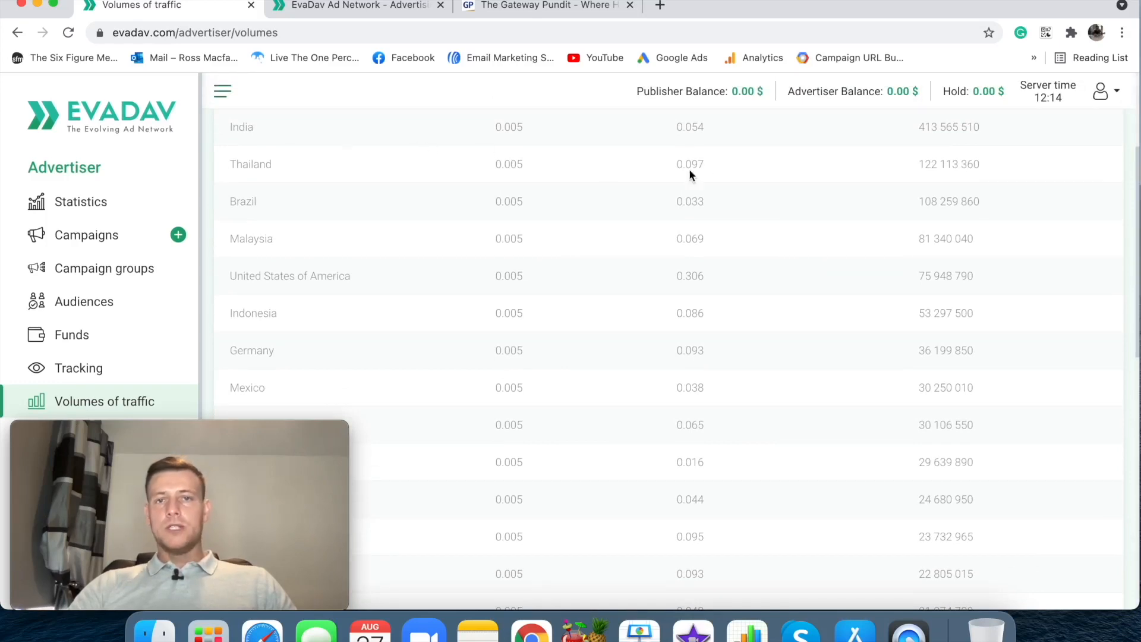
scroll(up, 3)
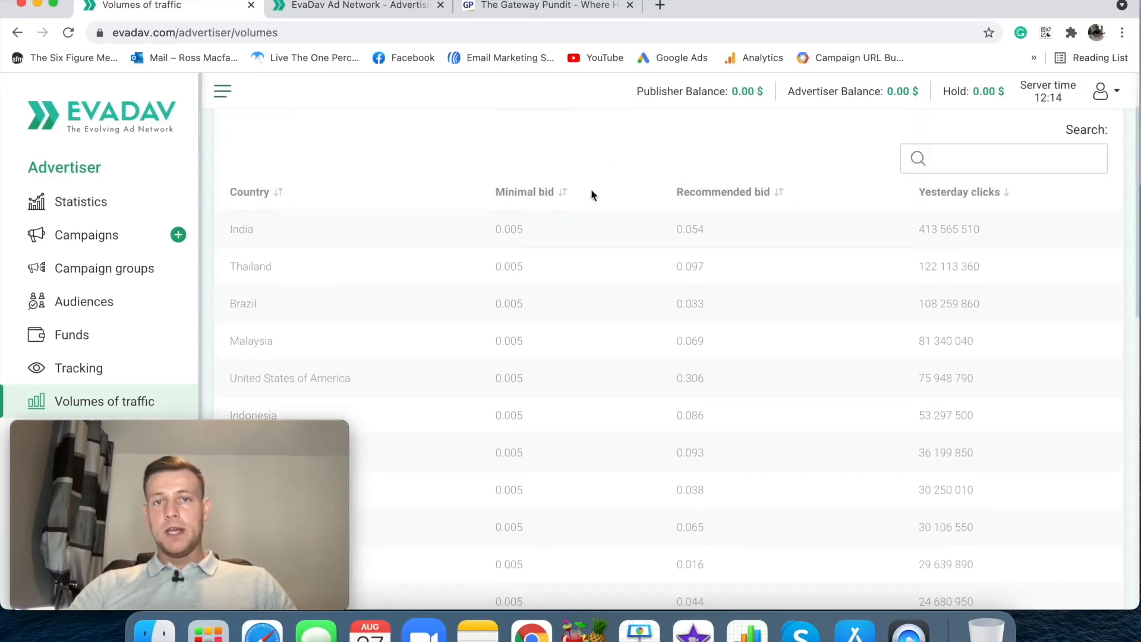
mouse_move(680, 210)
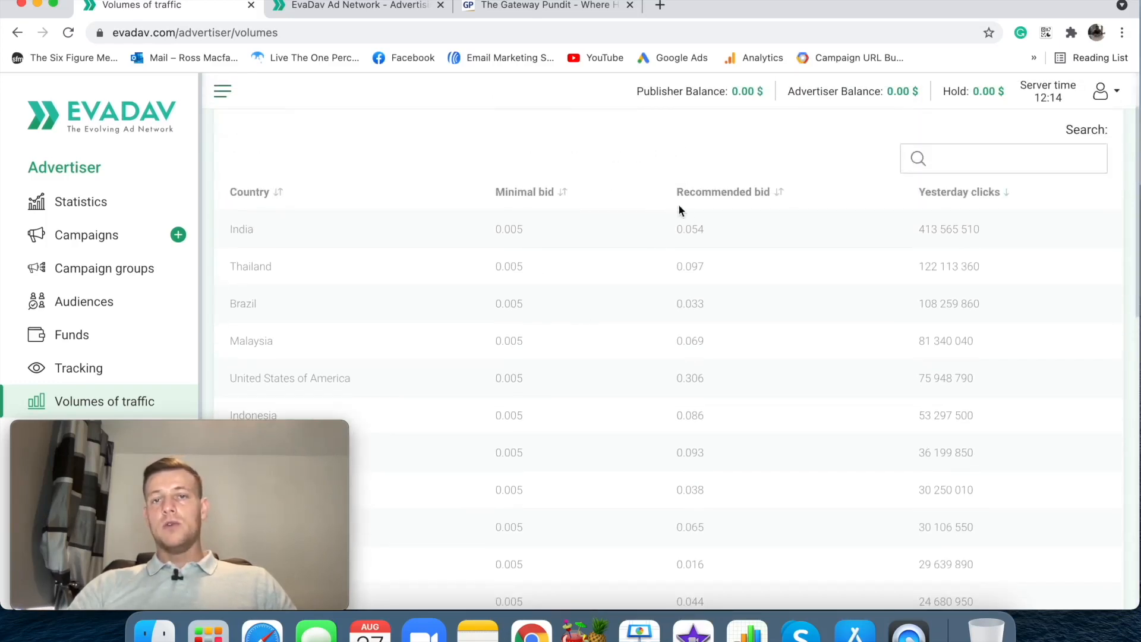
mouse_move(734, 176)
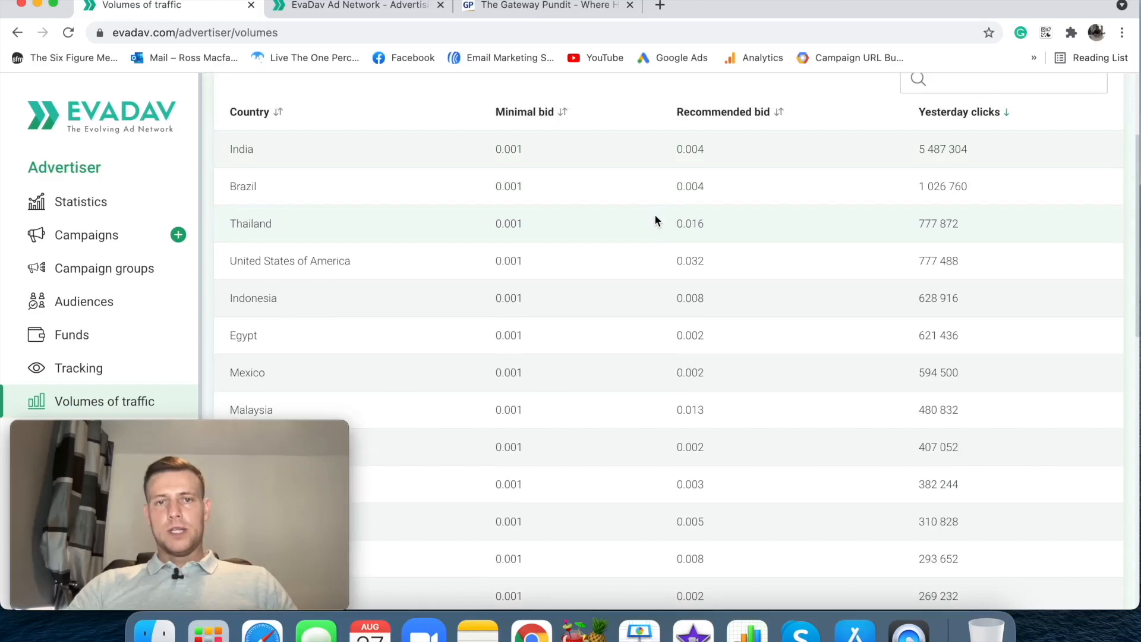
mouse_move(523, 170)
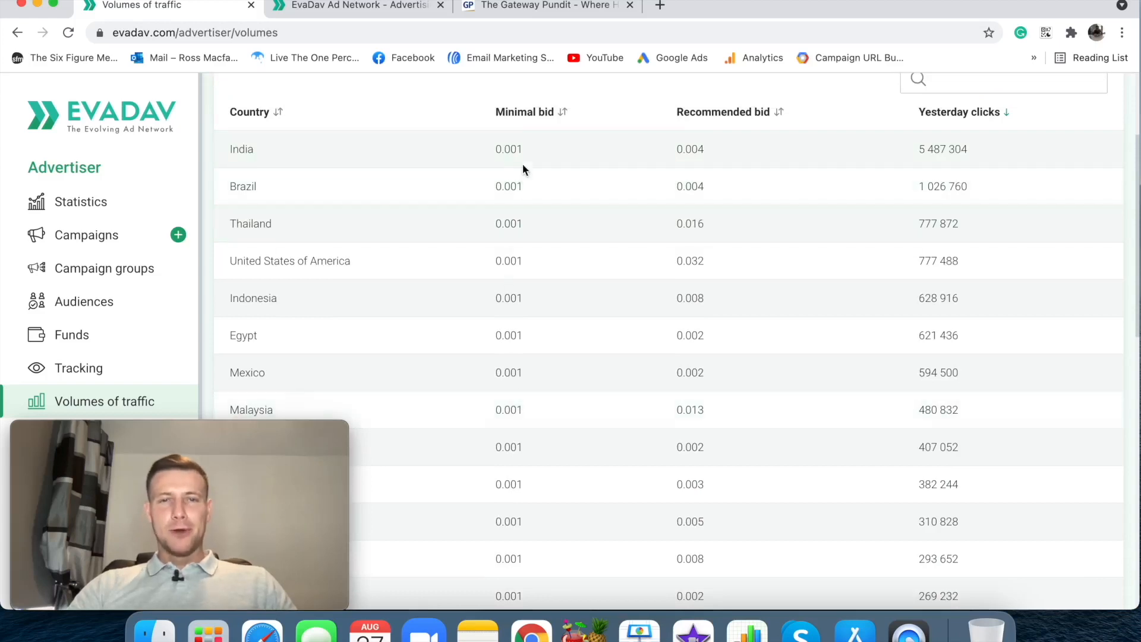
mouse_move(689, 150)
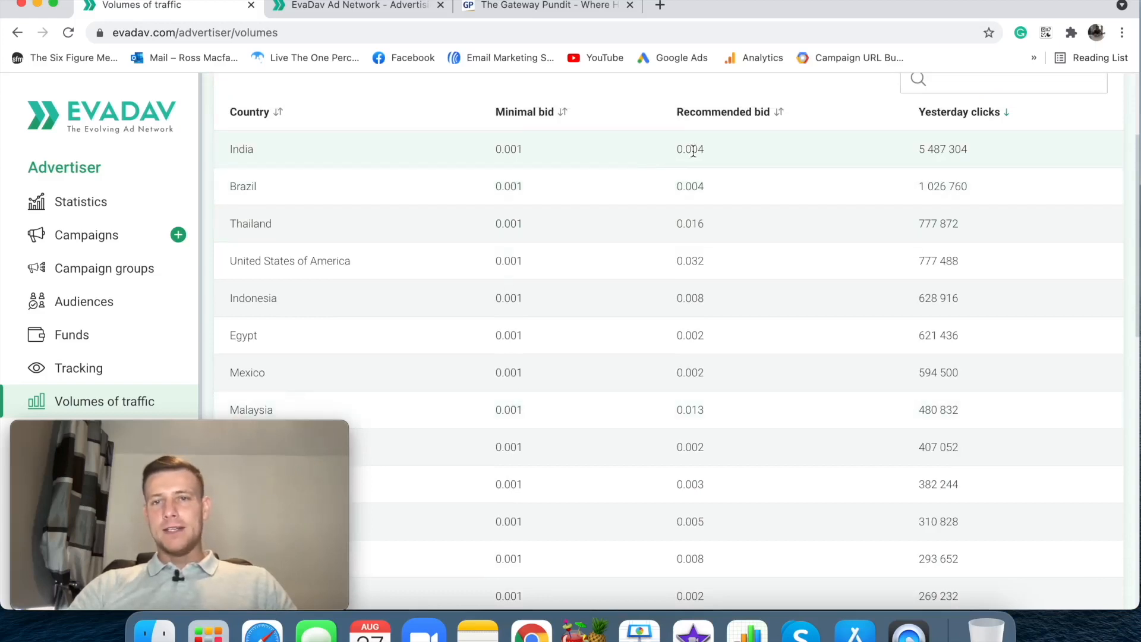
mouse_move(734, 282)
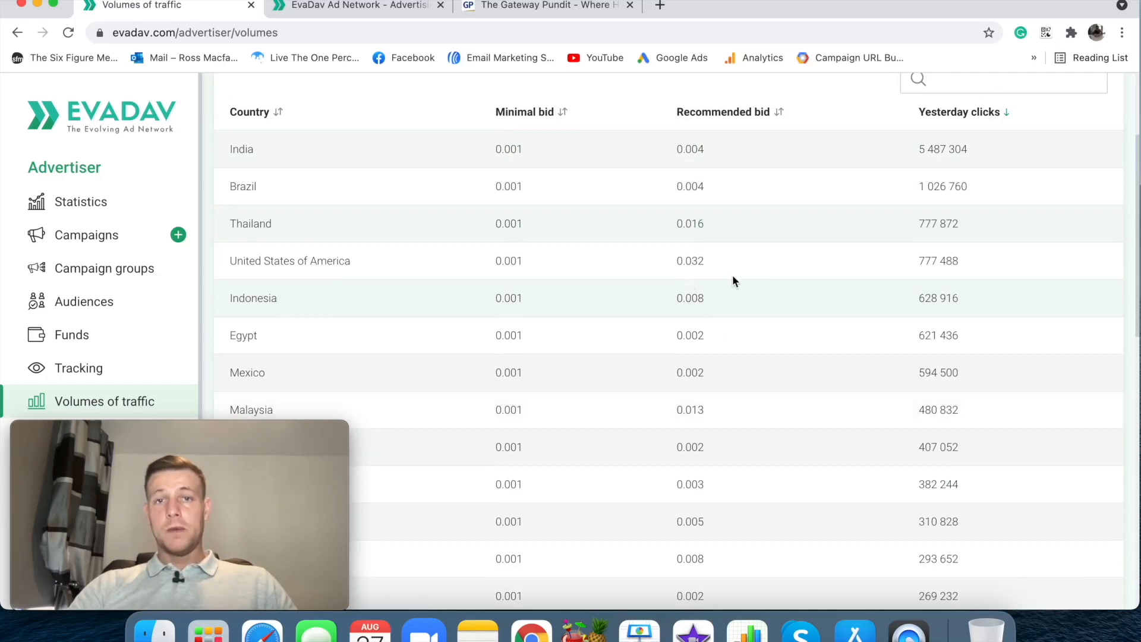
mouse_move(603, 277)
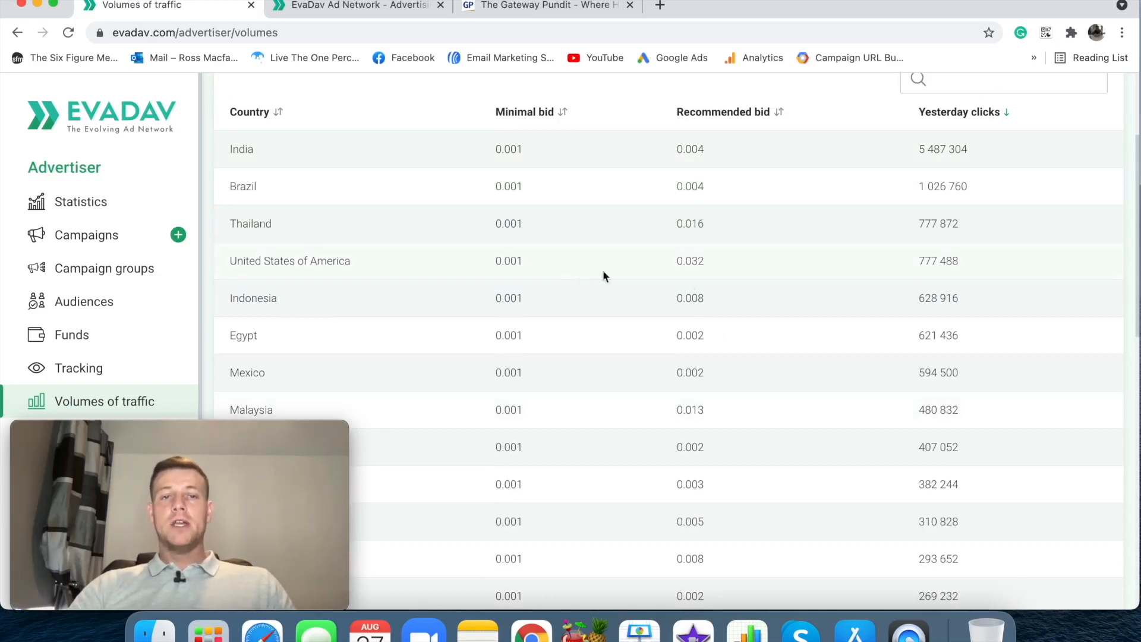
mouse_move(713, 268)
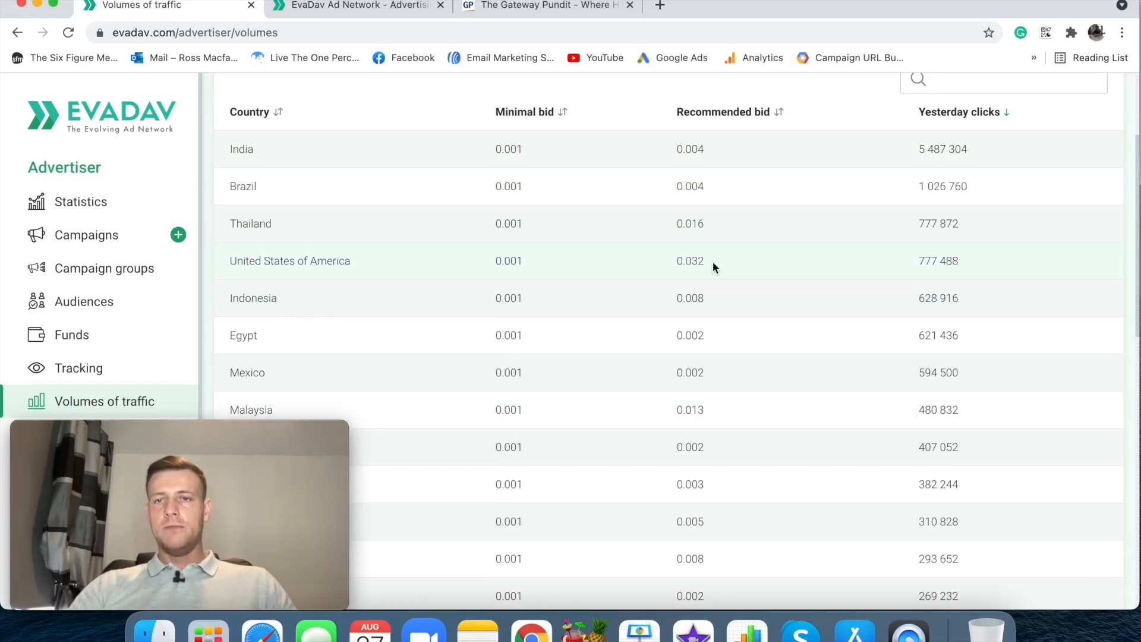
mouse_move(903, 232)
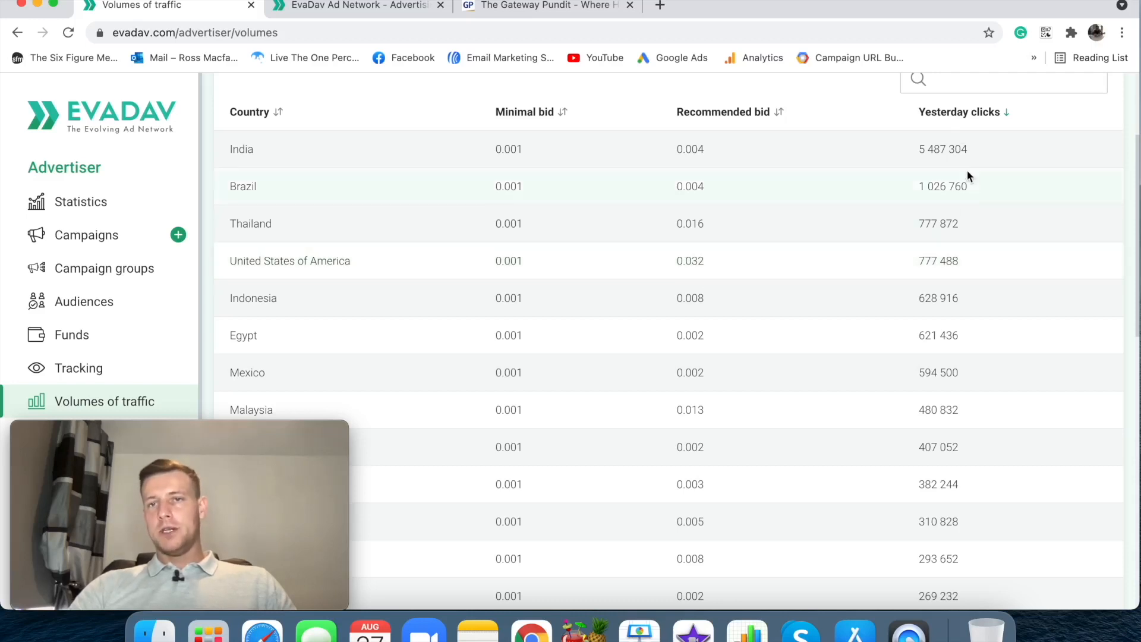
scroll(up, 3)
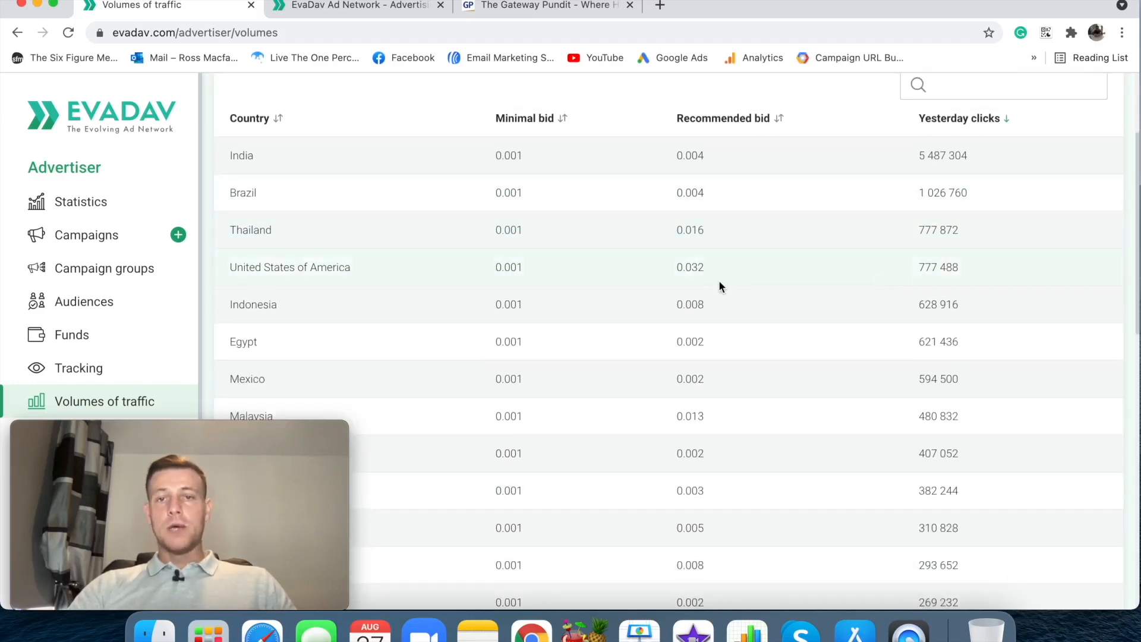
mouse_move(721, 304)
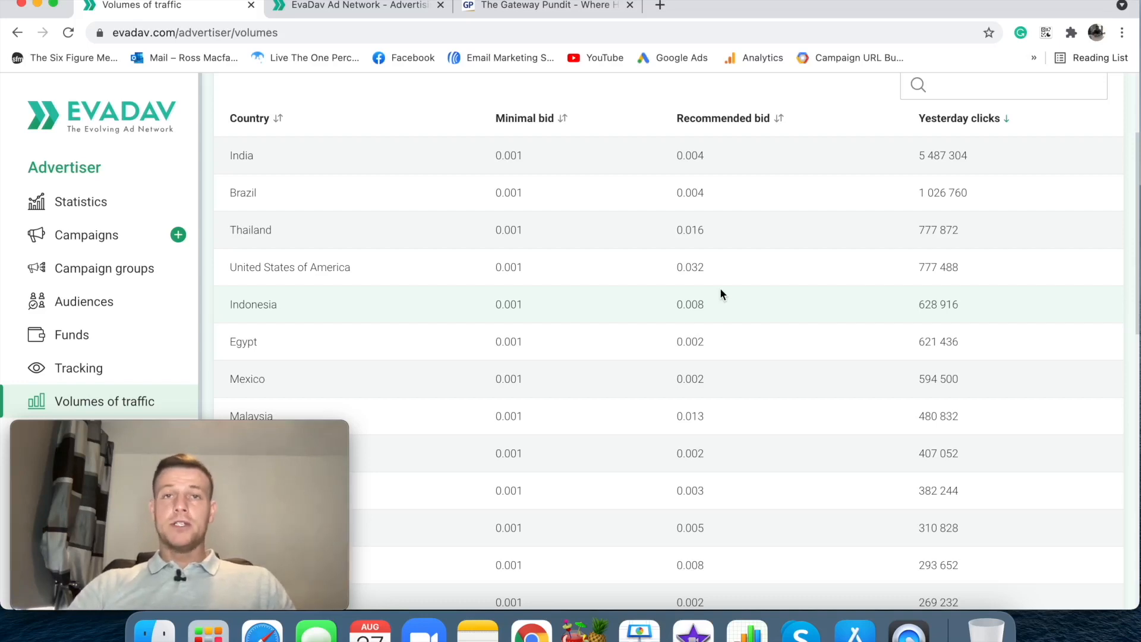
mouse_move(717, 309)
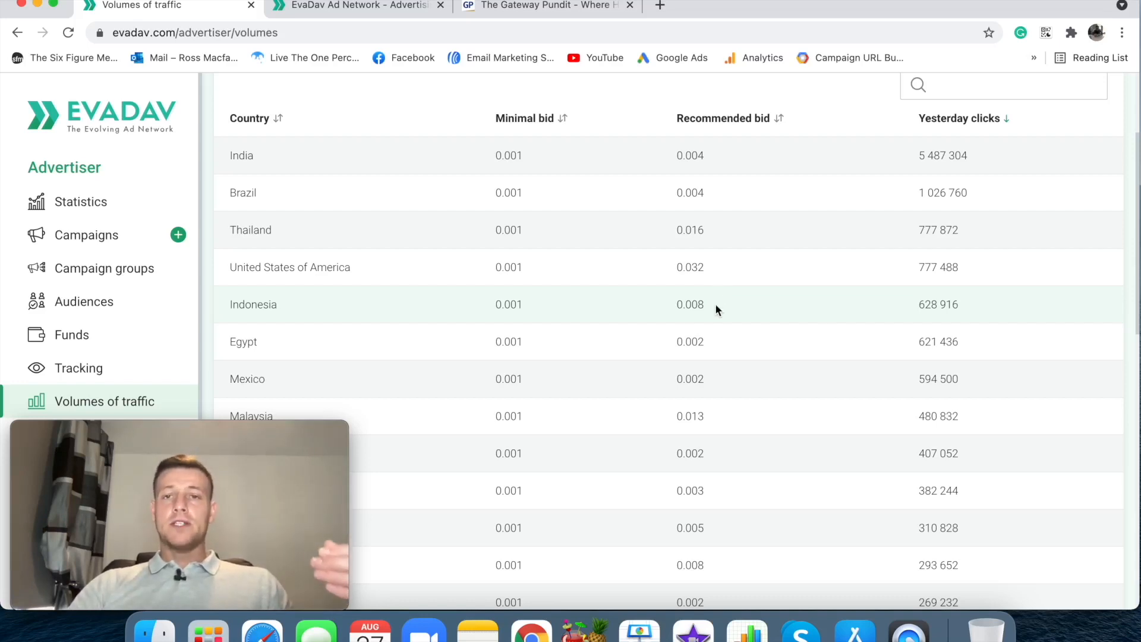
scroll(up, 3)
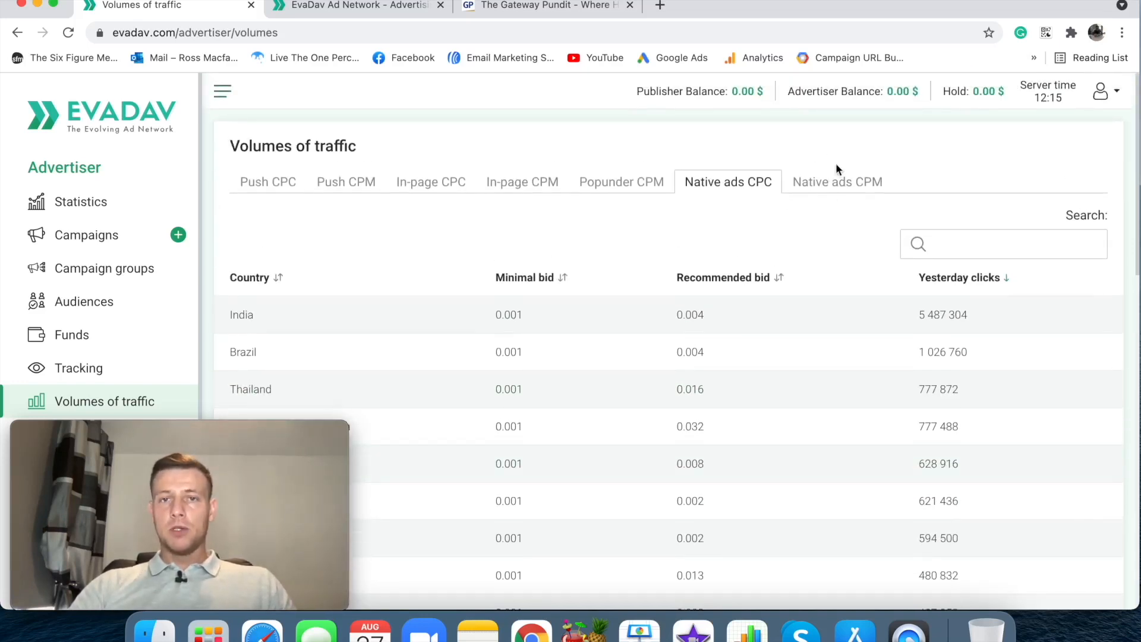
mouse_move(822, 238)
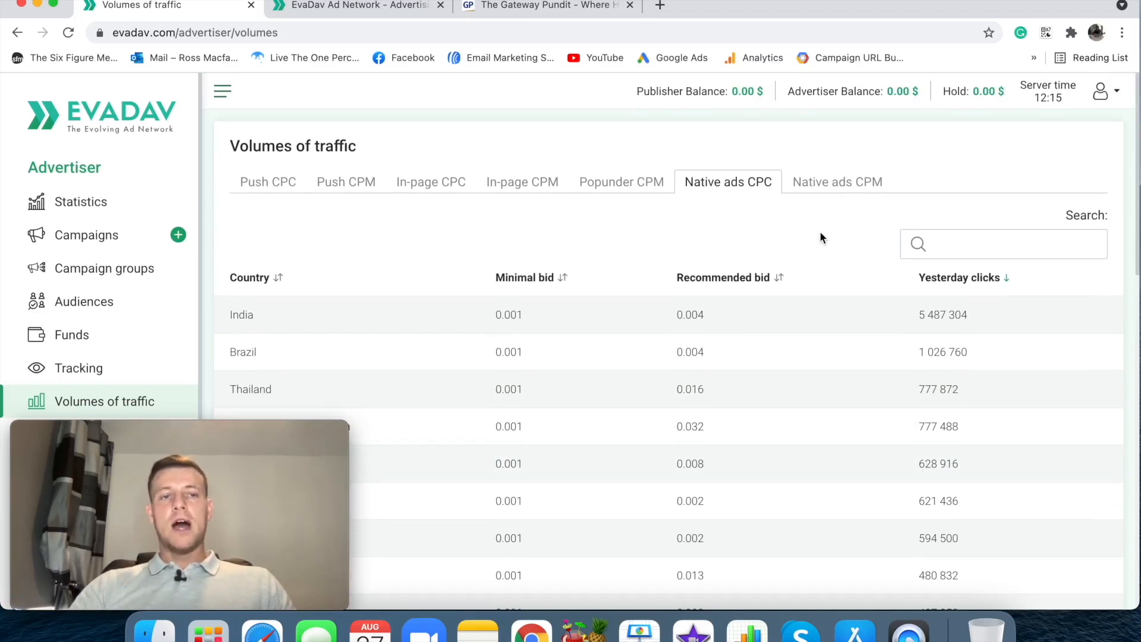
mouse_move(215, 337)
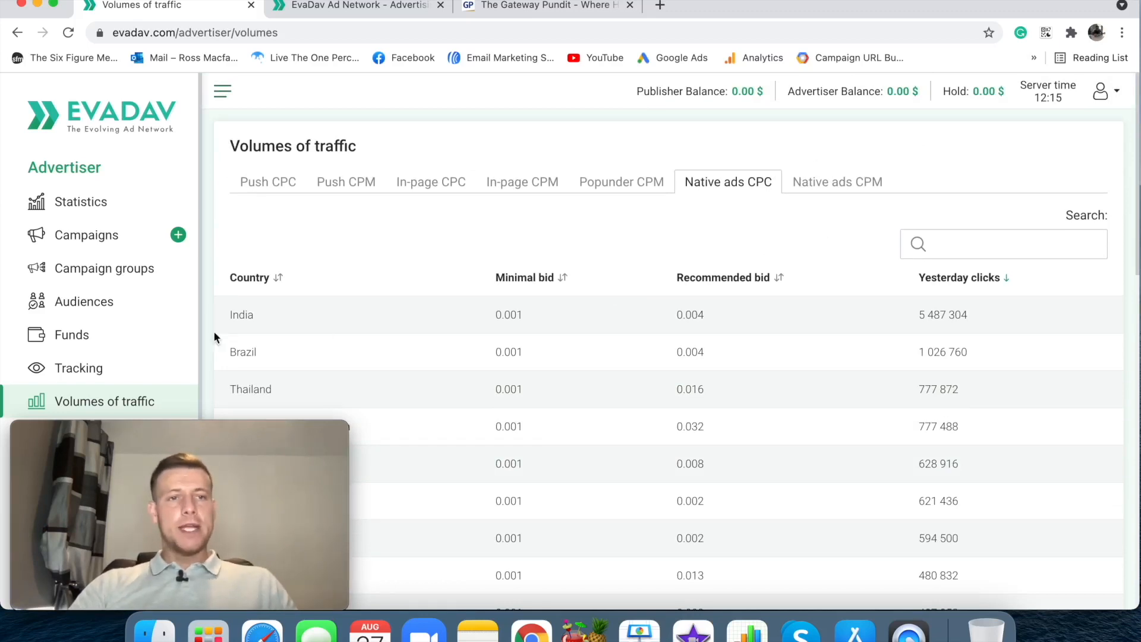
Create a new campaign from the Campaigns list named 'Example Test'
click(86, 234)
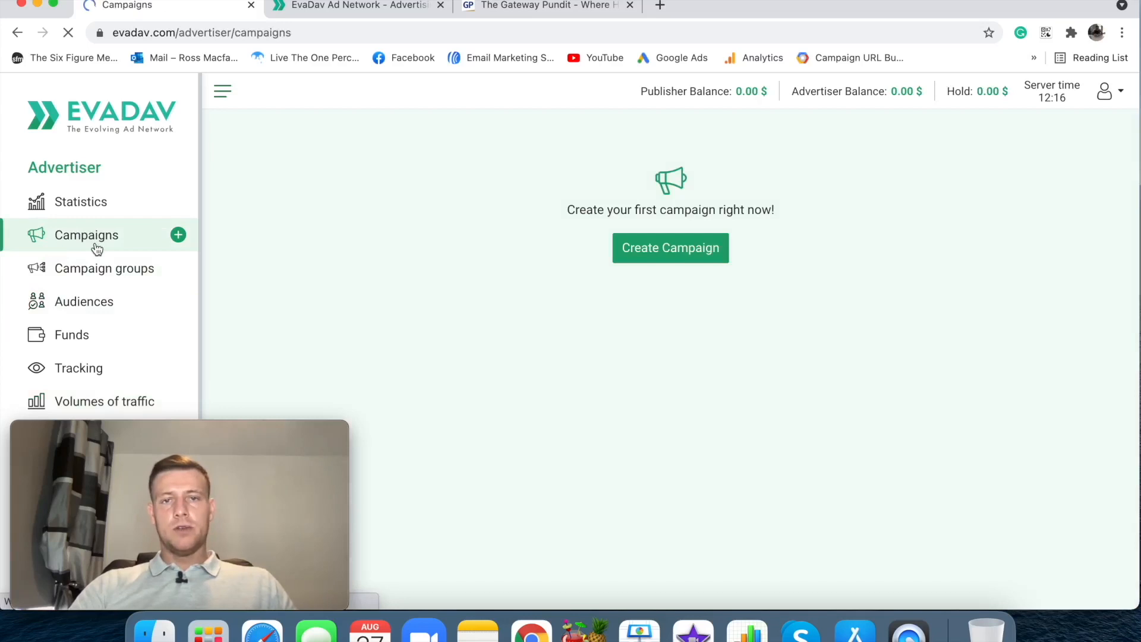
click(669, 247)
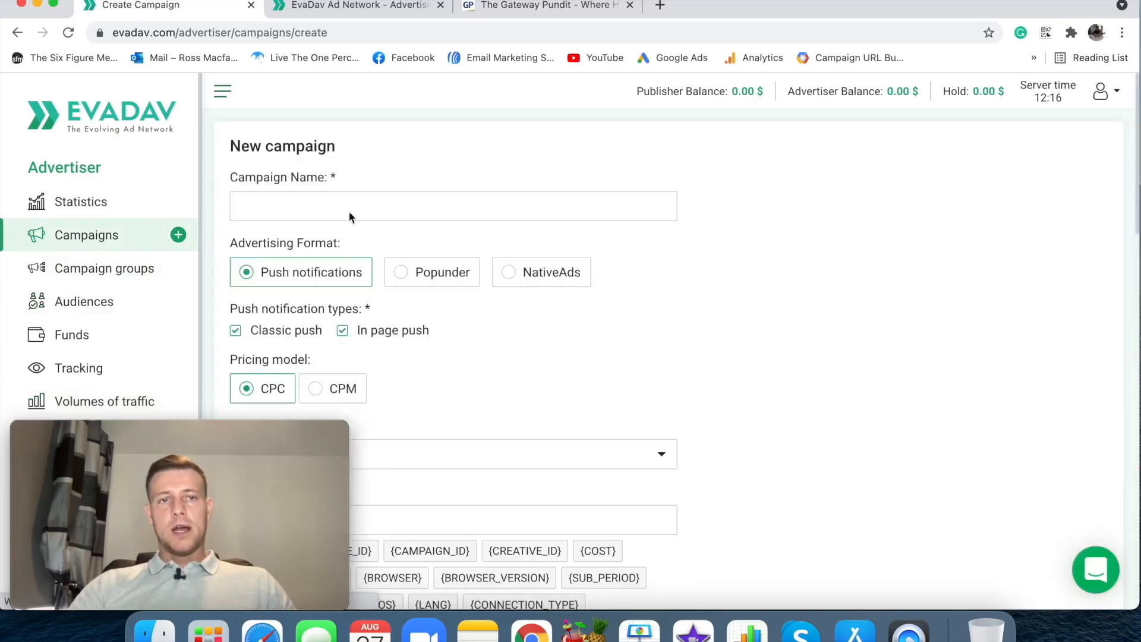
text(Ex)
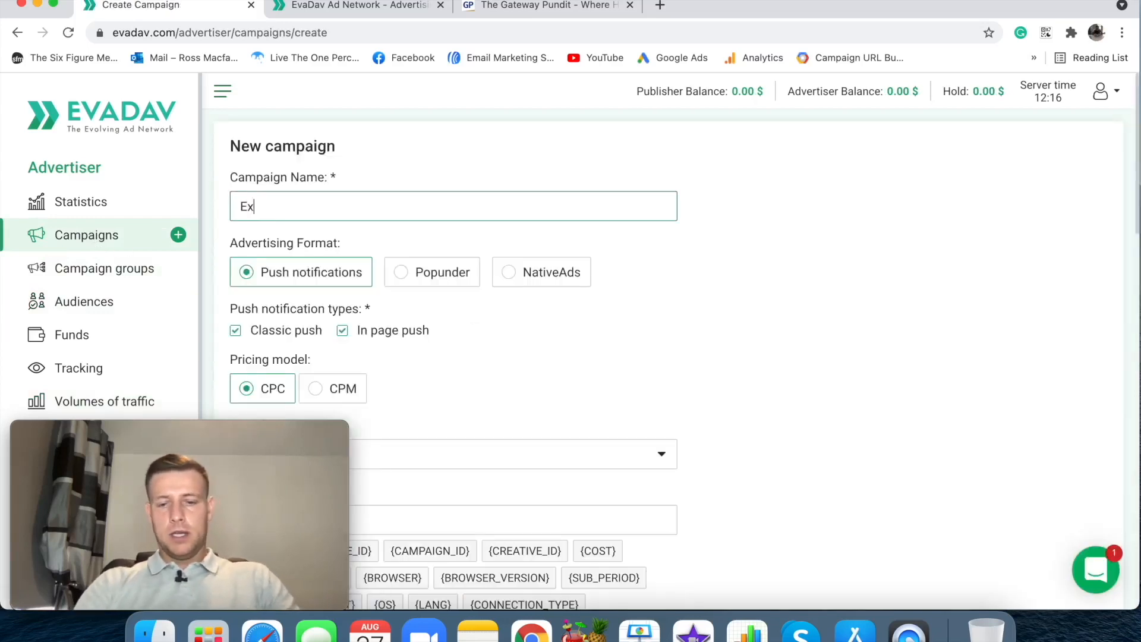
text(ample Test)
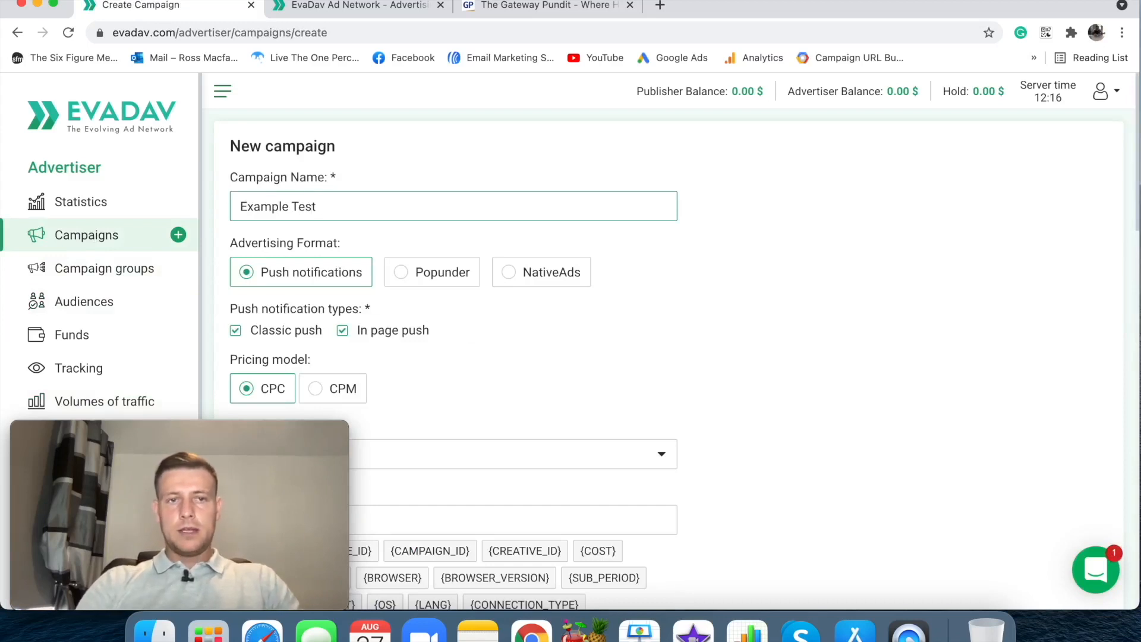
Choose the NativeAds format with the CPM pricing model
click(508, 271)
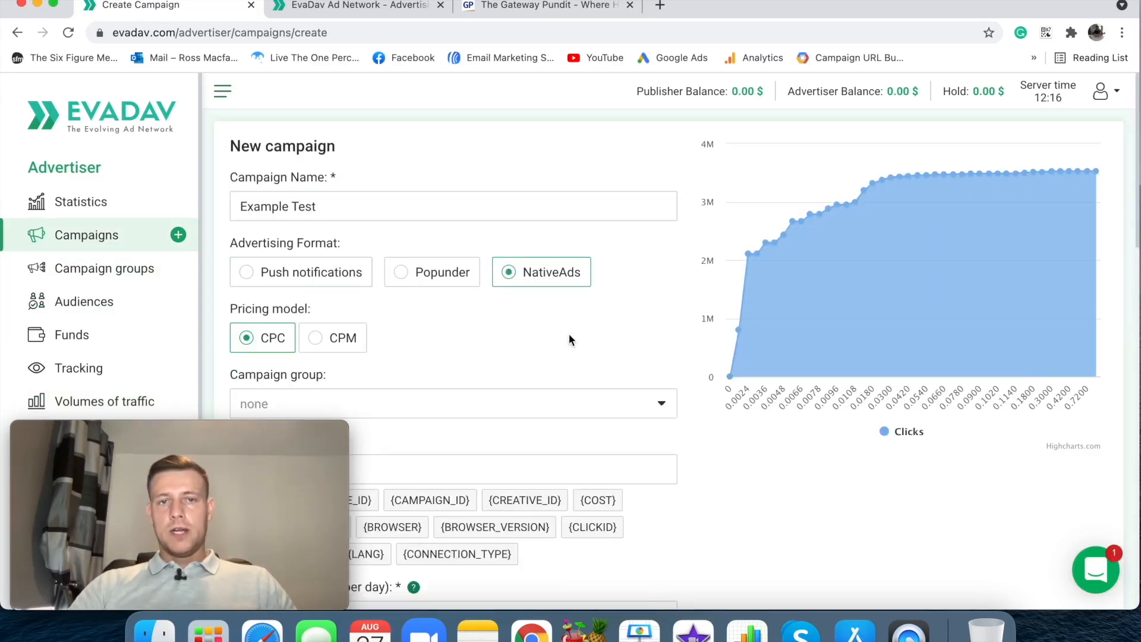
scroll(down, 3)
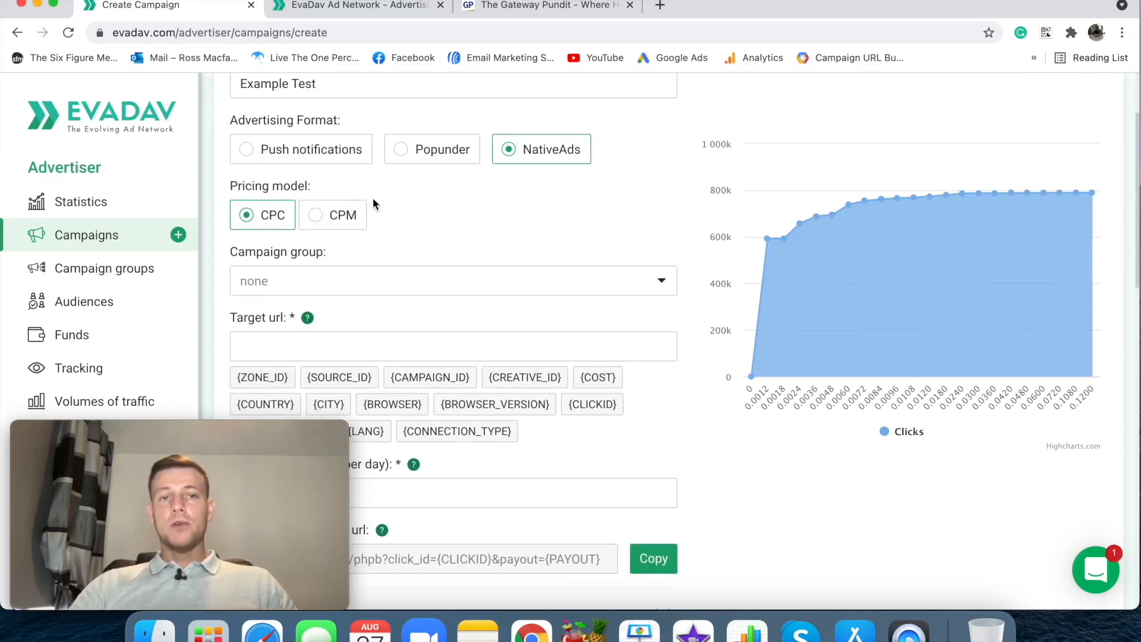
click(315, 215)
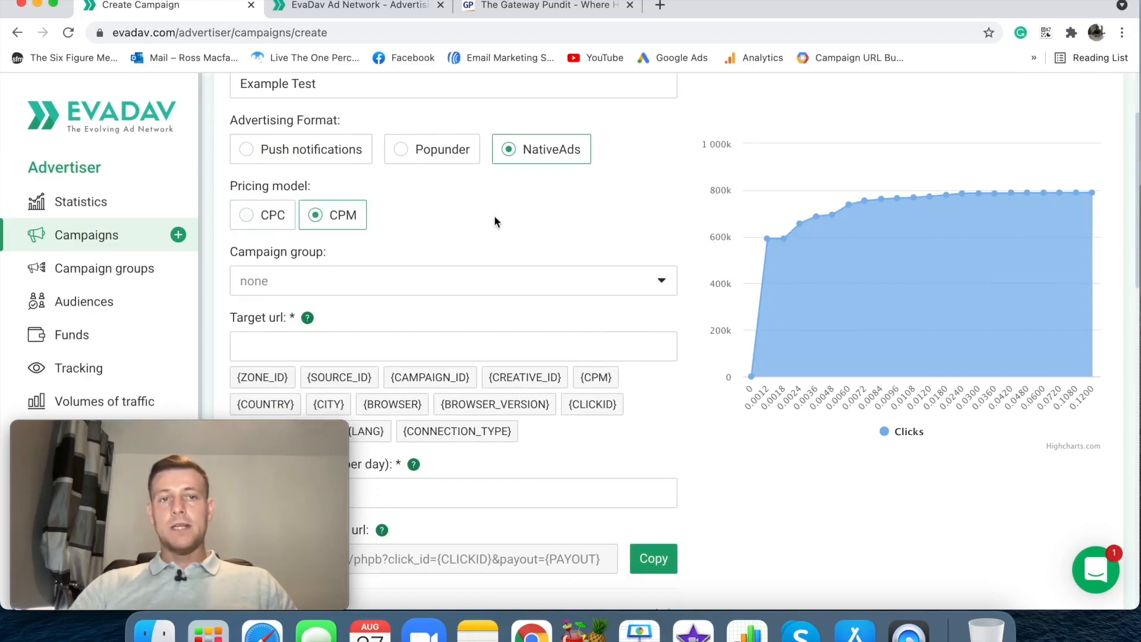
scroll(down, 3)
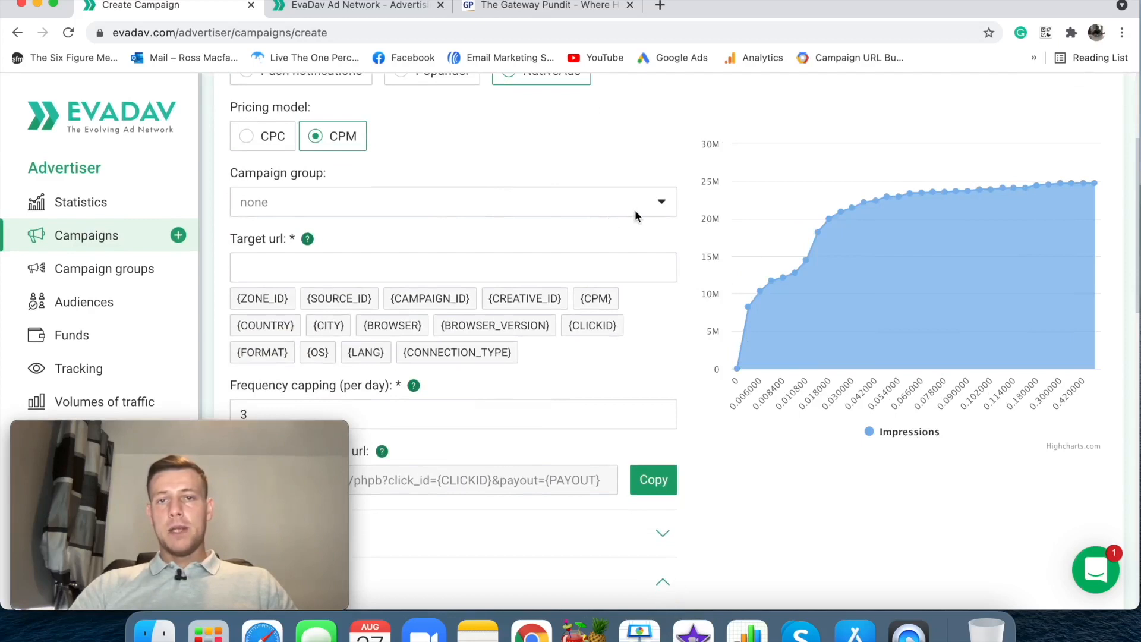
mouse_move(507, 186)
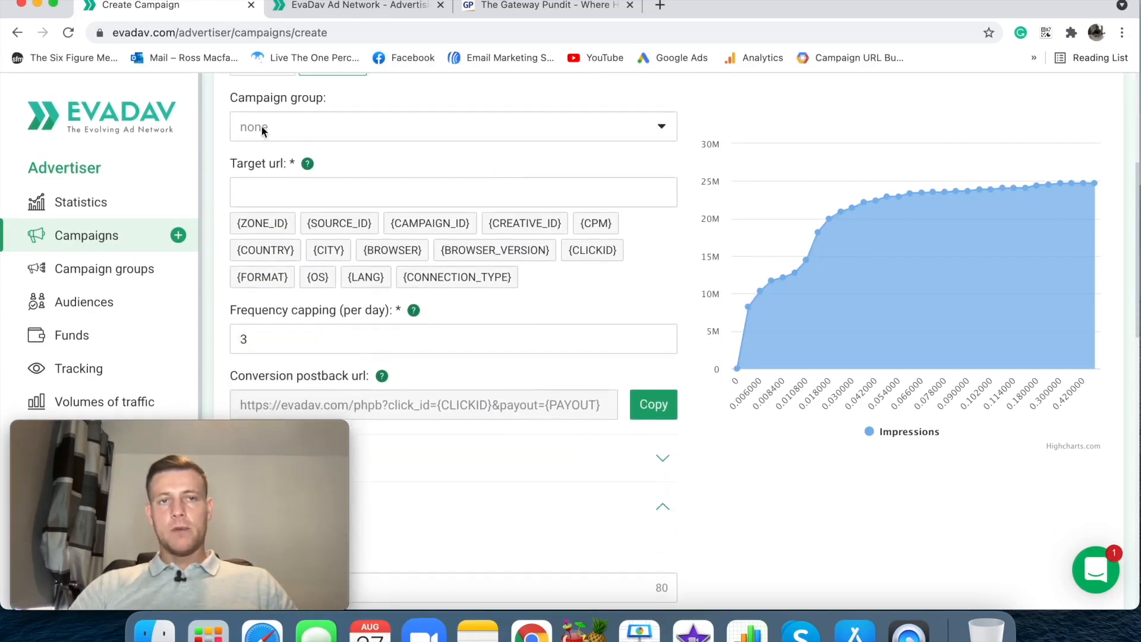
mouse_move(418, 149)
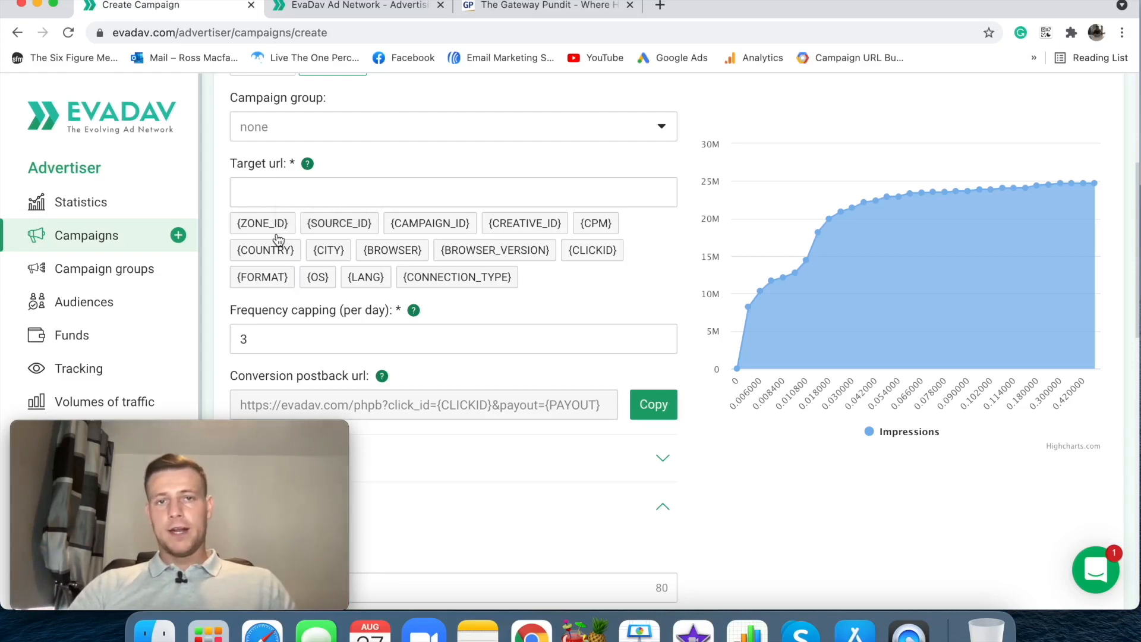
mouse_move(353, 258)
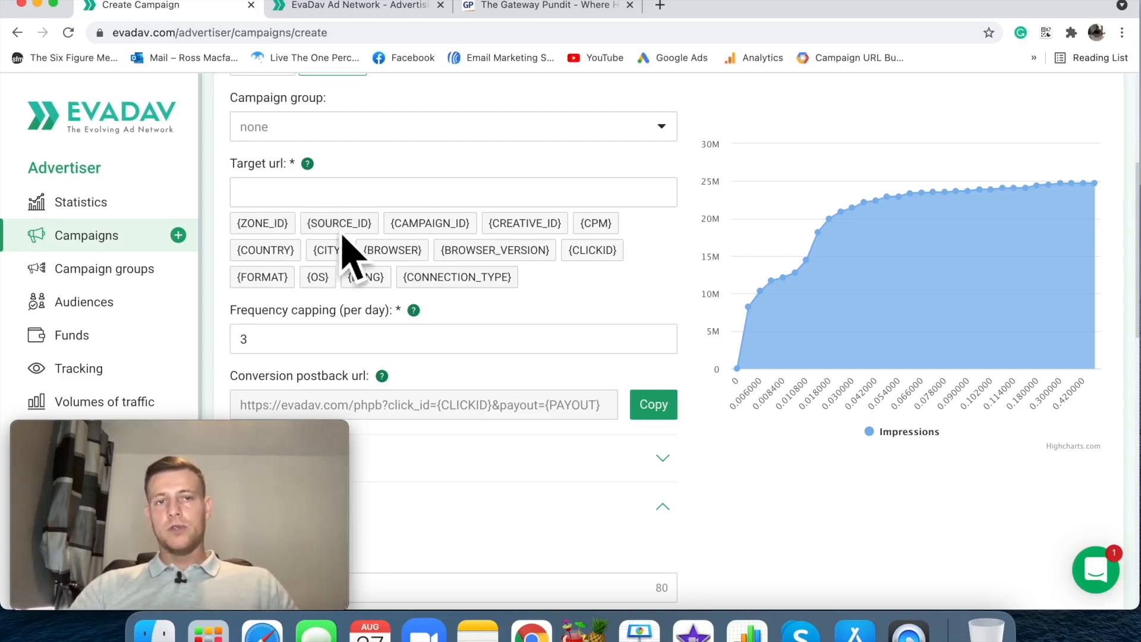
scroll(down, 3)
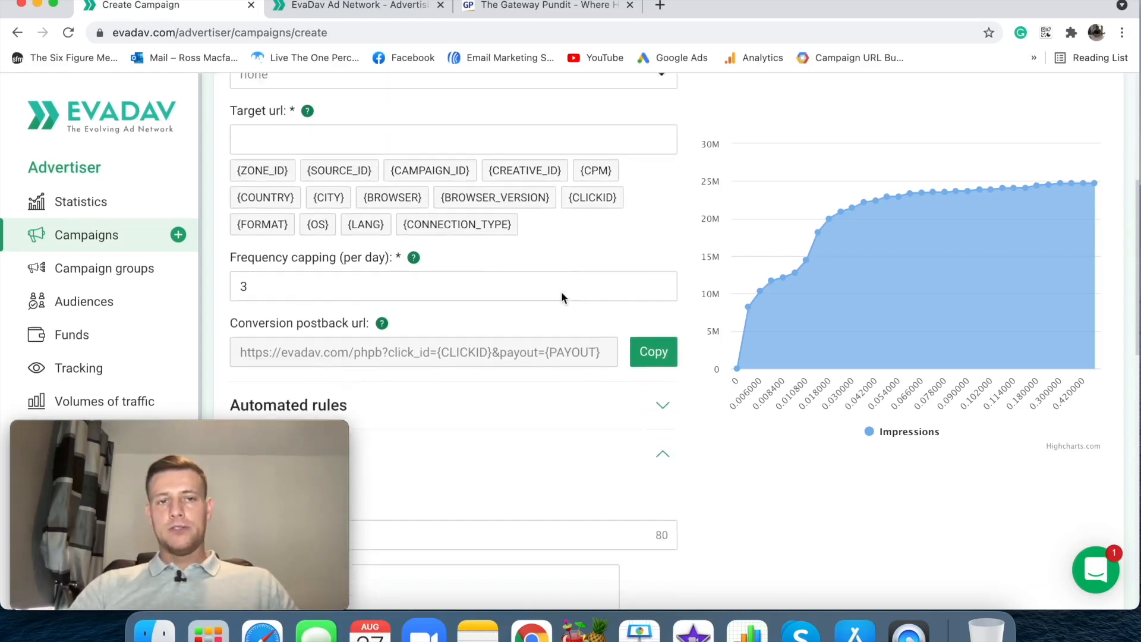
scroll(down, 3)
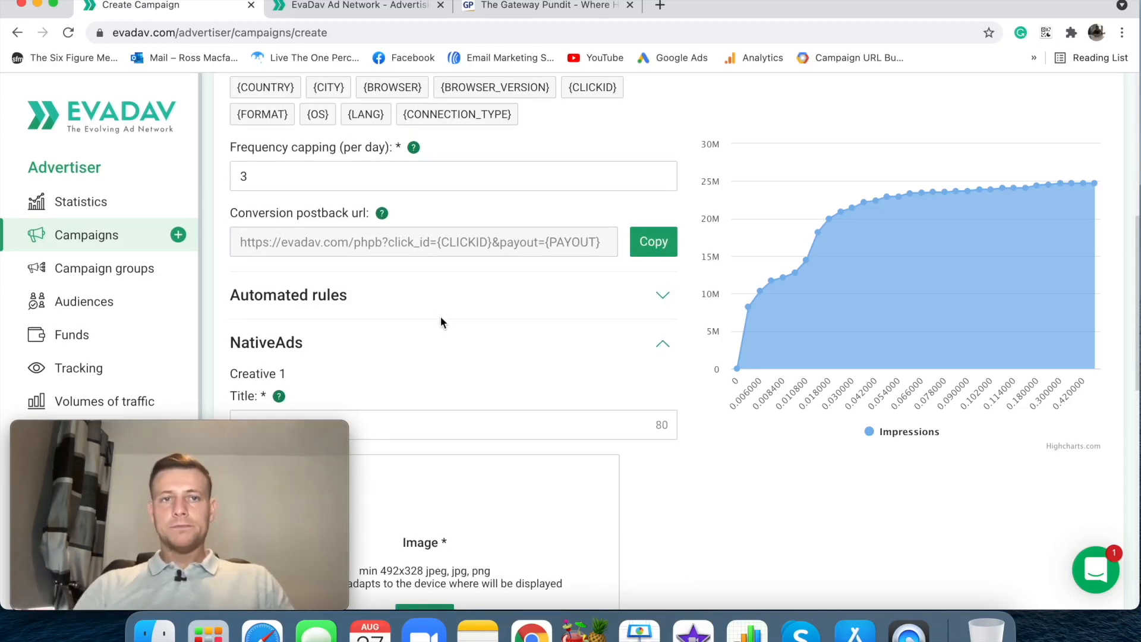
click(352, 176)
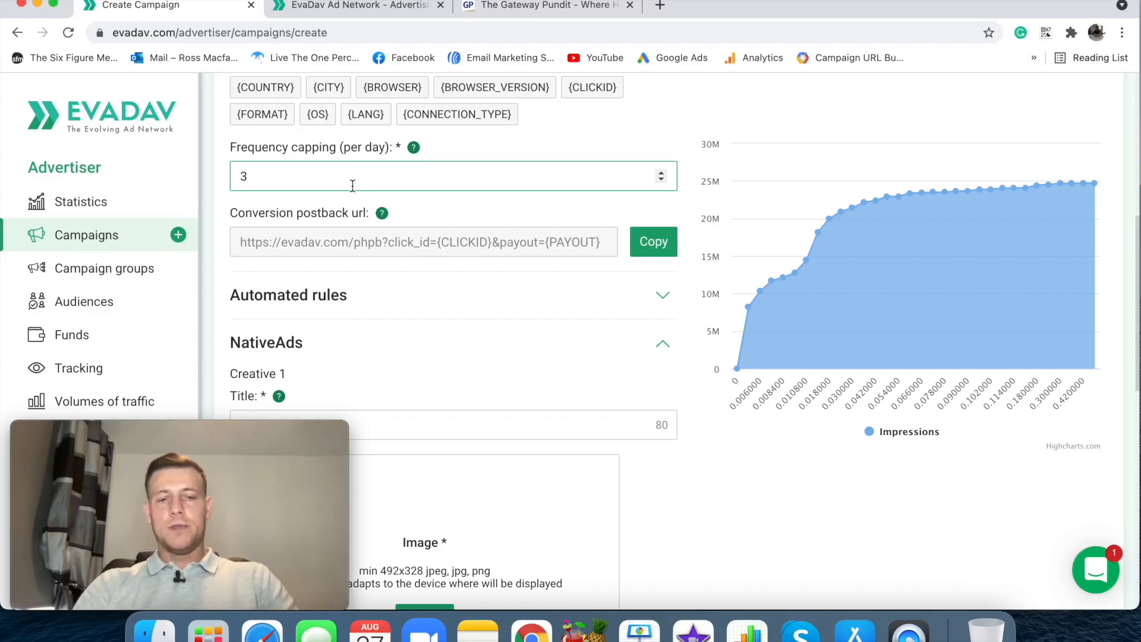
click(660, 180)
text(6)
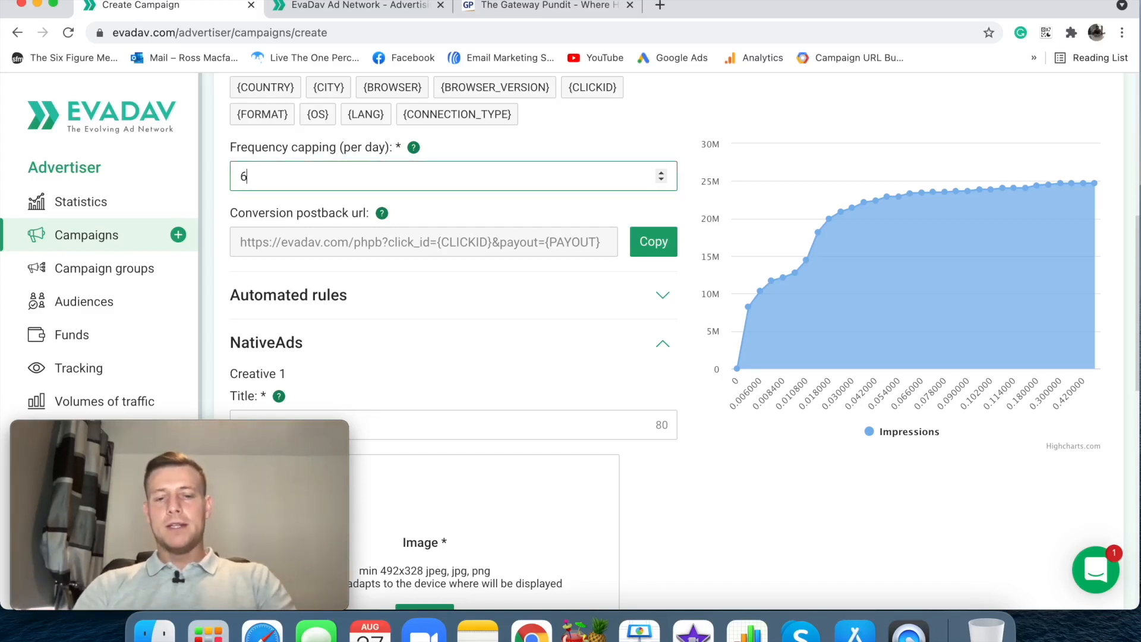
key(Backspace)
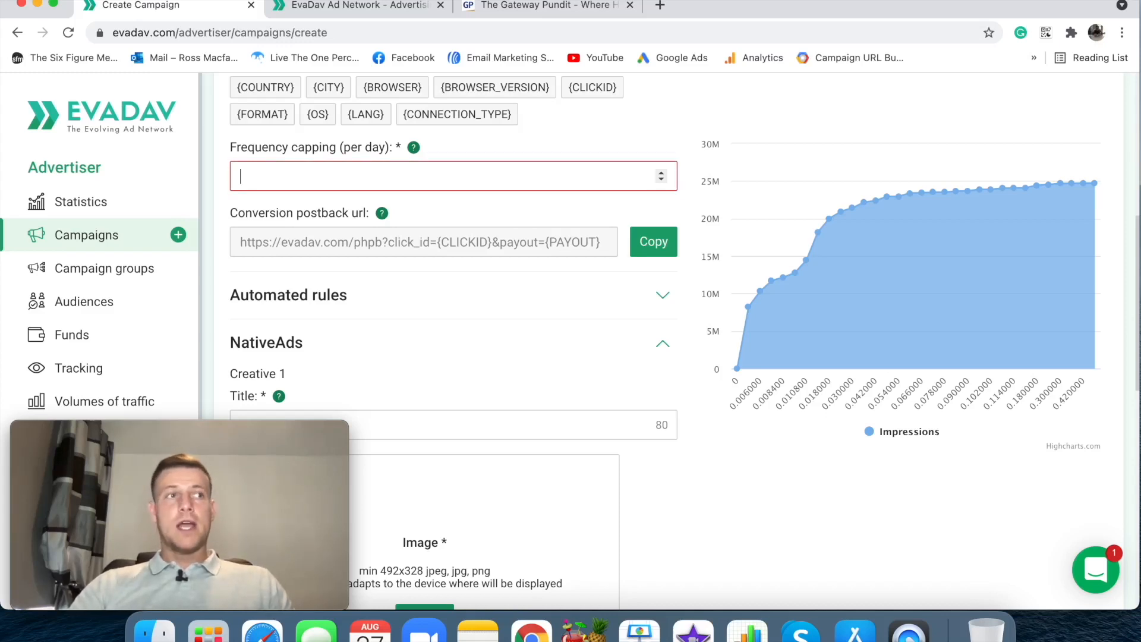
mouse_move(354, 174)
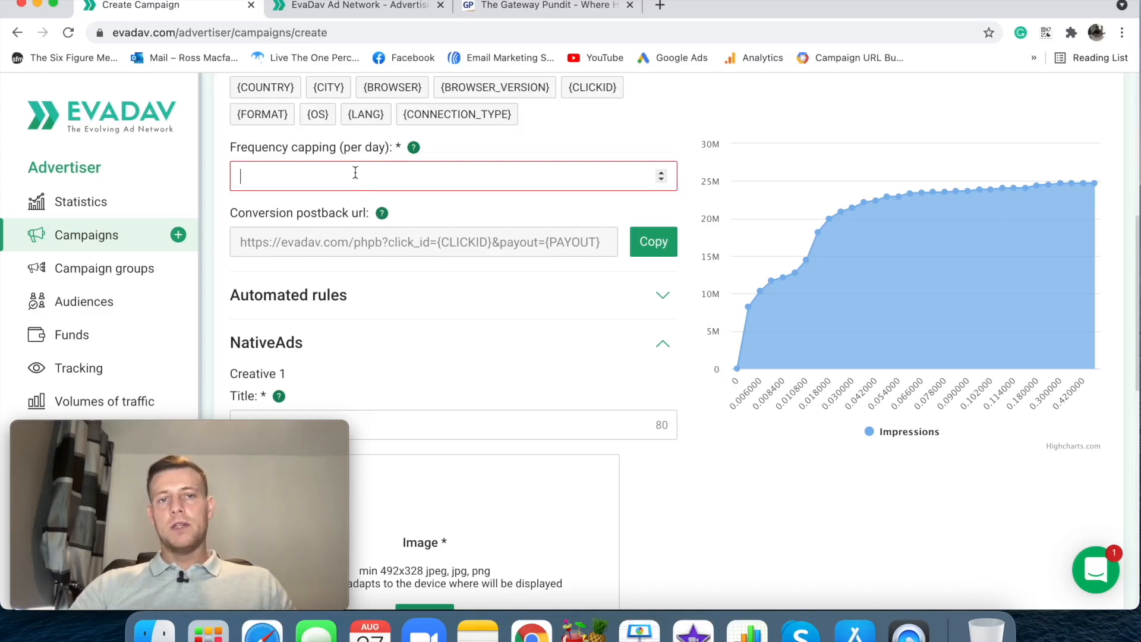
mouse_move(309, 215)
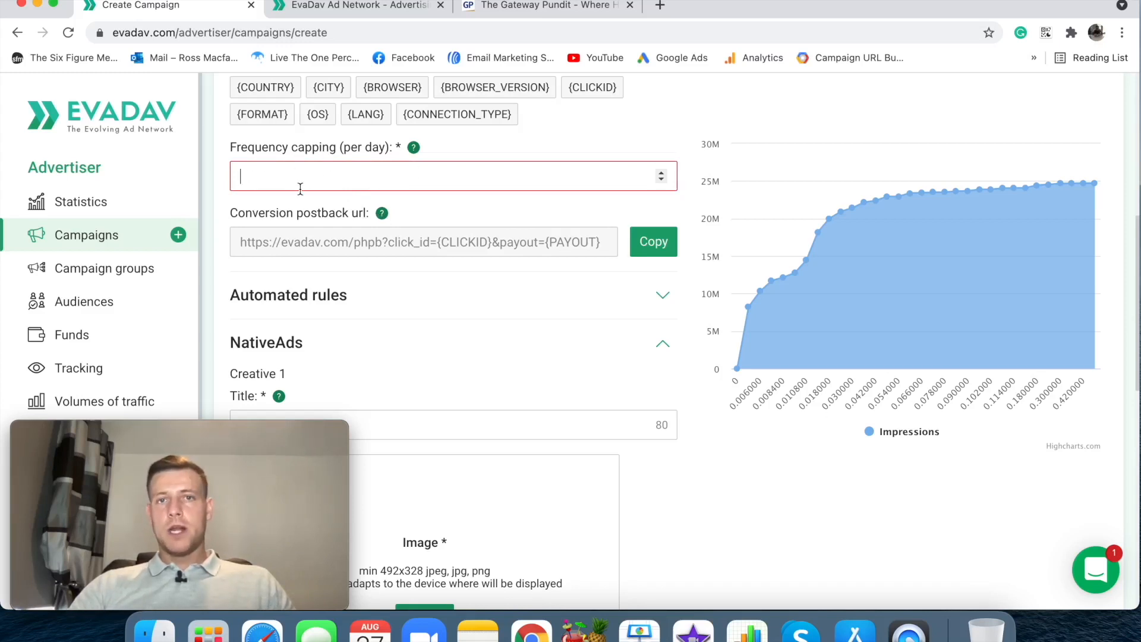
mouse_move(501, 282)
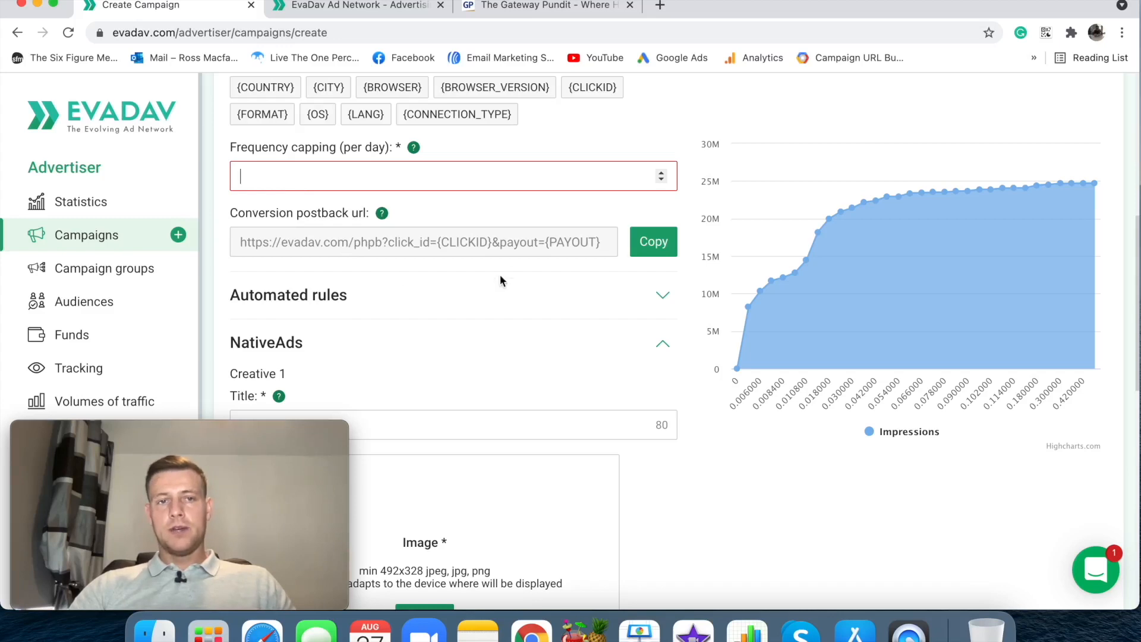
mouse_move(385, 213)
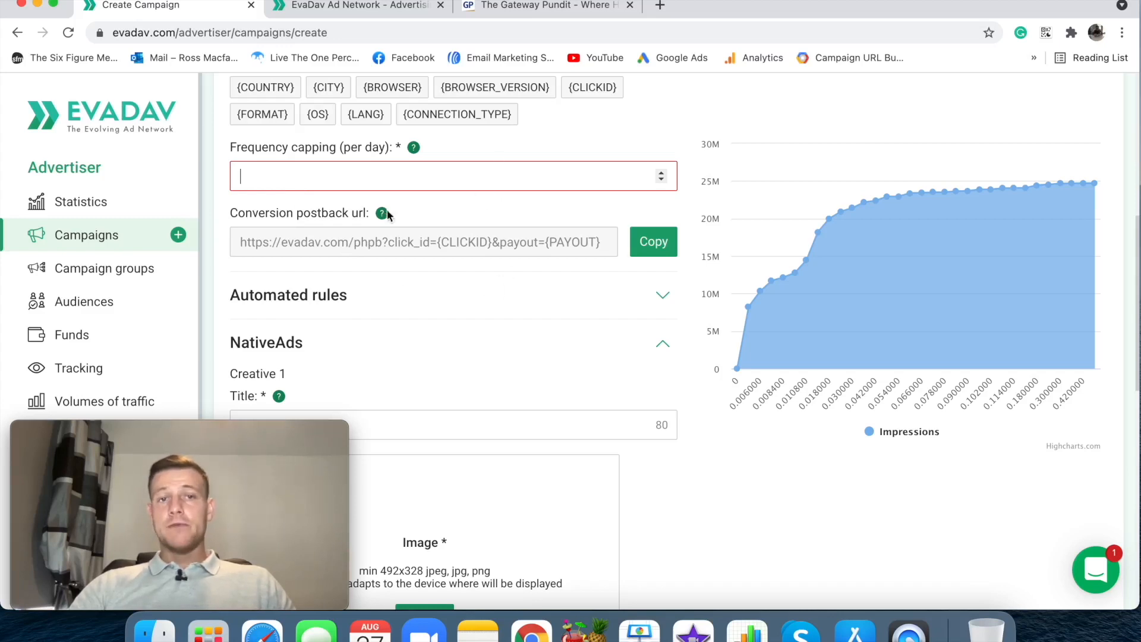
mouse_move(569, 270)
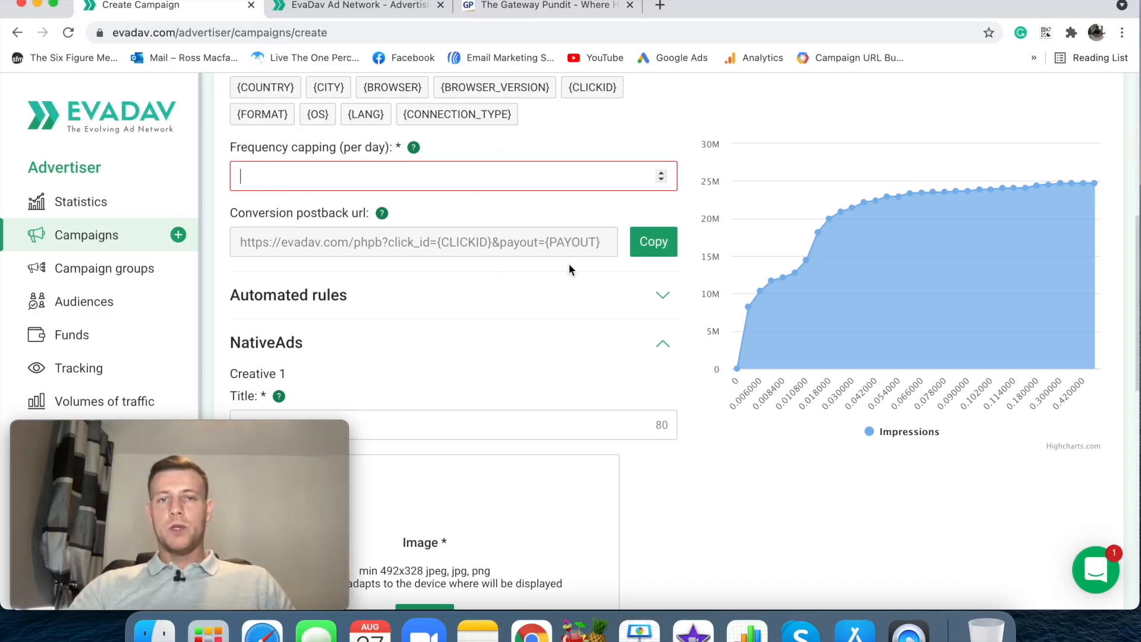
scroll(down, 3)
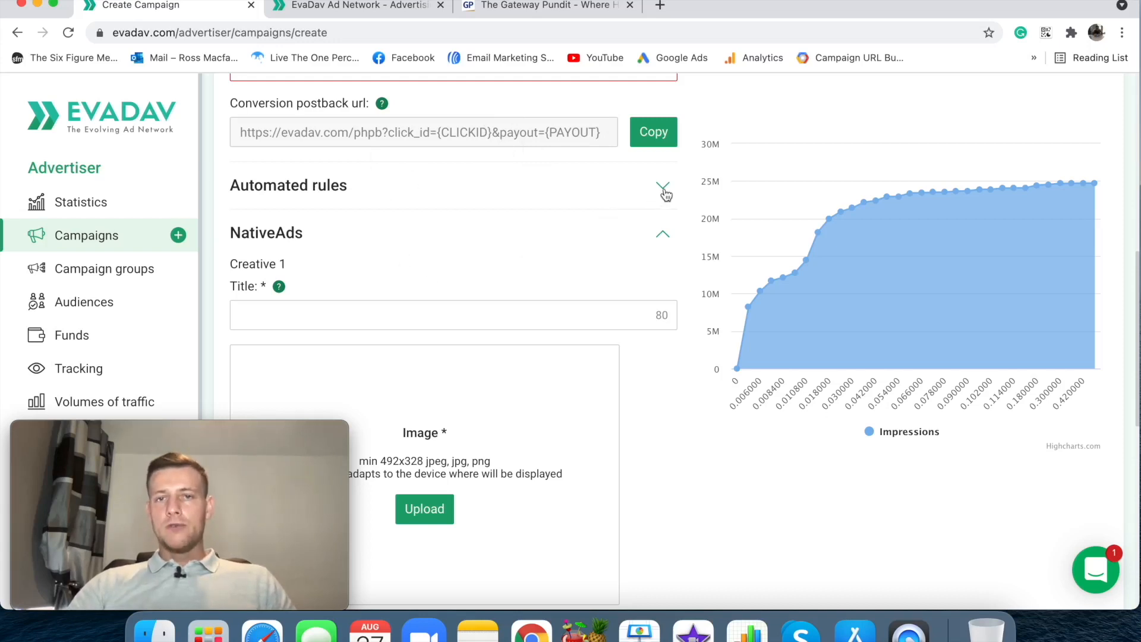
Add a sourceID automated rule conditioned on Clicks
click(663, 185)
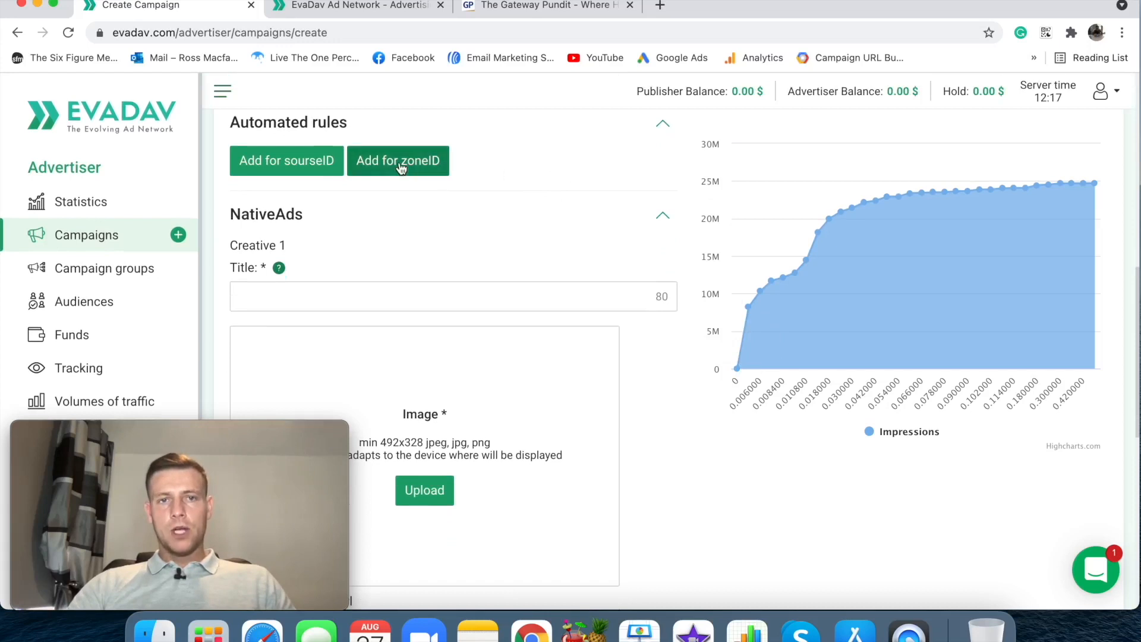
click(287, 161)
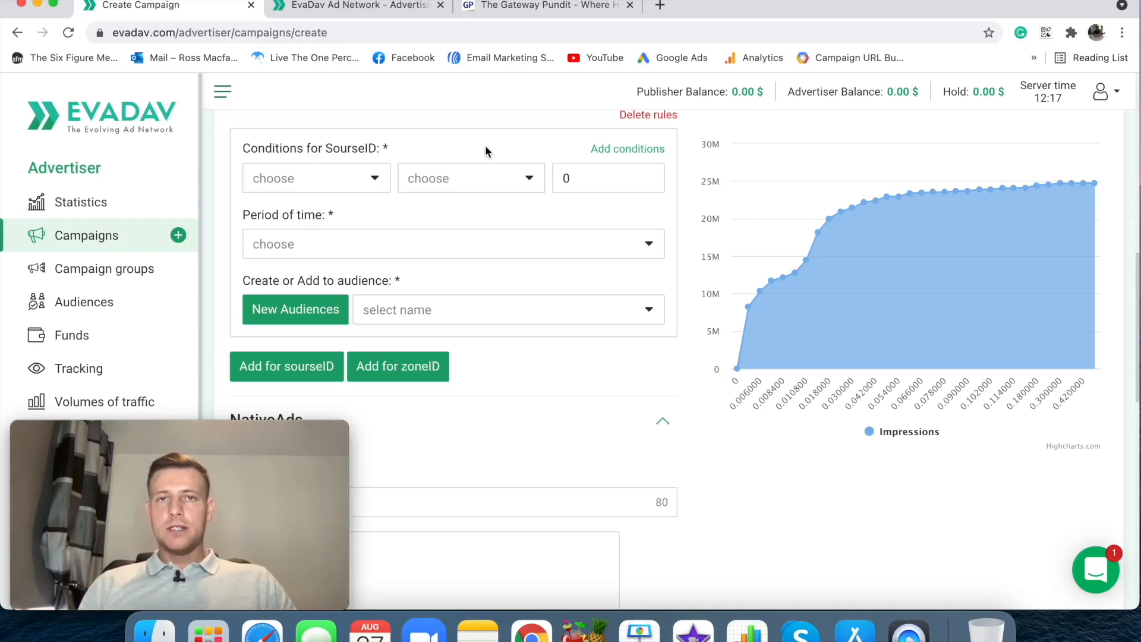
mouse_move(394, 194)
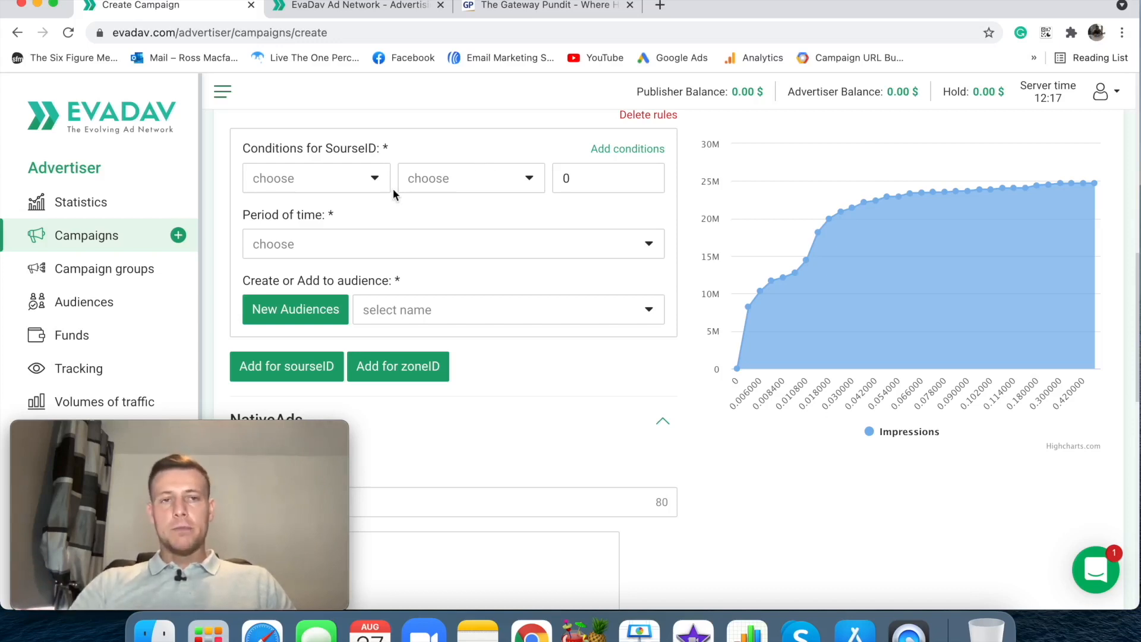
click(315, 177)
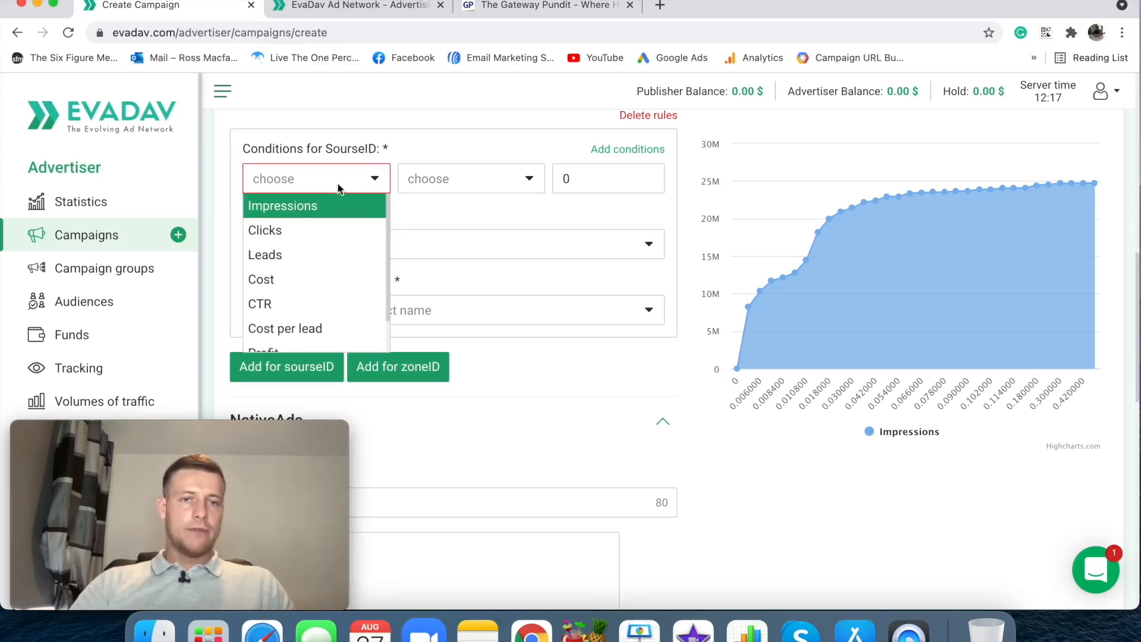
mouse_move(309, 230)
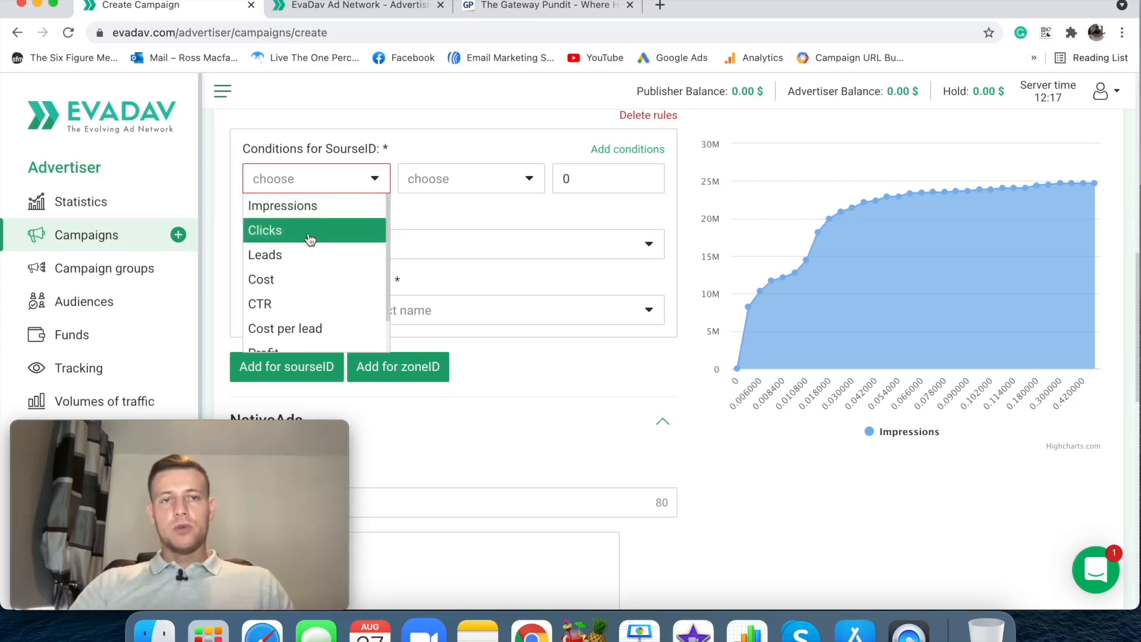
click(264, 230)
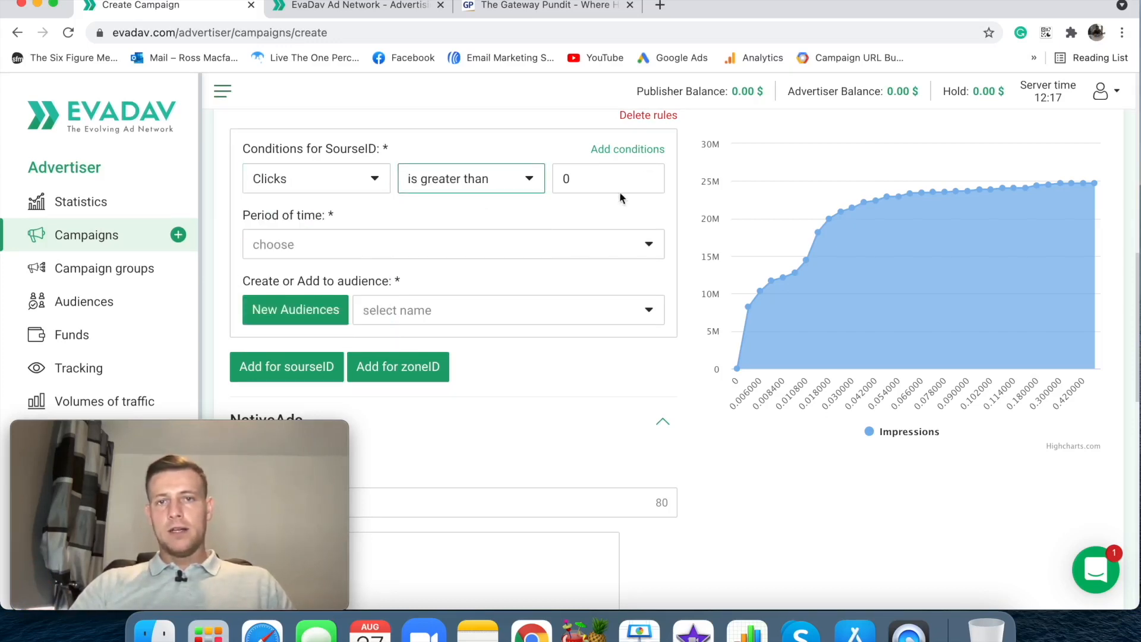
Set the threshold to 100 clicks over the last 5 days
text(1)
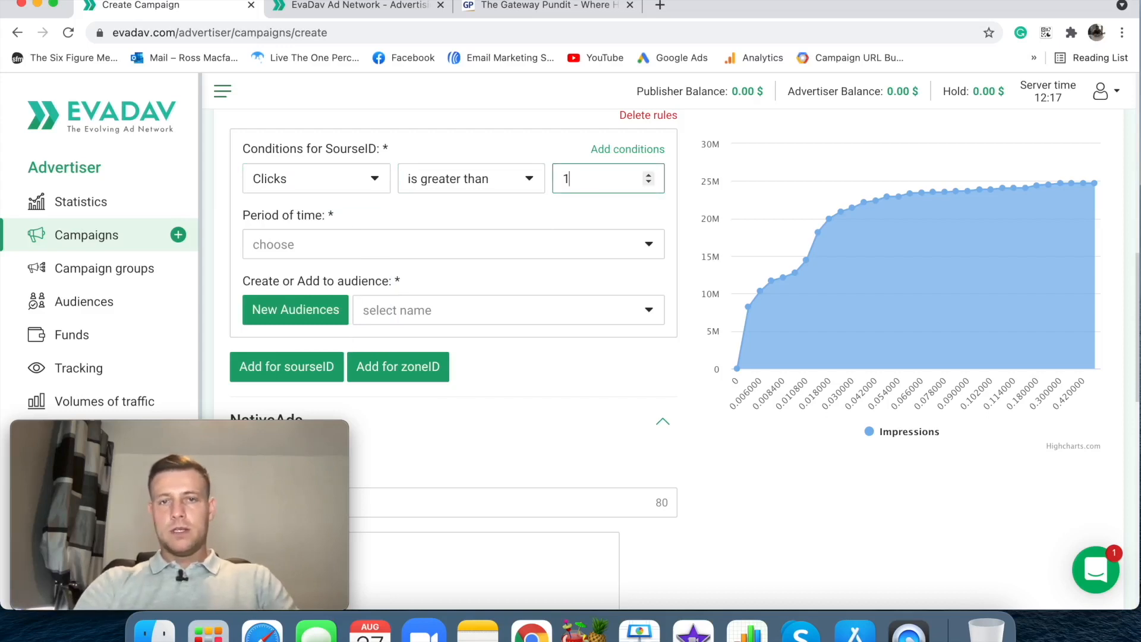
click(452, 243)
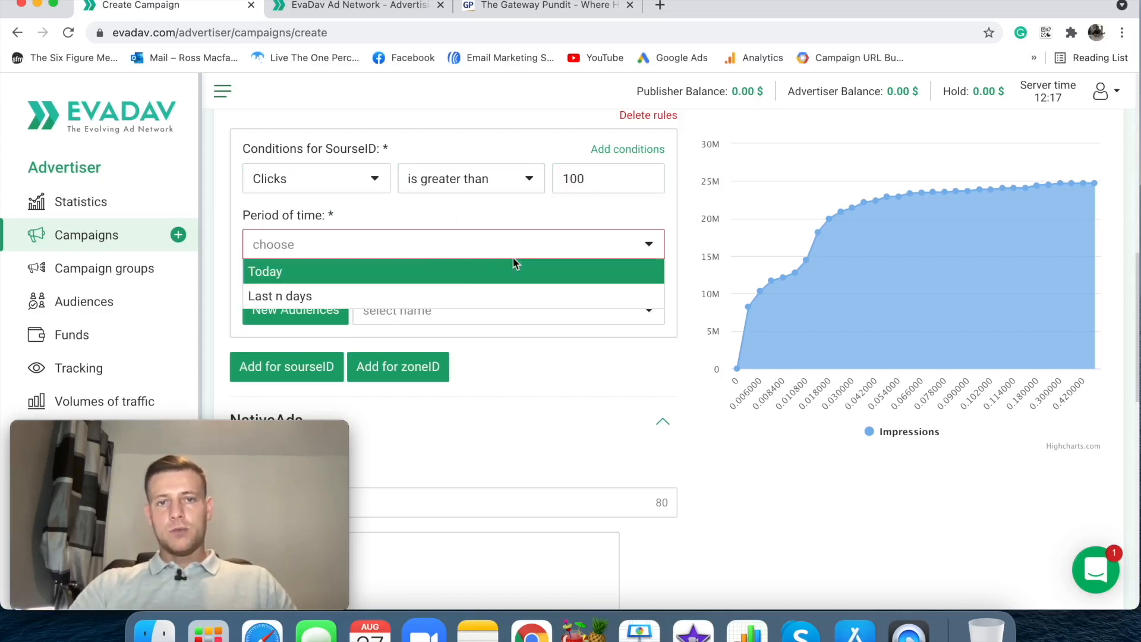
click(279, 296)
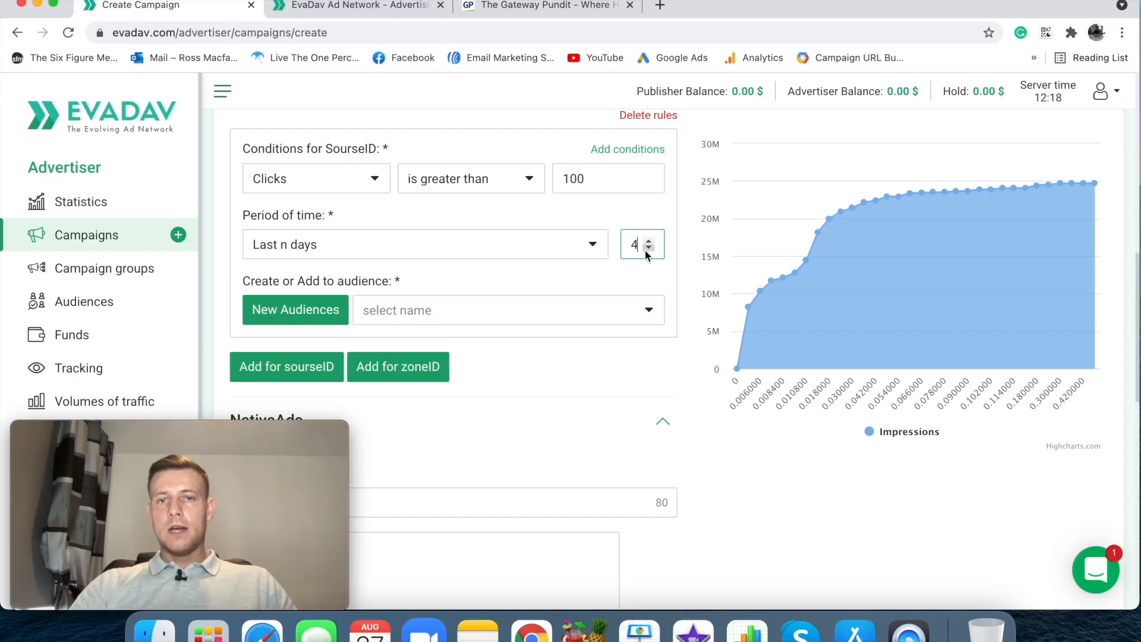
click(649, 239)
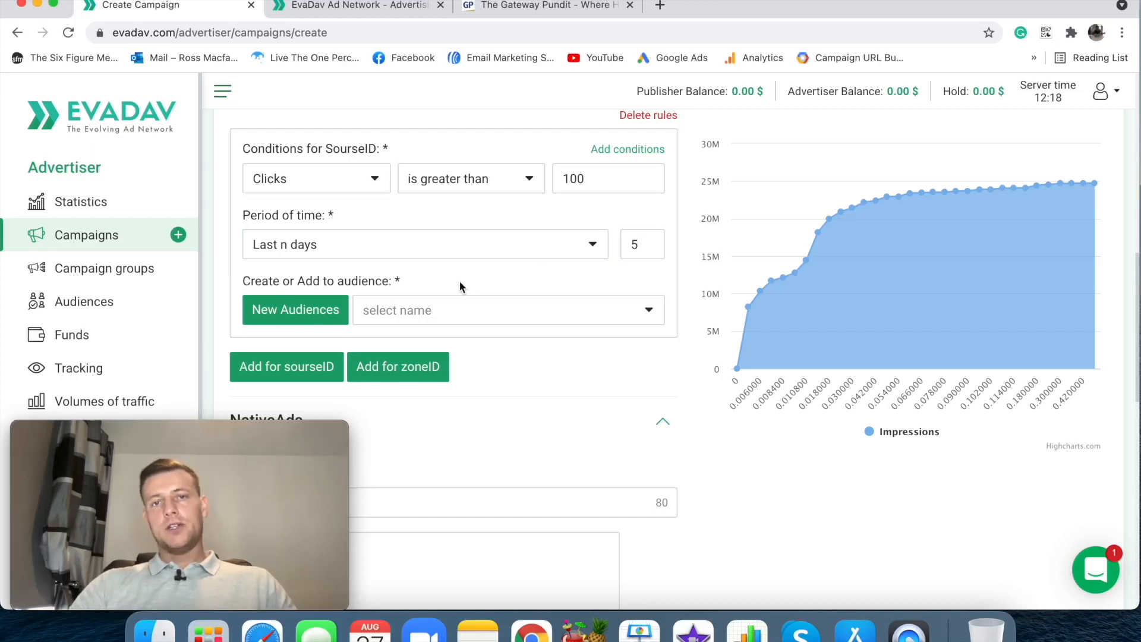
scroll(down, 3)
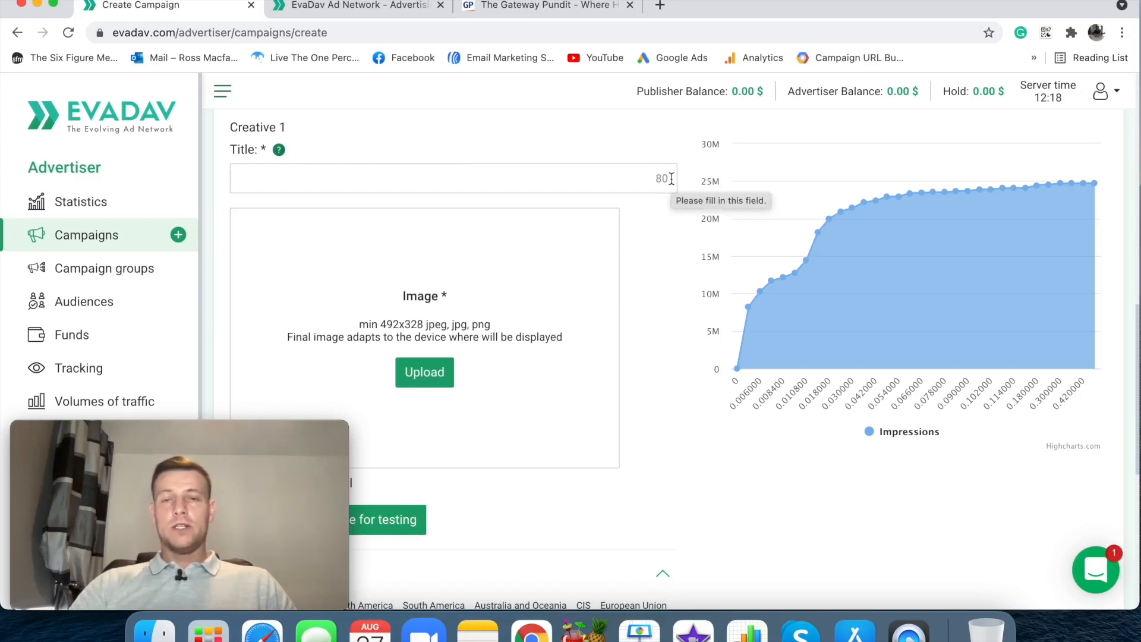
mouse_move(671, 223)
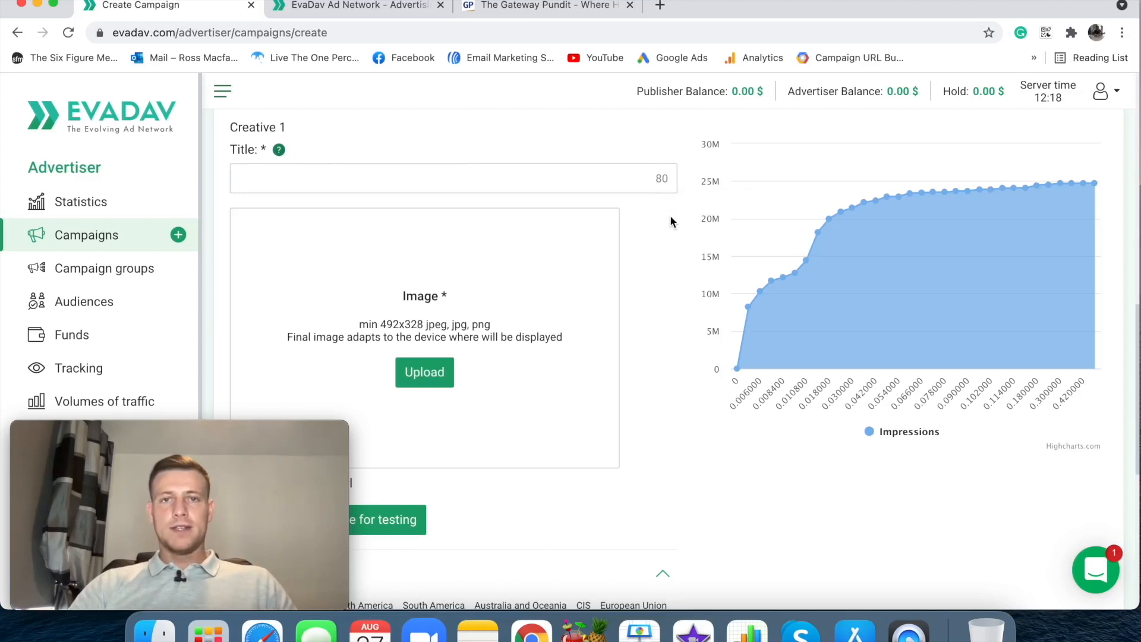
mouse_move(680, 222)
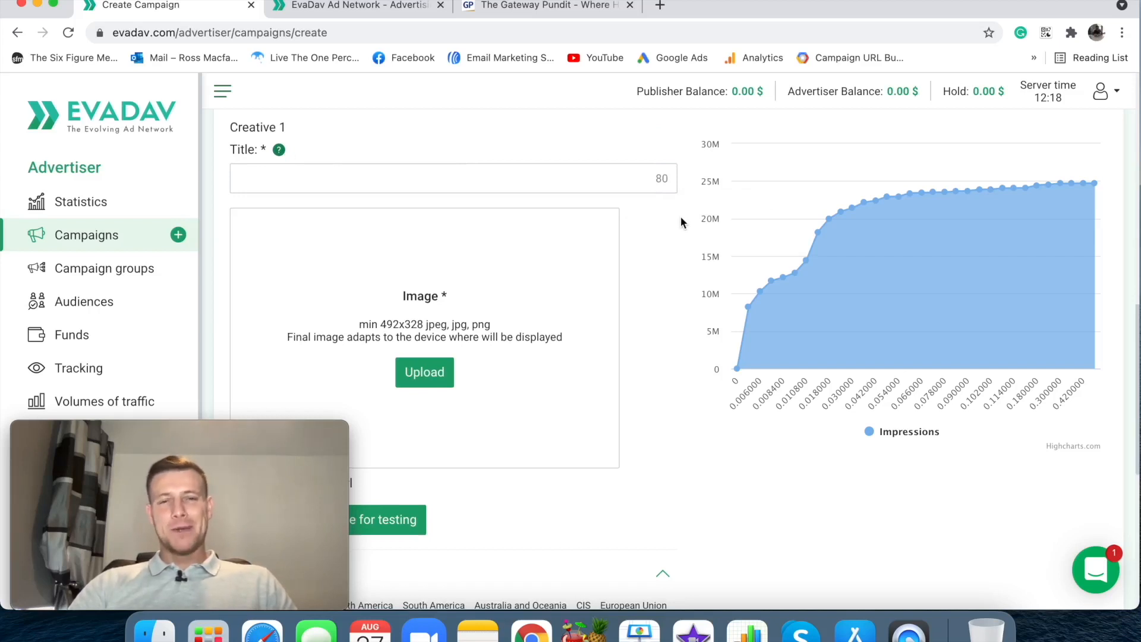
scroll(down, 3)
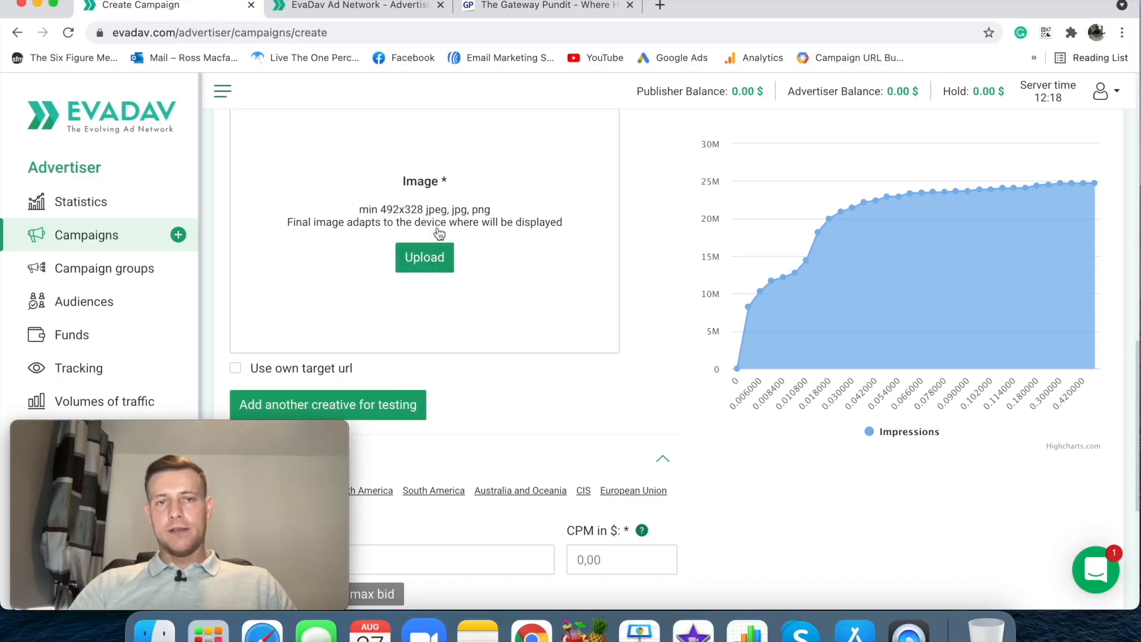
Revisit The Gateway Pundit homepage and scroll to its sponsored native ad blocks
click(546, 6)
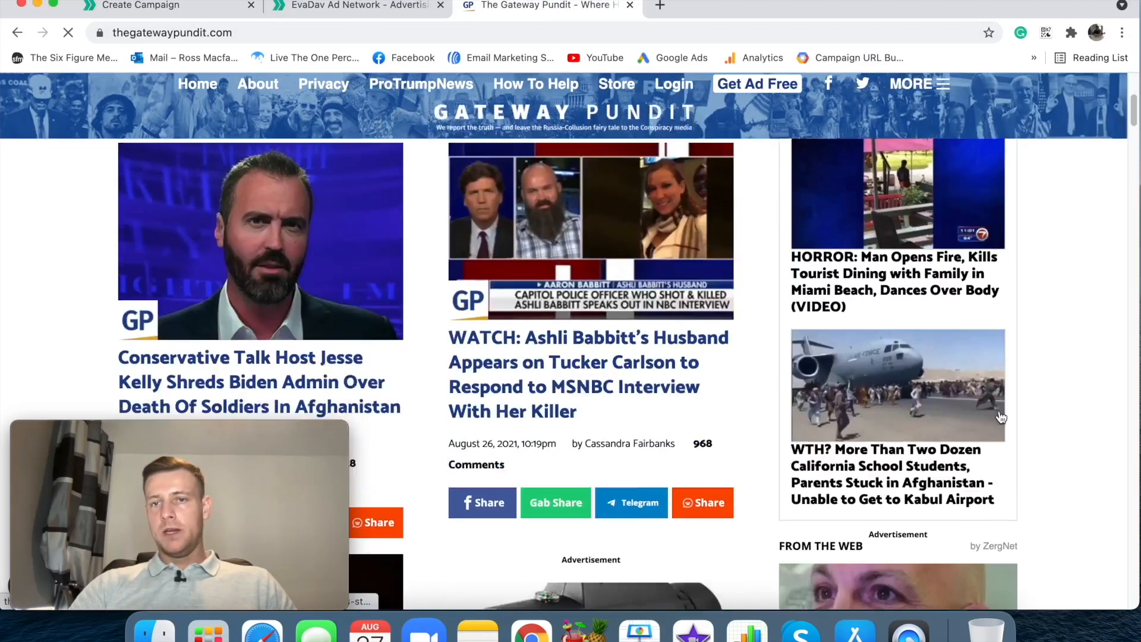
scroll(down, 3)
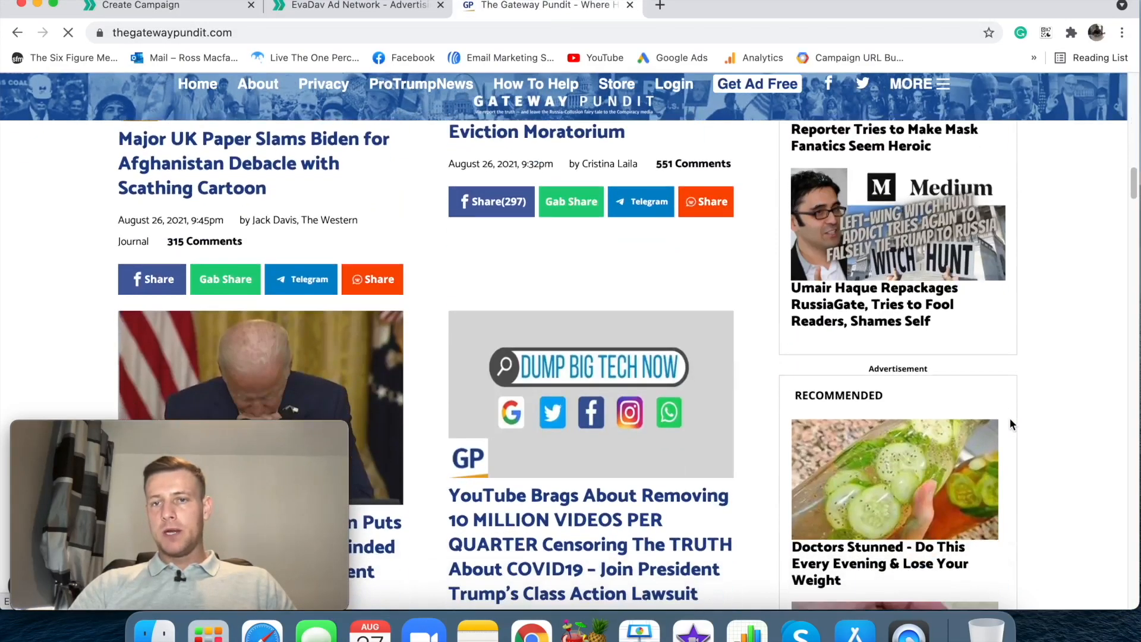
scroll(down, 3)
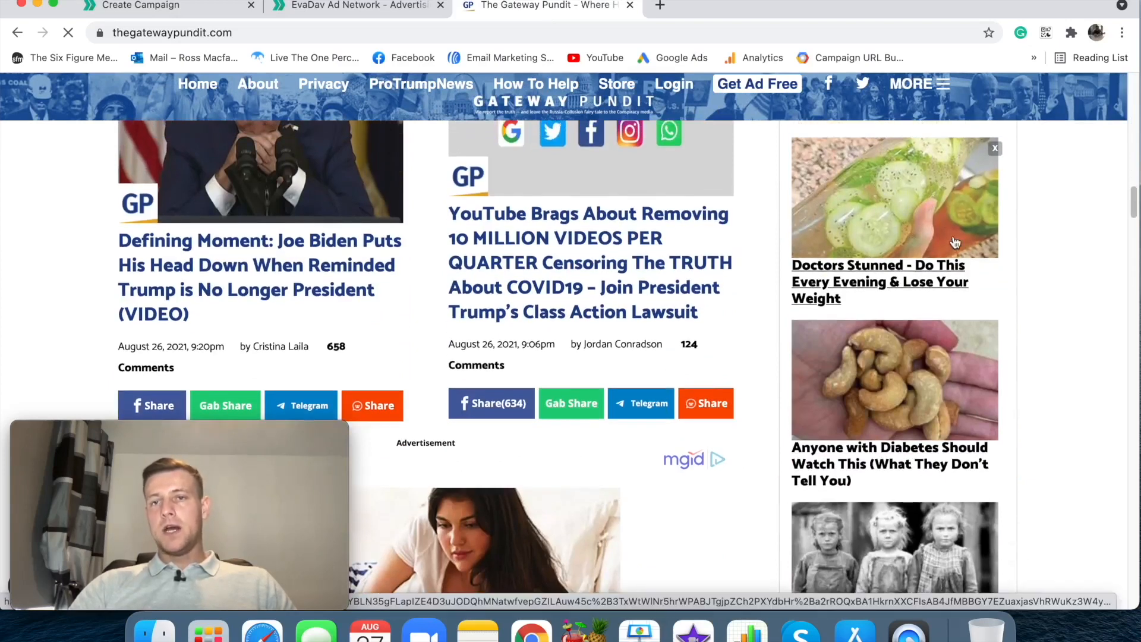
scroll(down, 3)
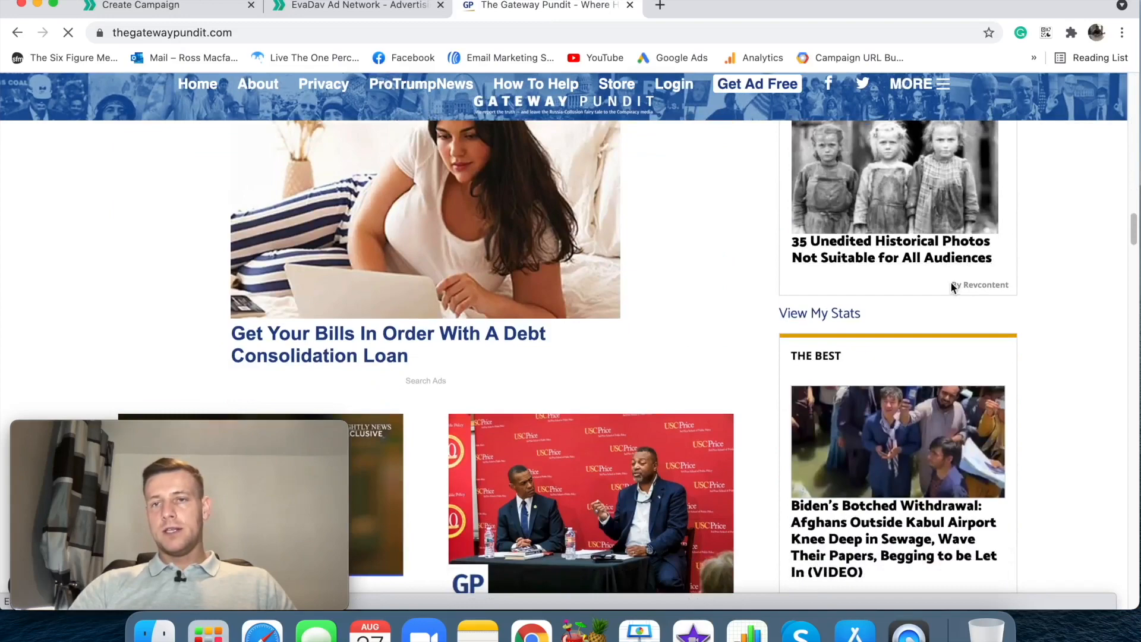
scroll(up, 3)
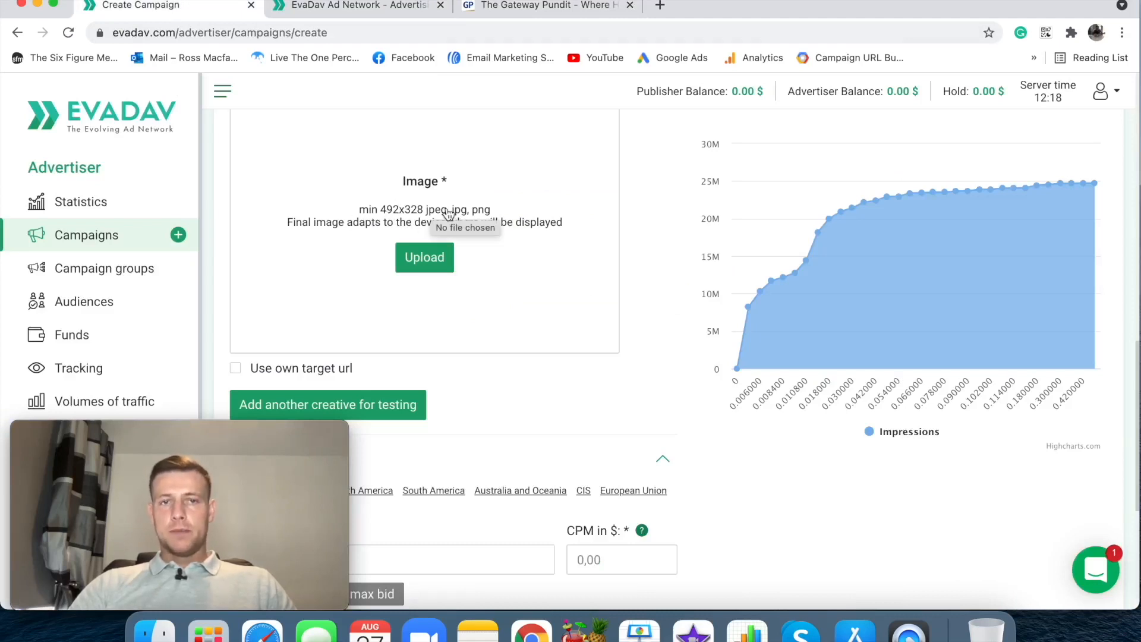
Select United States of America as the target country and apply the recommended CPM bid
scroll(down, 3)
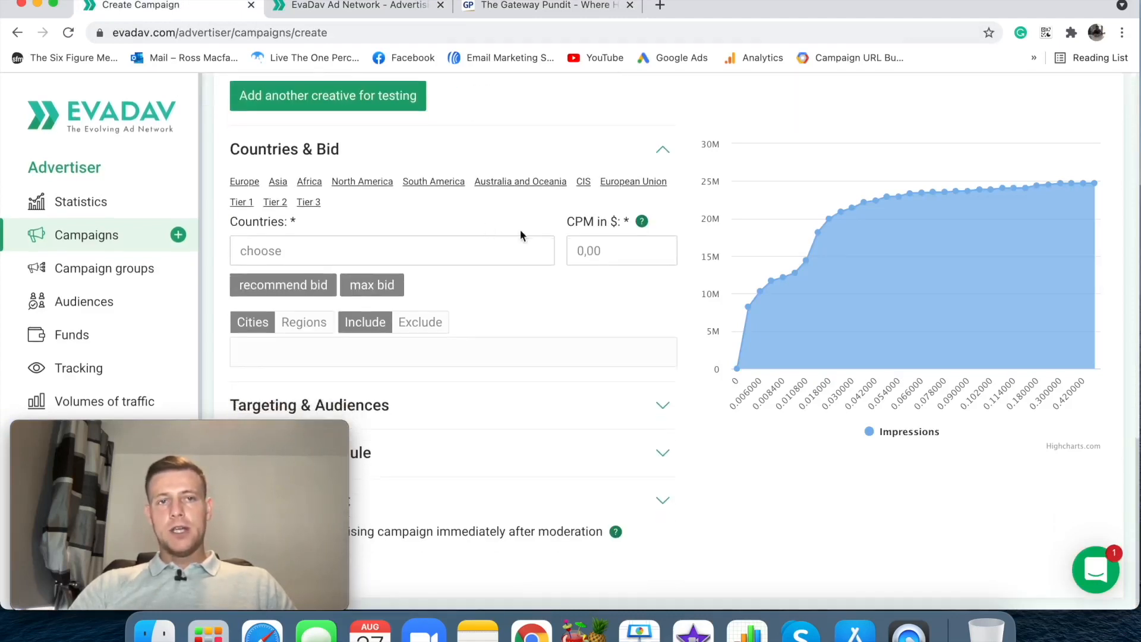
click(391, 251)
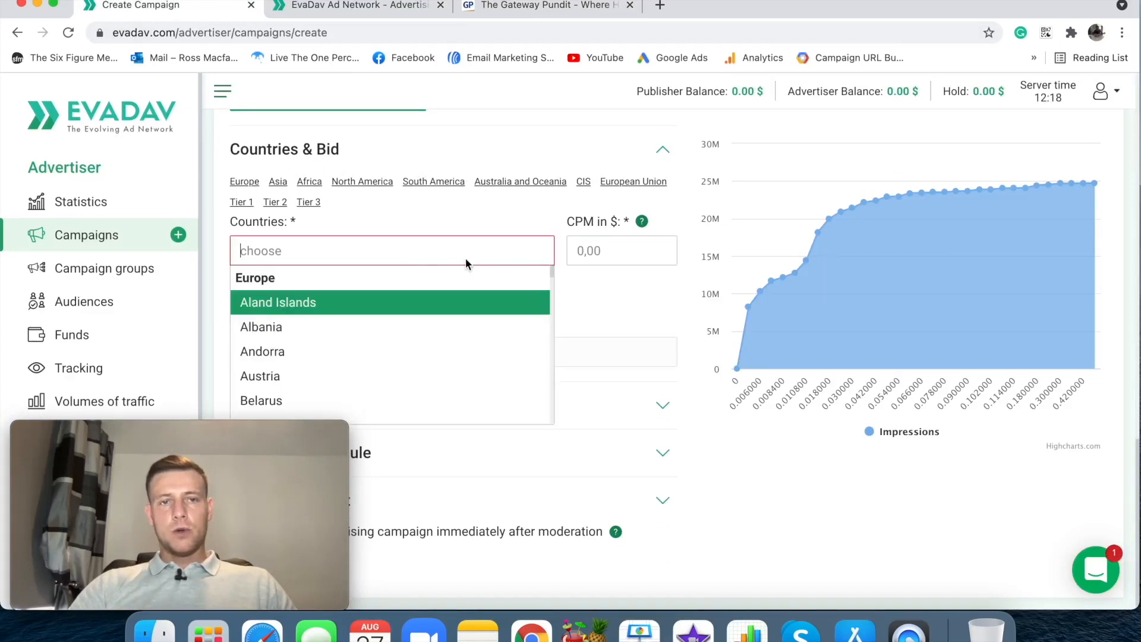
text(uni)
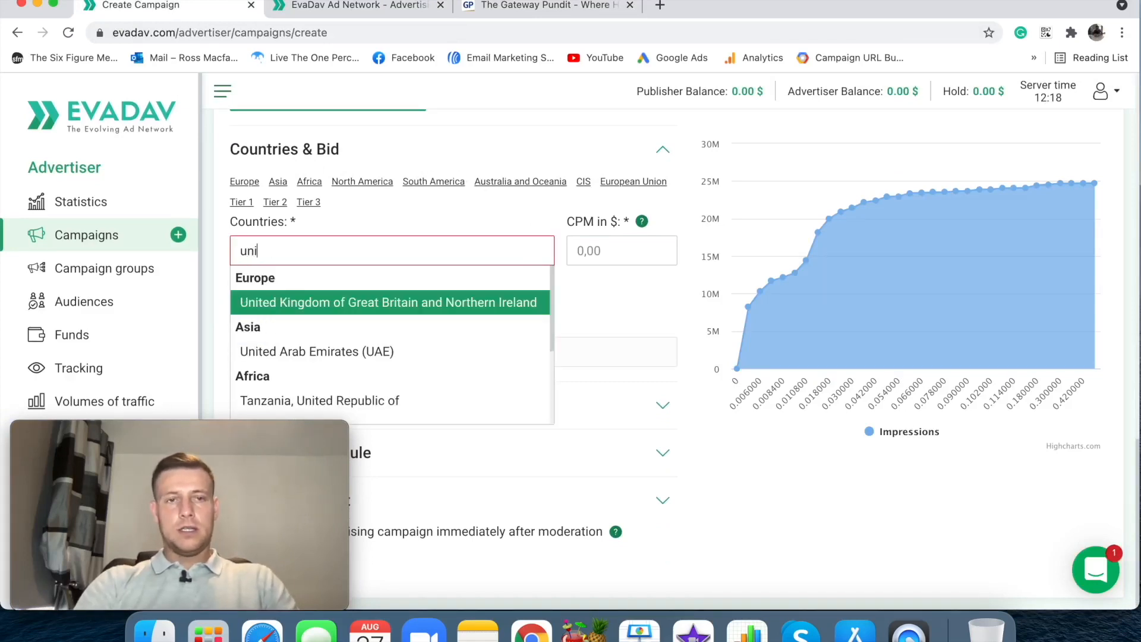
text(ted States of America)
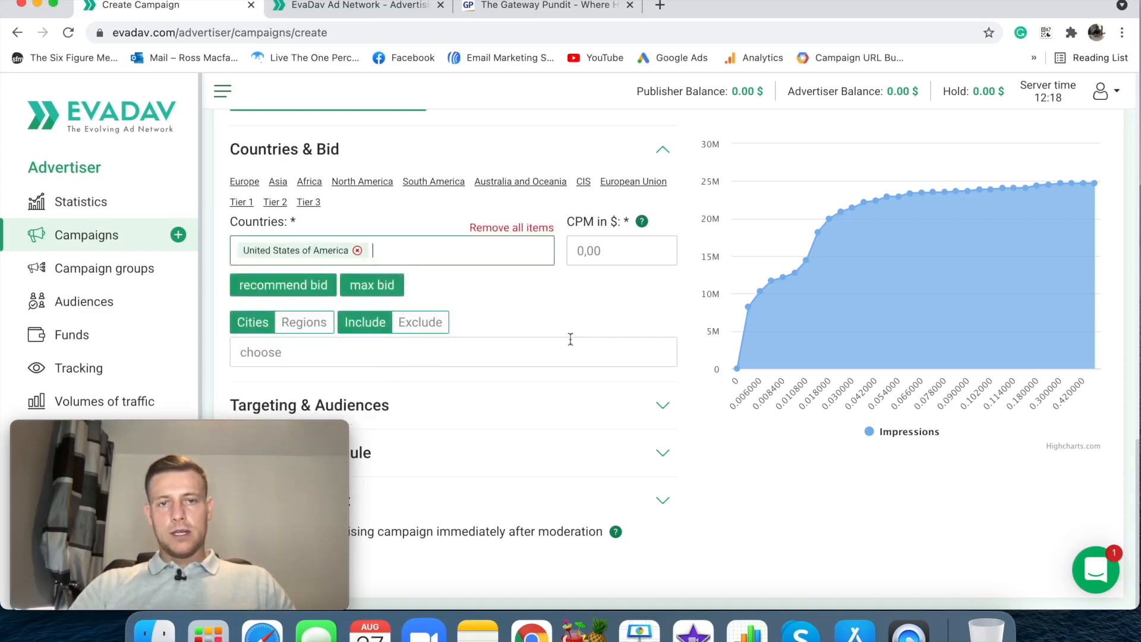
click(621, 251)
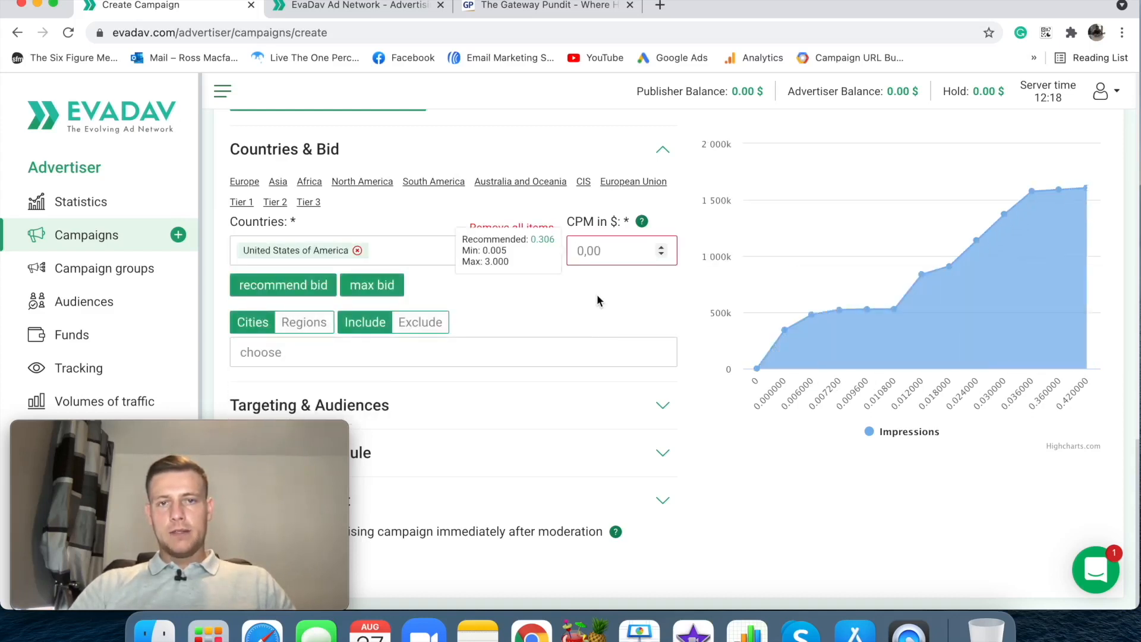
mouse_move(510, 257)
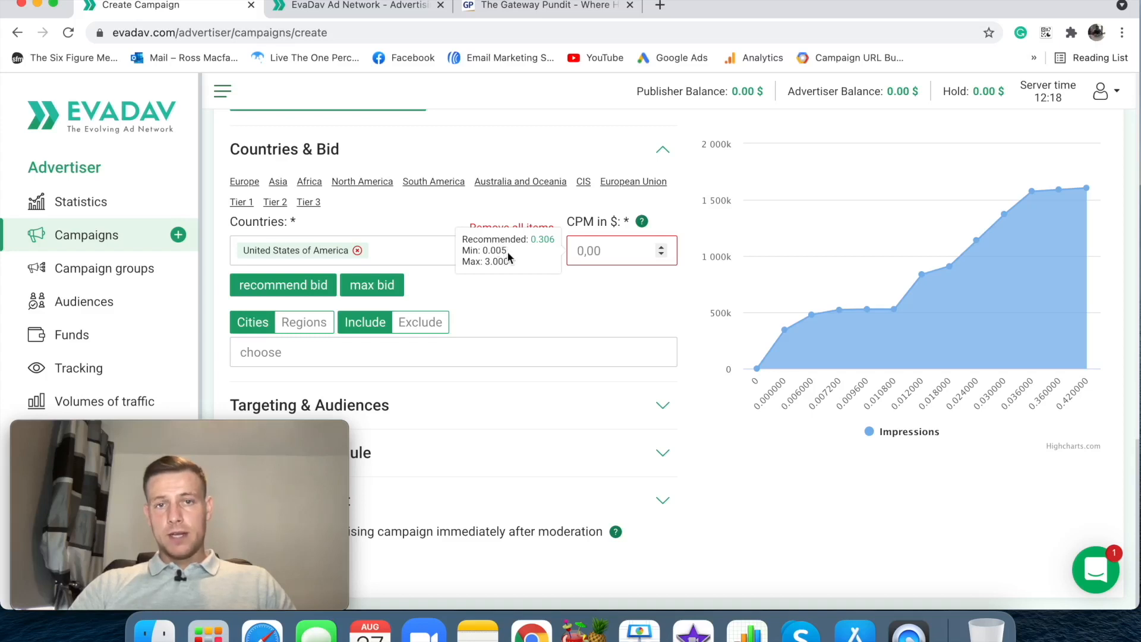
mouse_move(491, 262)
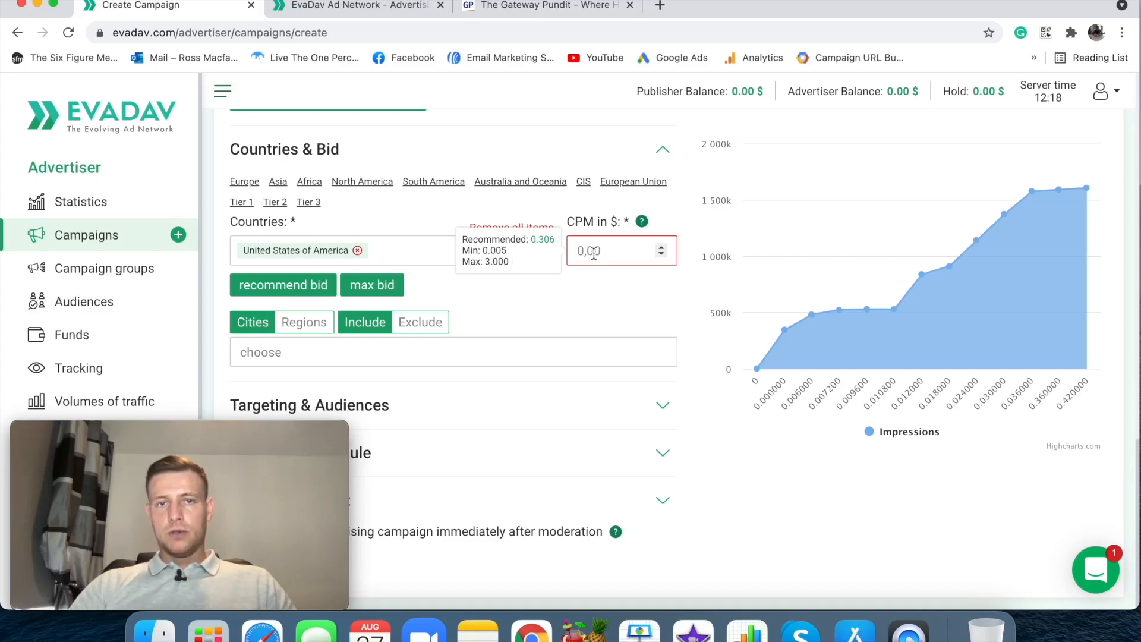
click(618, 250)
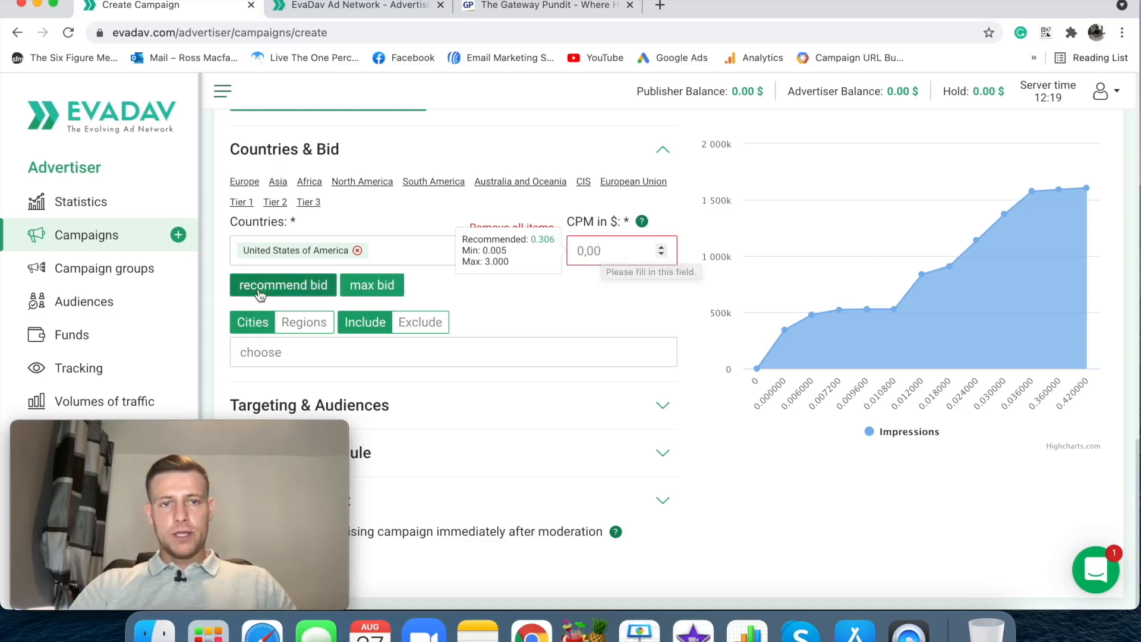
click(283, 284)
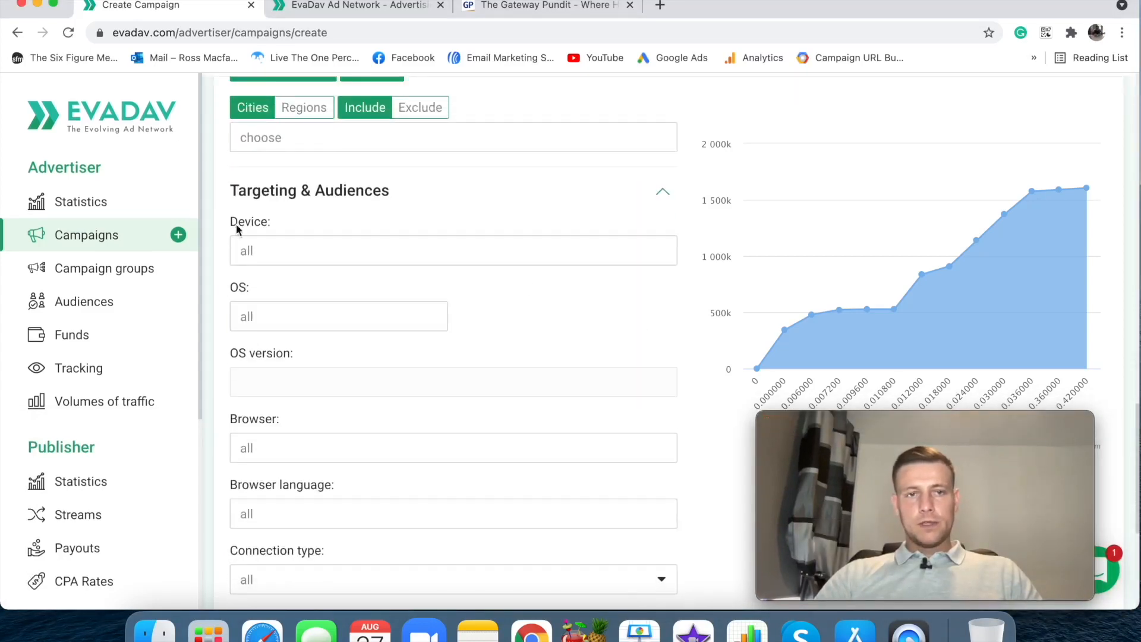
Target Desktop devices, keeping all operating systems and browsers
click(453, 251)
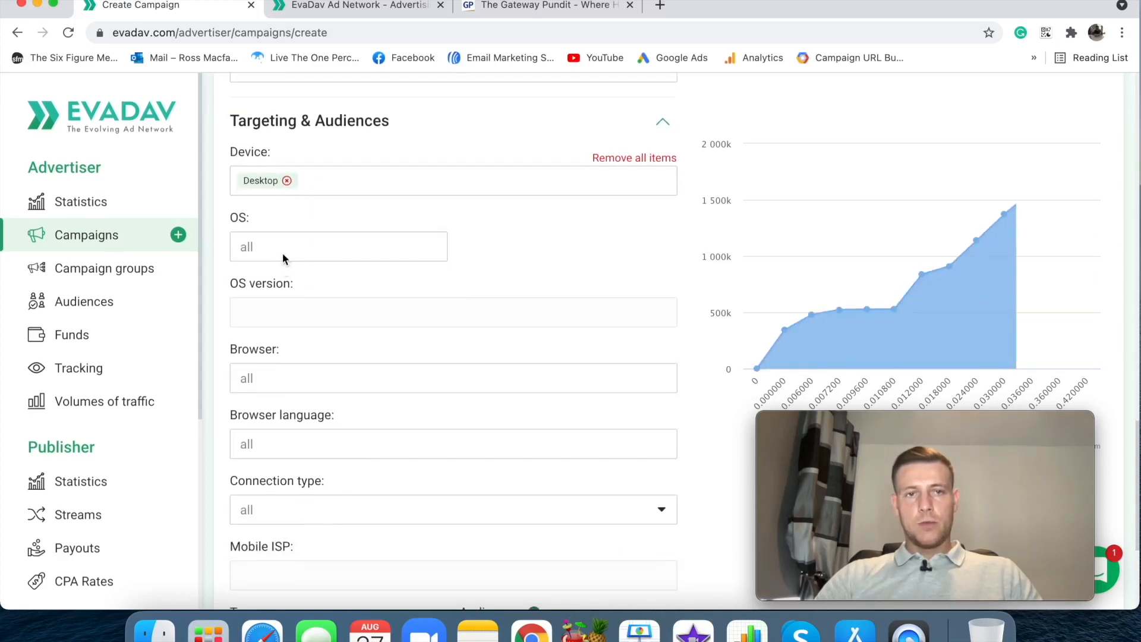
click(338, 246)
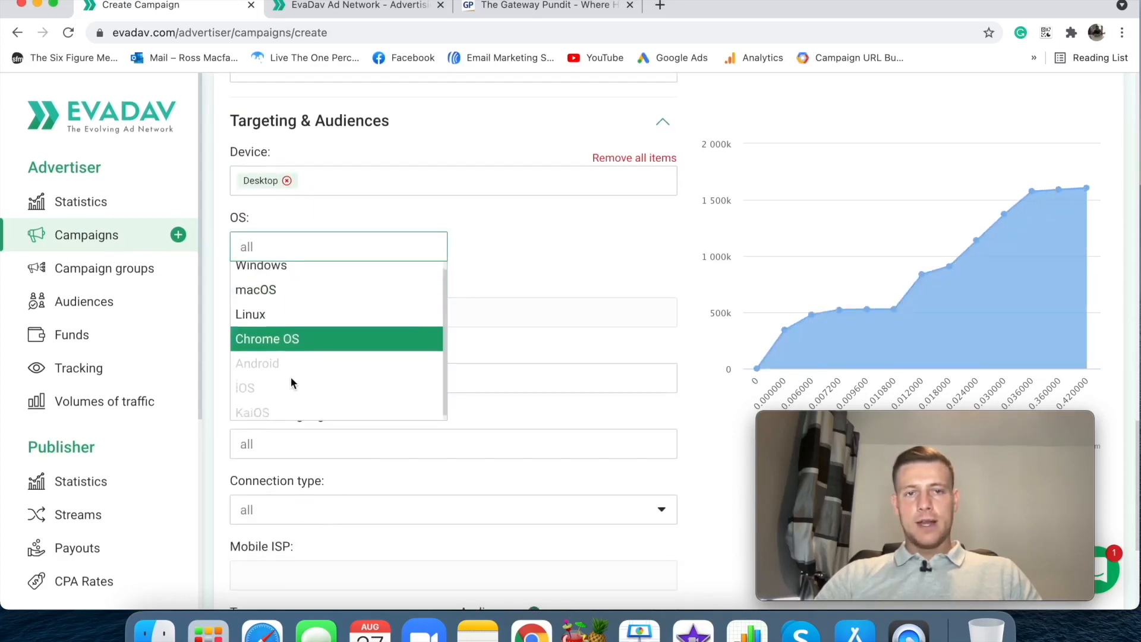
click(578, 249)
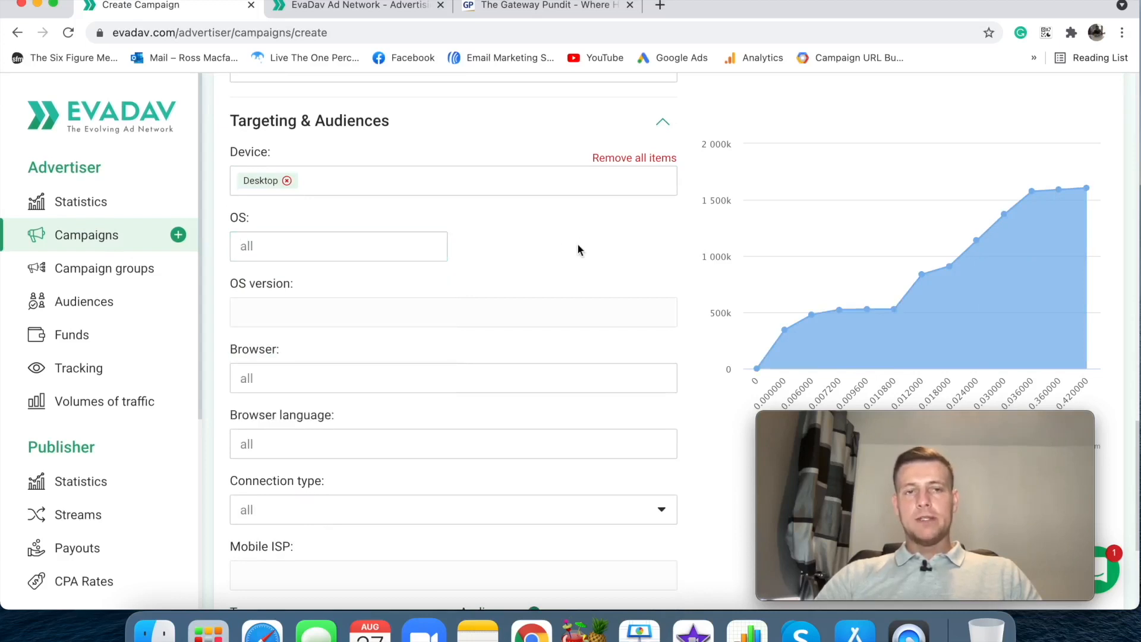
scroll(down, 3)
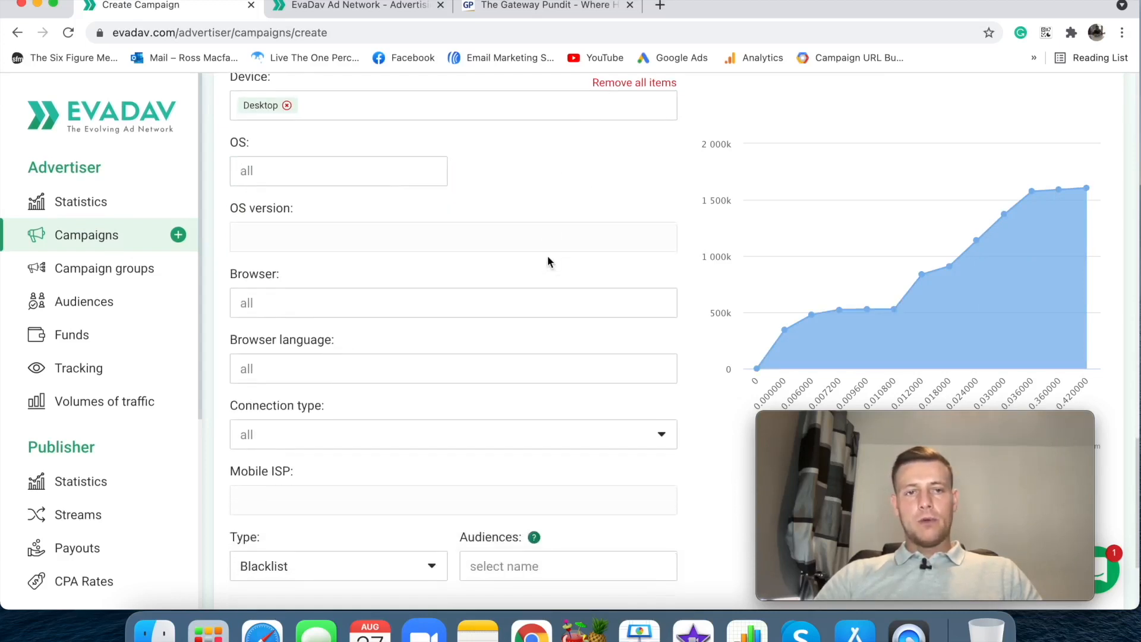
scroll(down, 3)
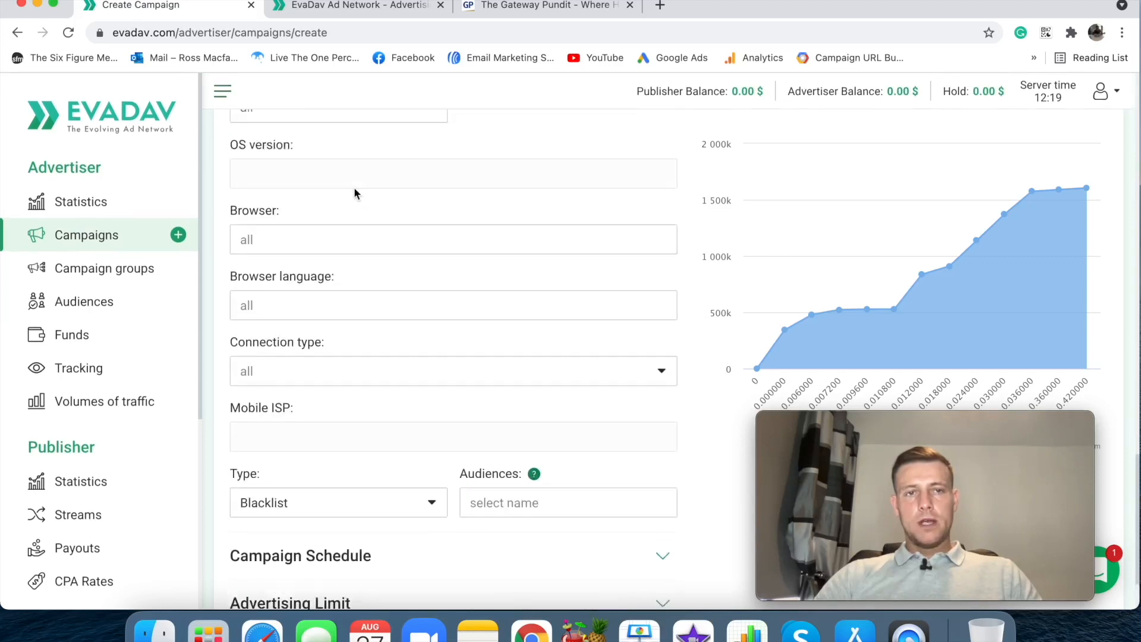
scroll(up, 3)
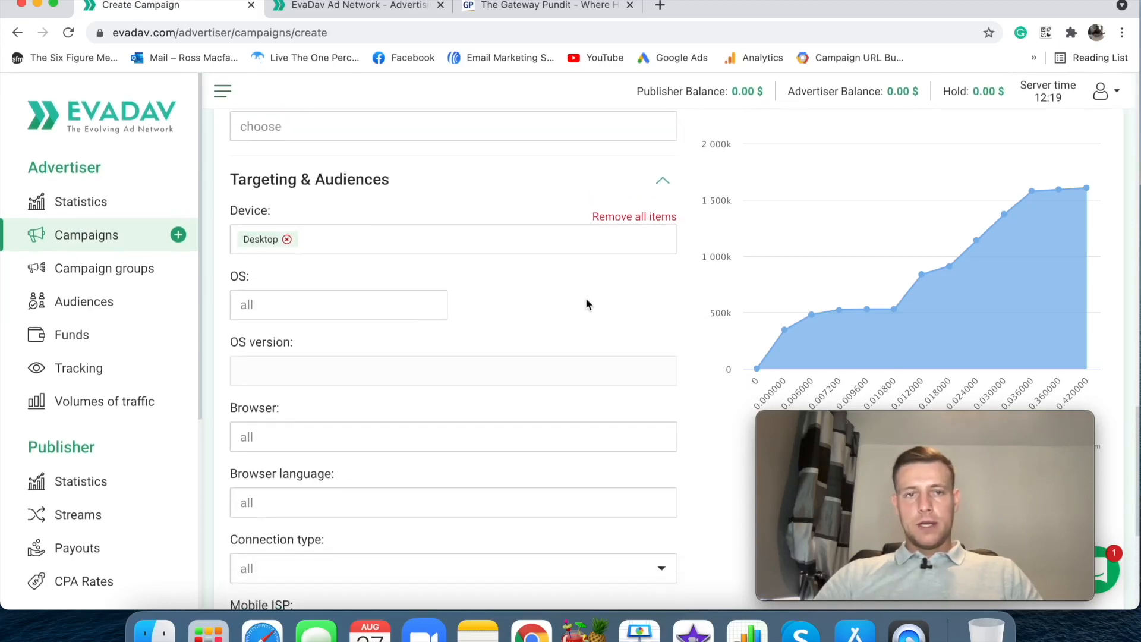
click(452, 437)
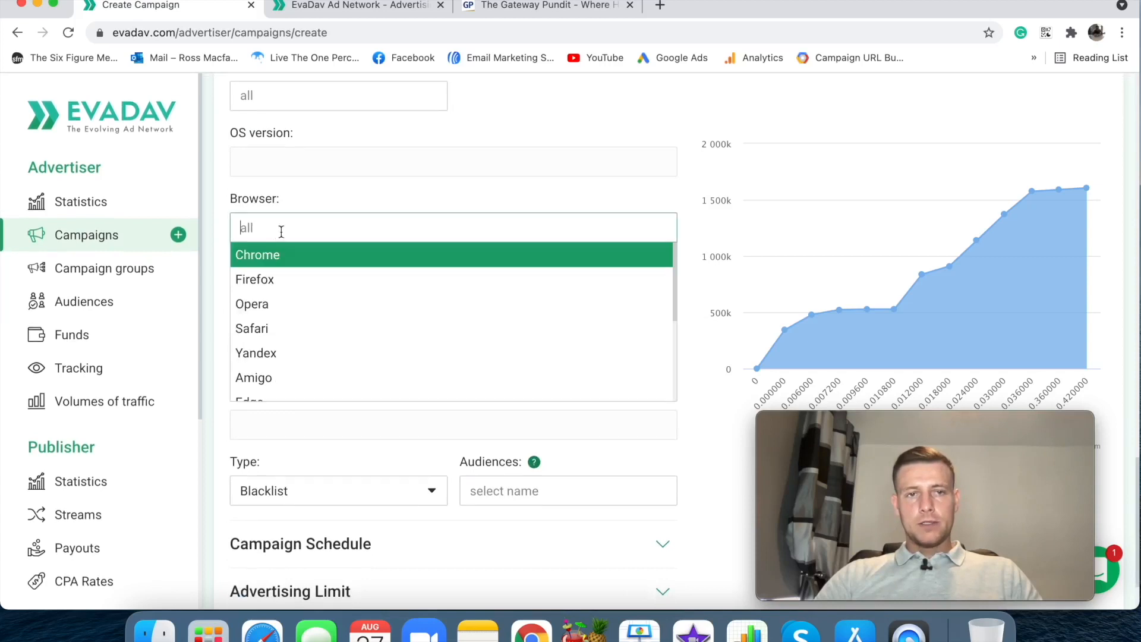
scroll(down, 3)
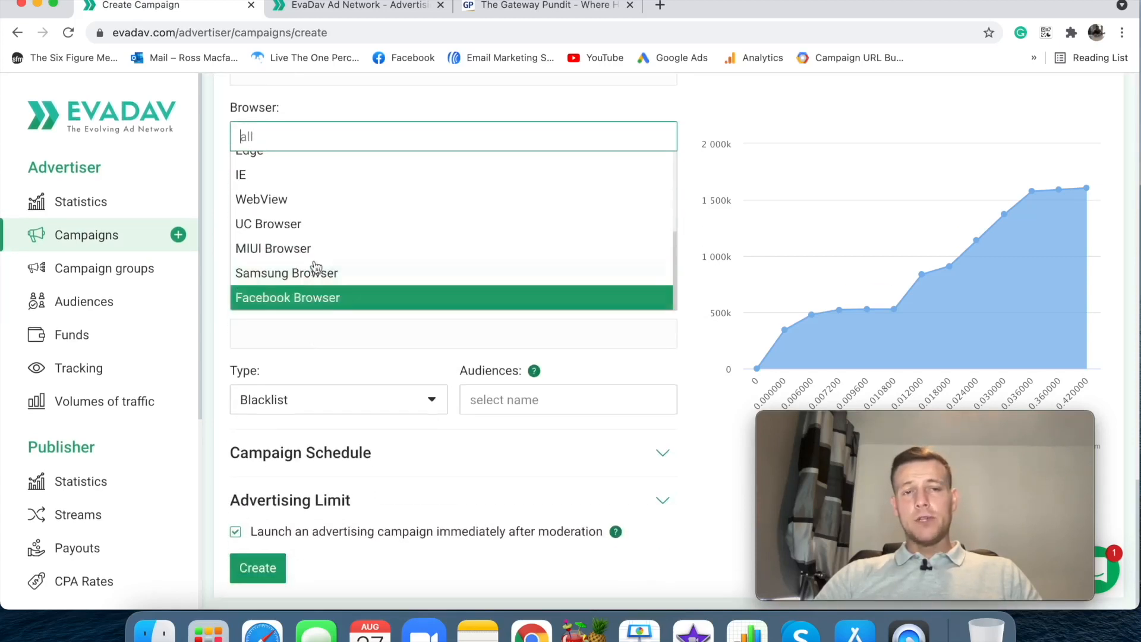
scroll(up, 3)
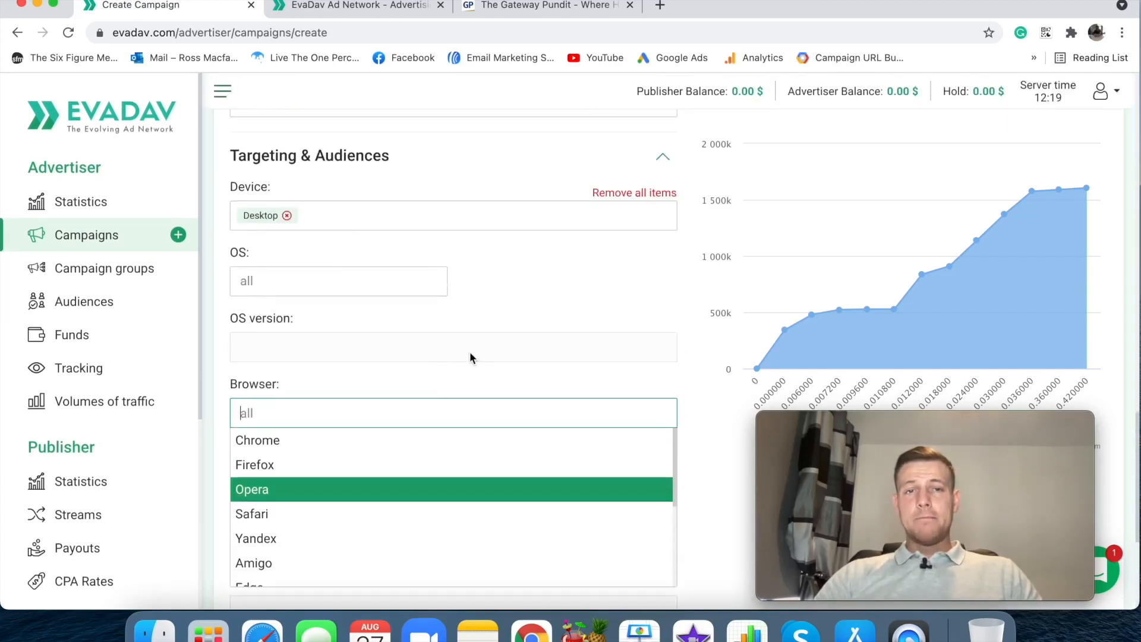
scroll(down, 3)
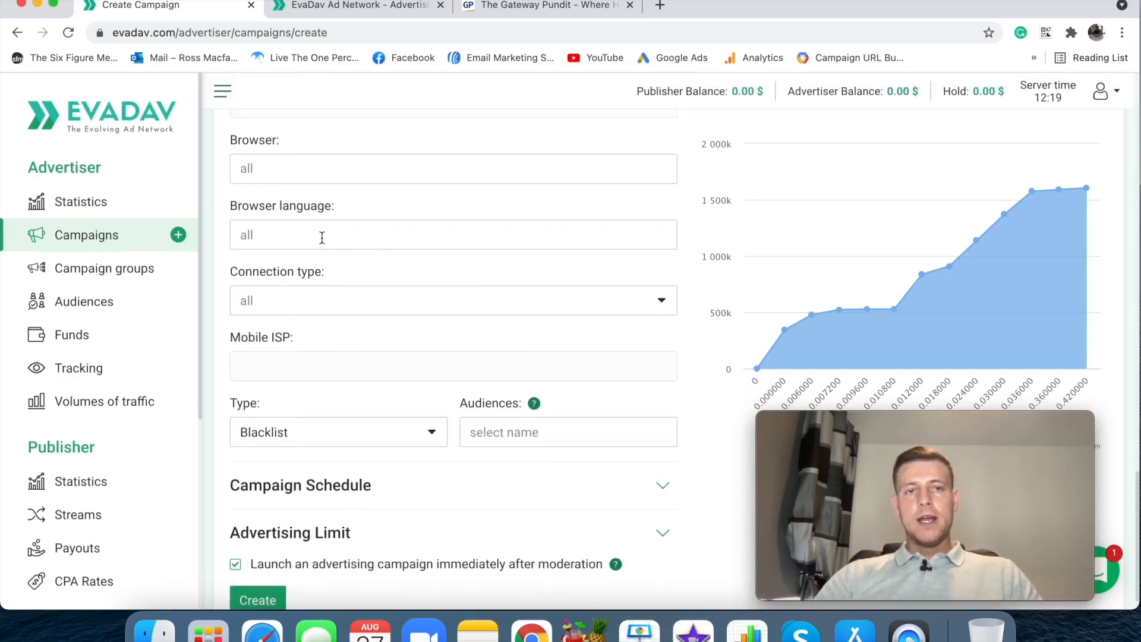
Target English browser language and WiFi/Cable connection type only
click(451, 234)
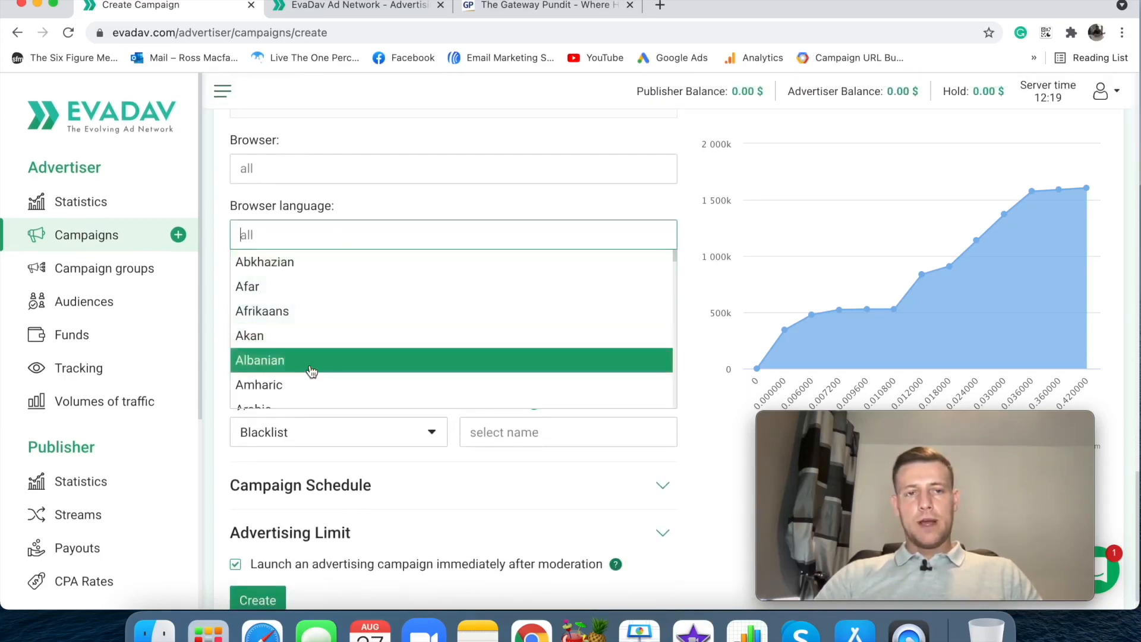
scroll(down, 3)
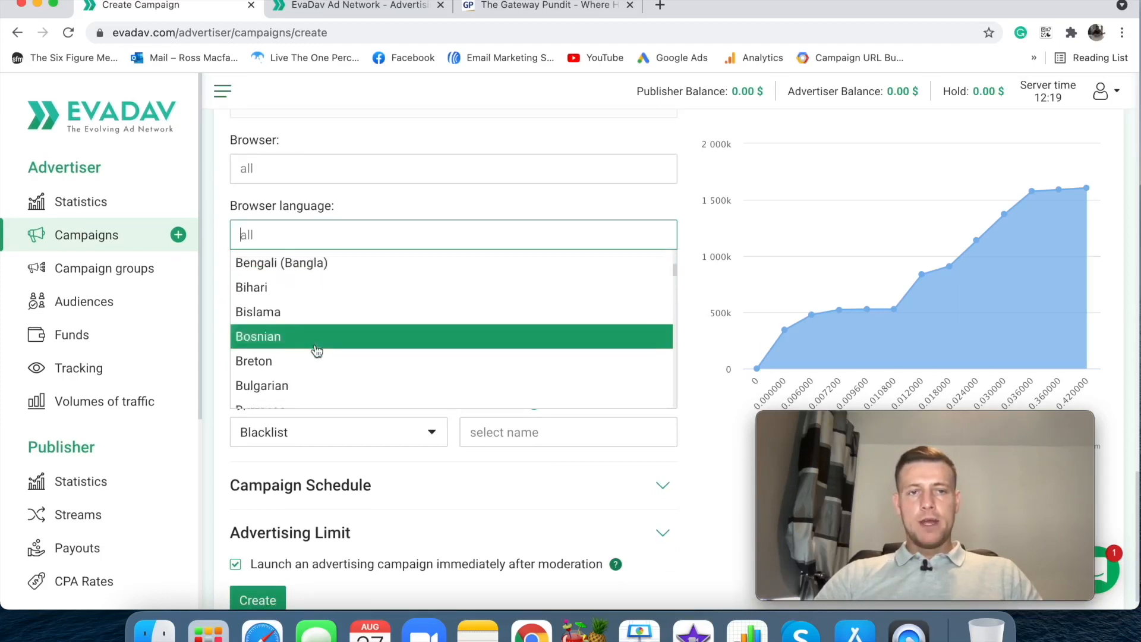
scroll(down, 3)
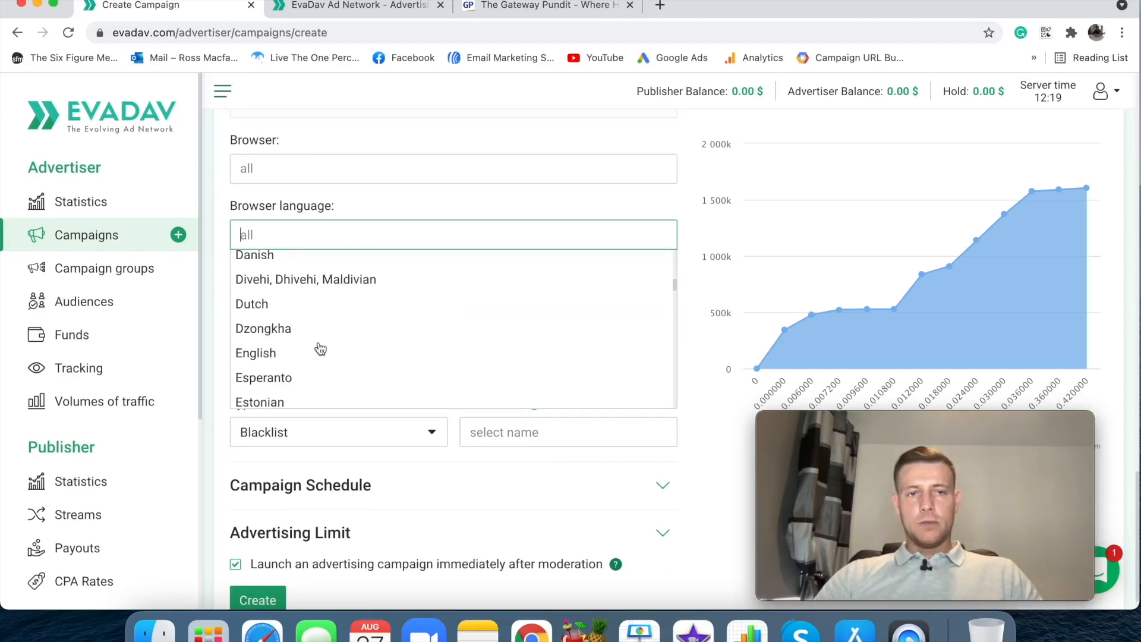
click(255, 353)
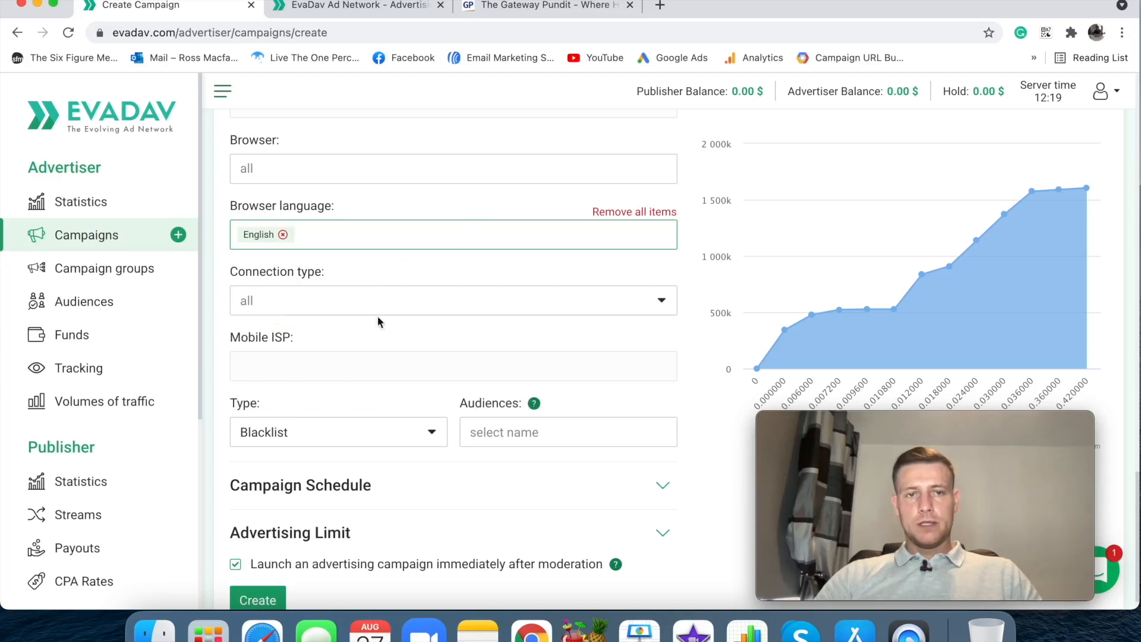
click(452, 299)
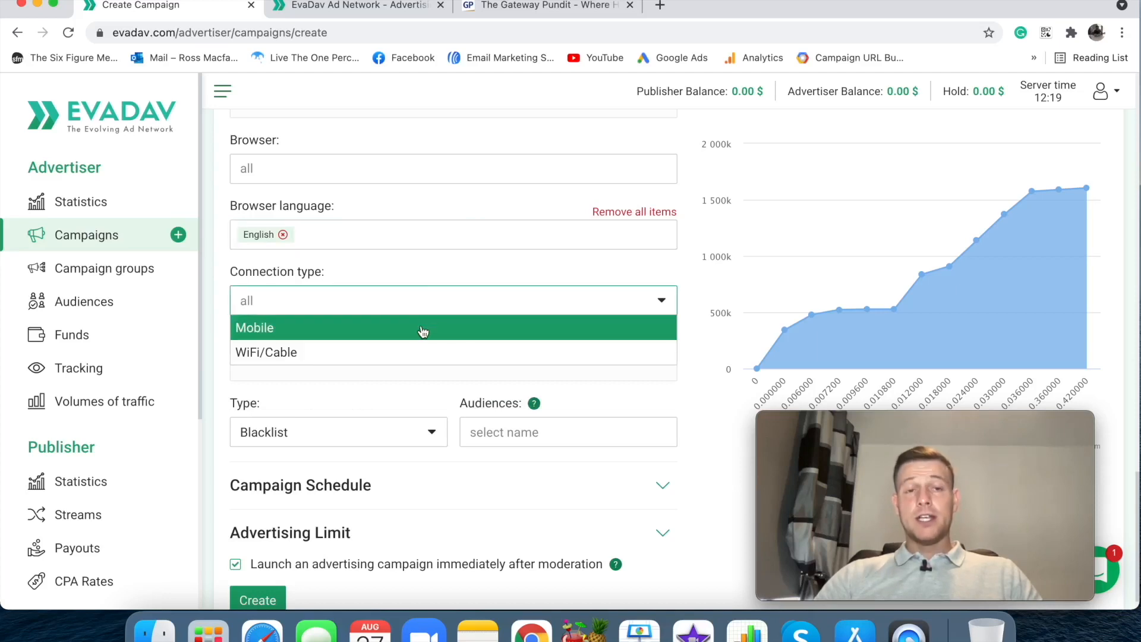
click(265, 352)
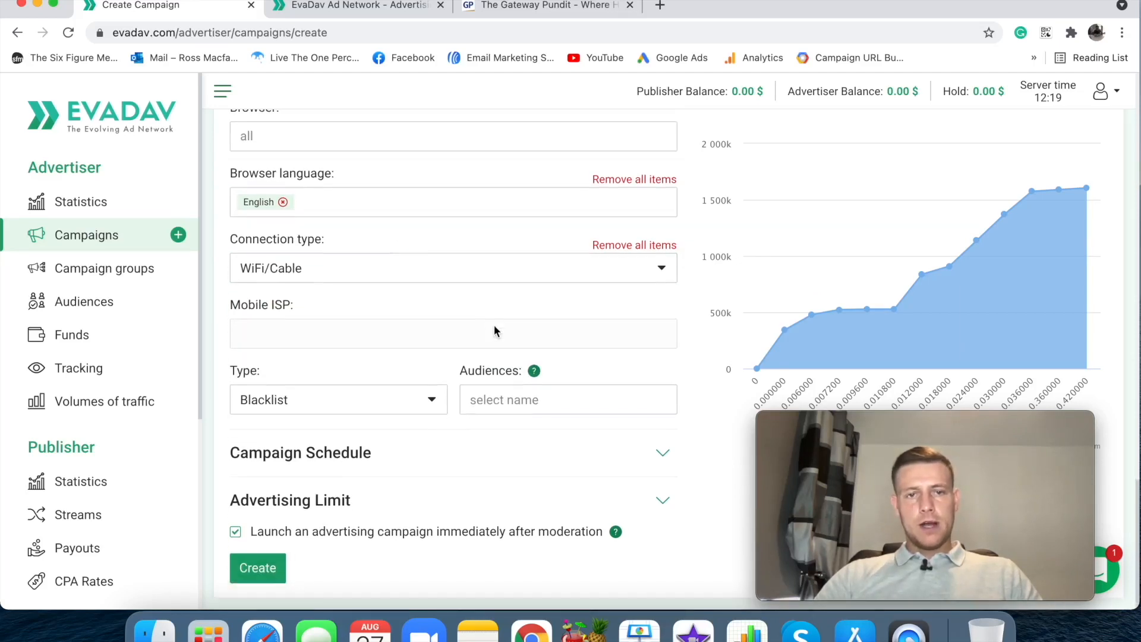
mouse_move(266, 410)
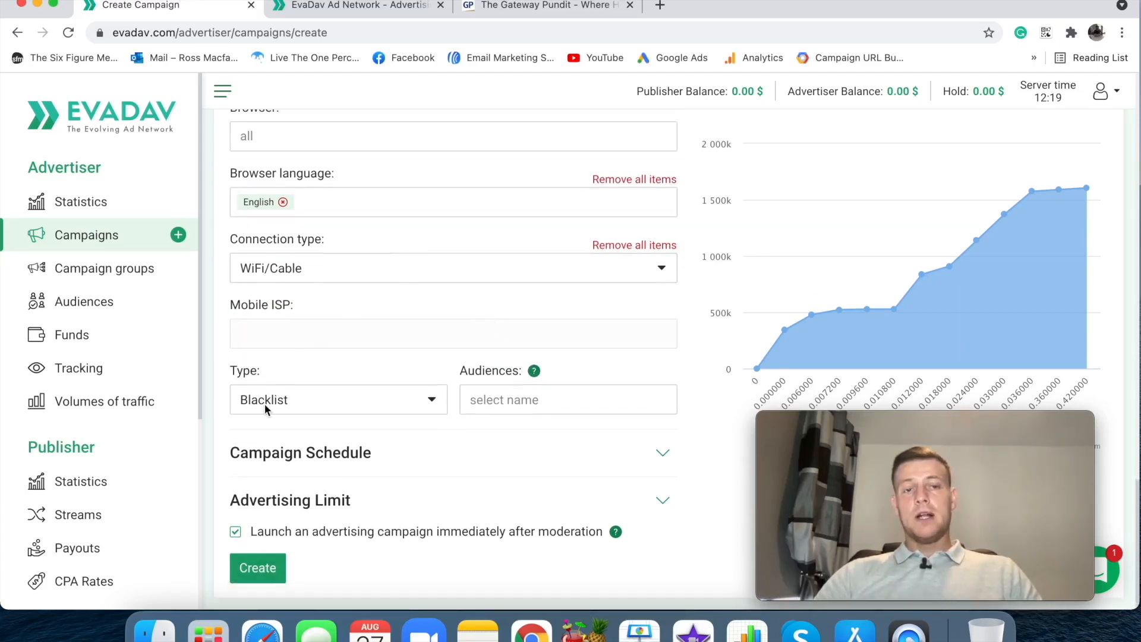
mouse_move(431, 410)
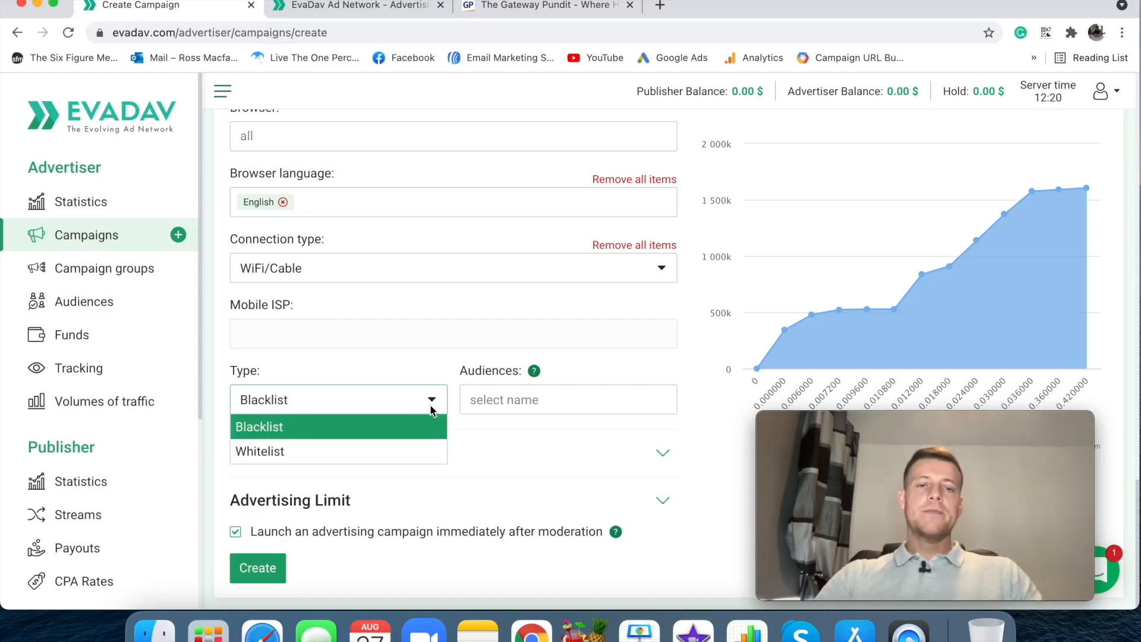
Keep the audience type as Blacklist and expand the Campaign Schedule section
click(260, 427)
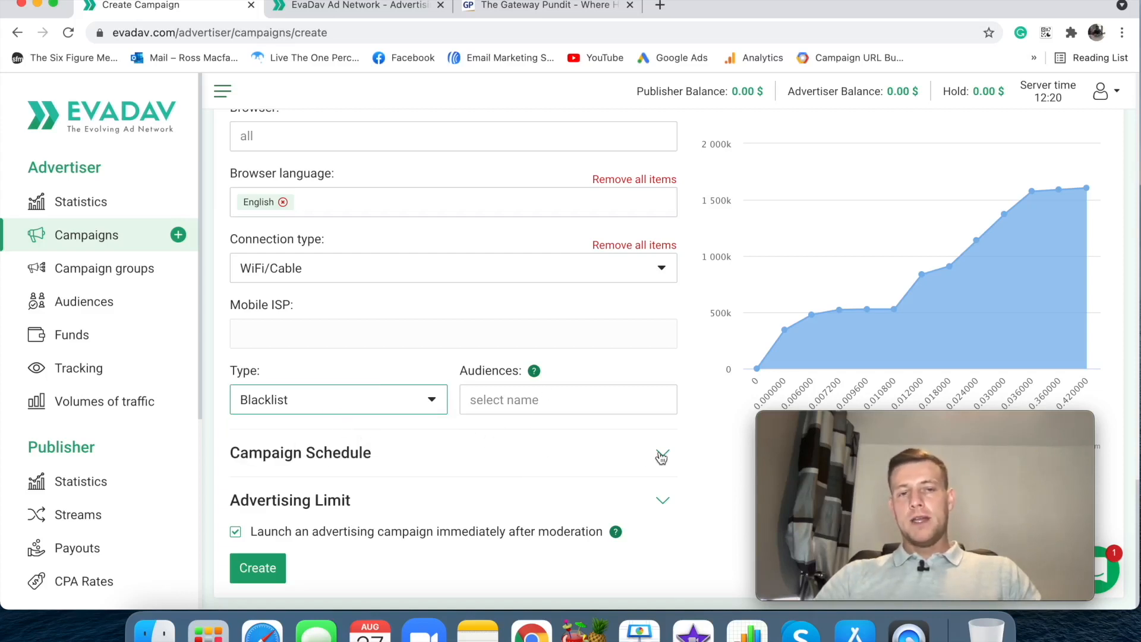
click(662, 457)
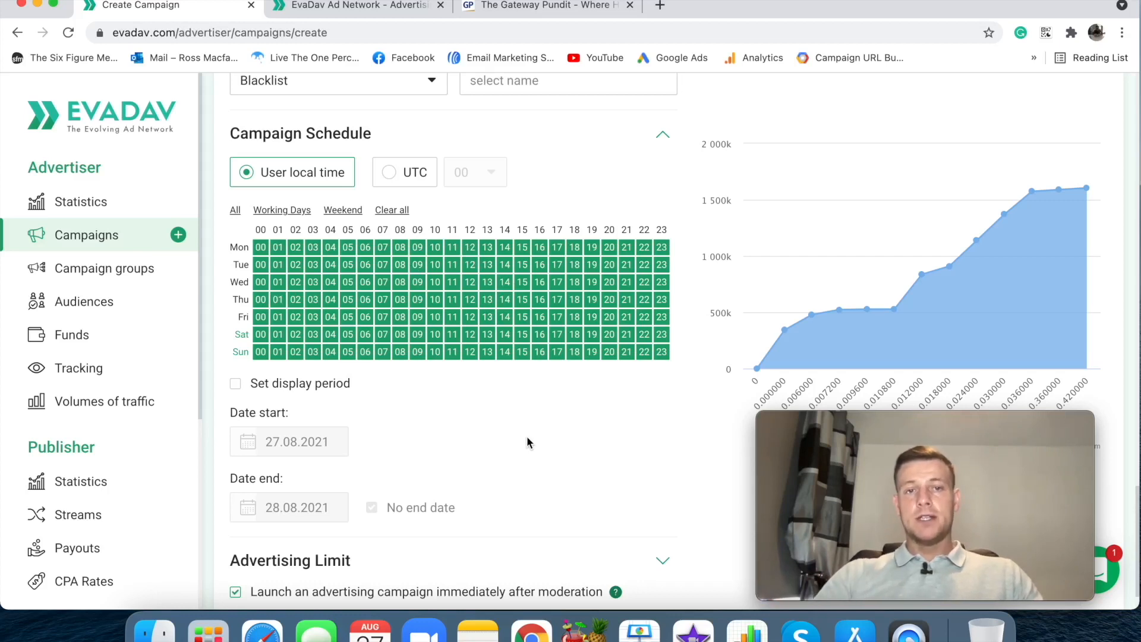
mouse_move(611, 229)
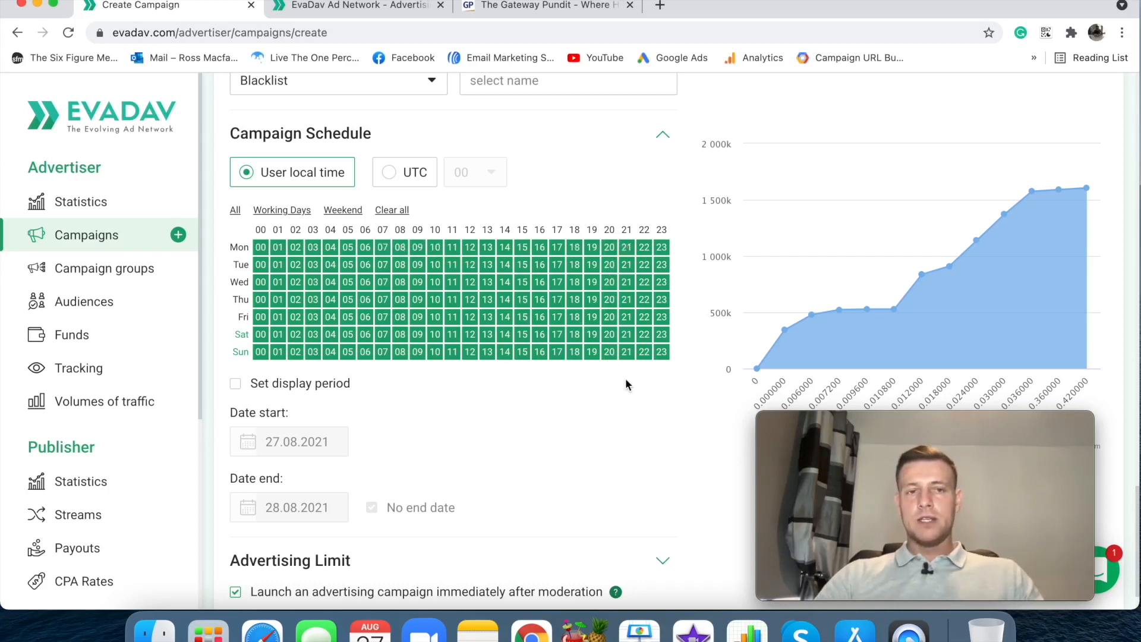
scroll(down, 3)
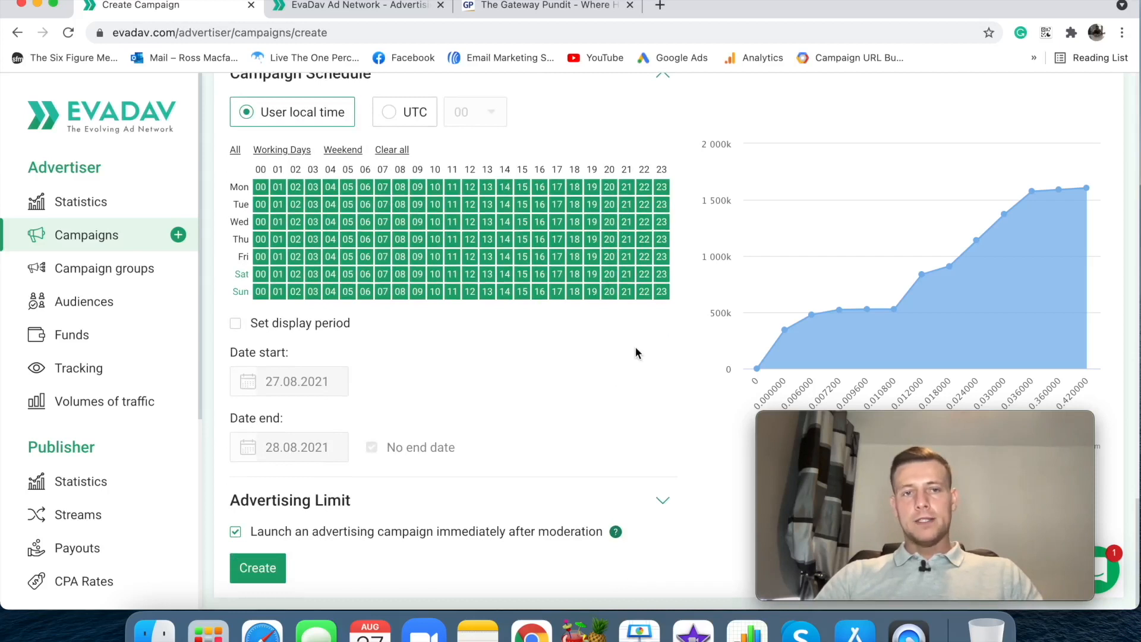
scroll(up, 3)
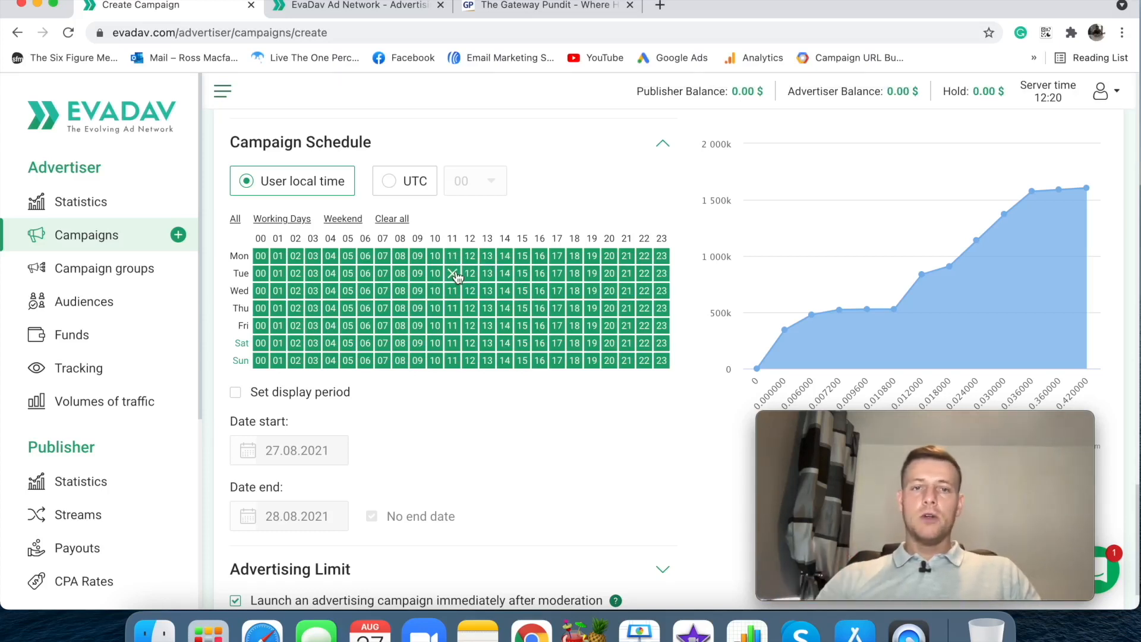
scroll(down, 3)
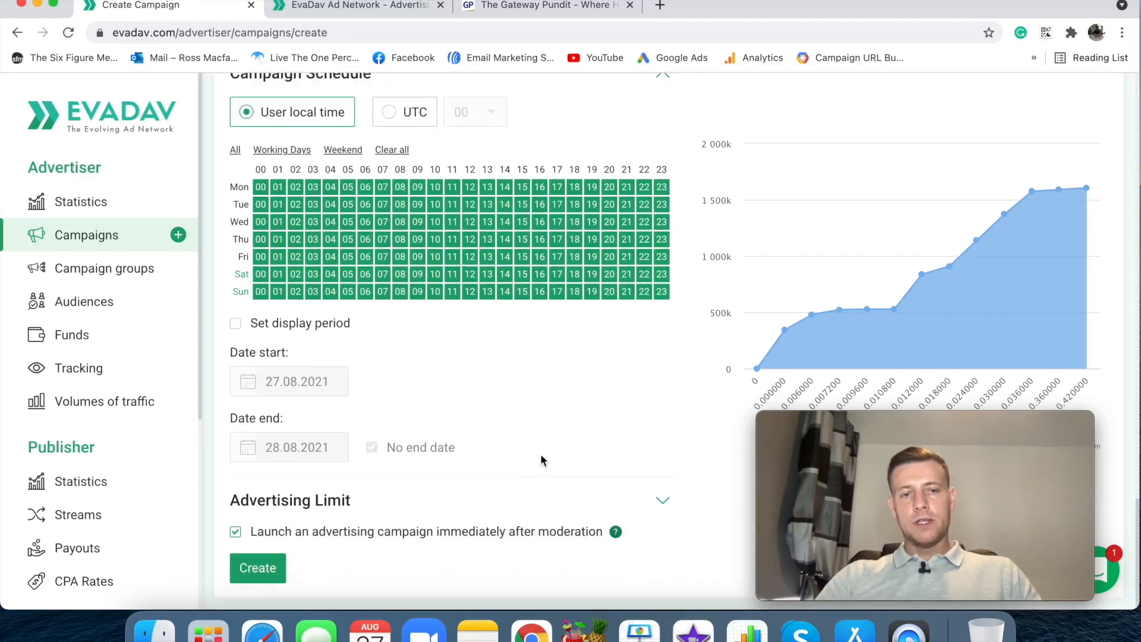
mouse_move(387, 517)
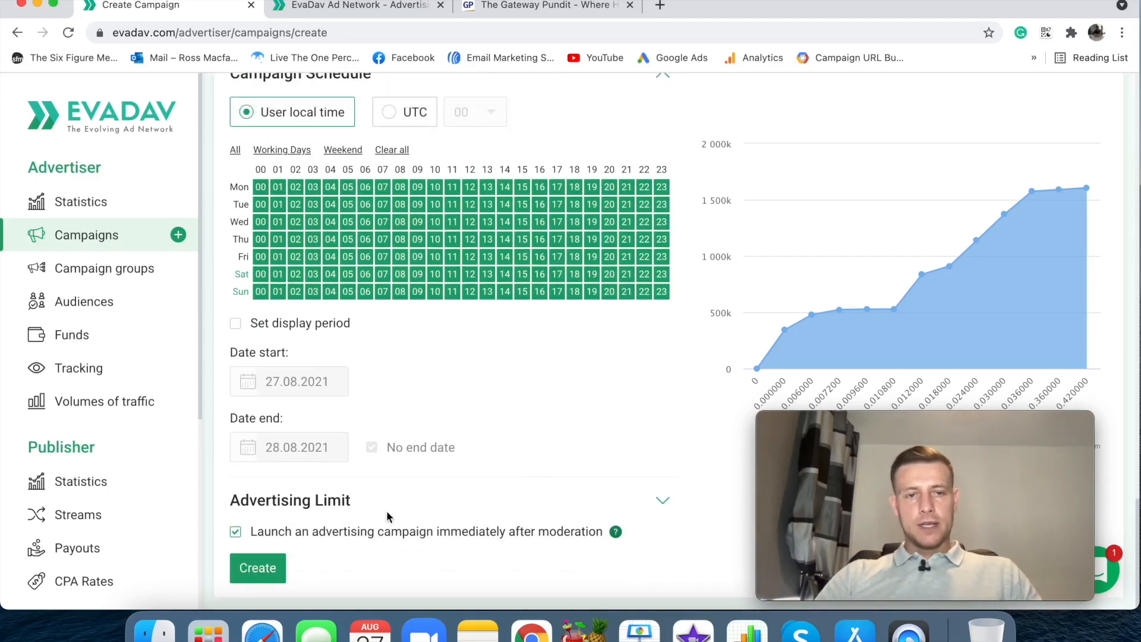
mouse_move(579, 544)
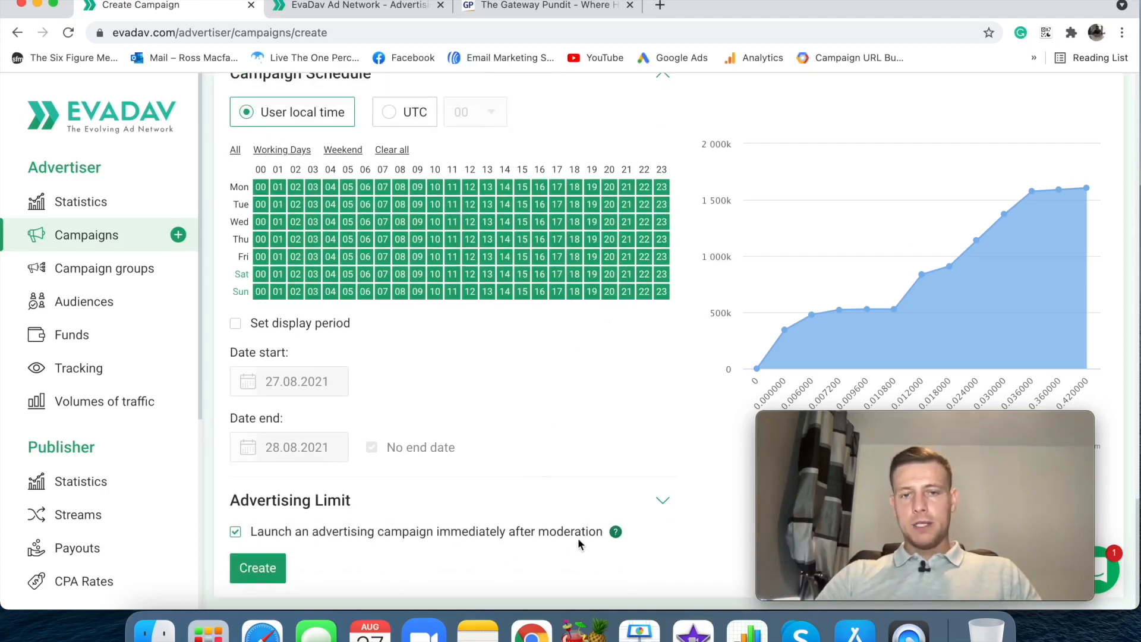
Untick 'Launch an advertising campaign immediately after moderation'
click(236, 531)
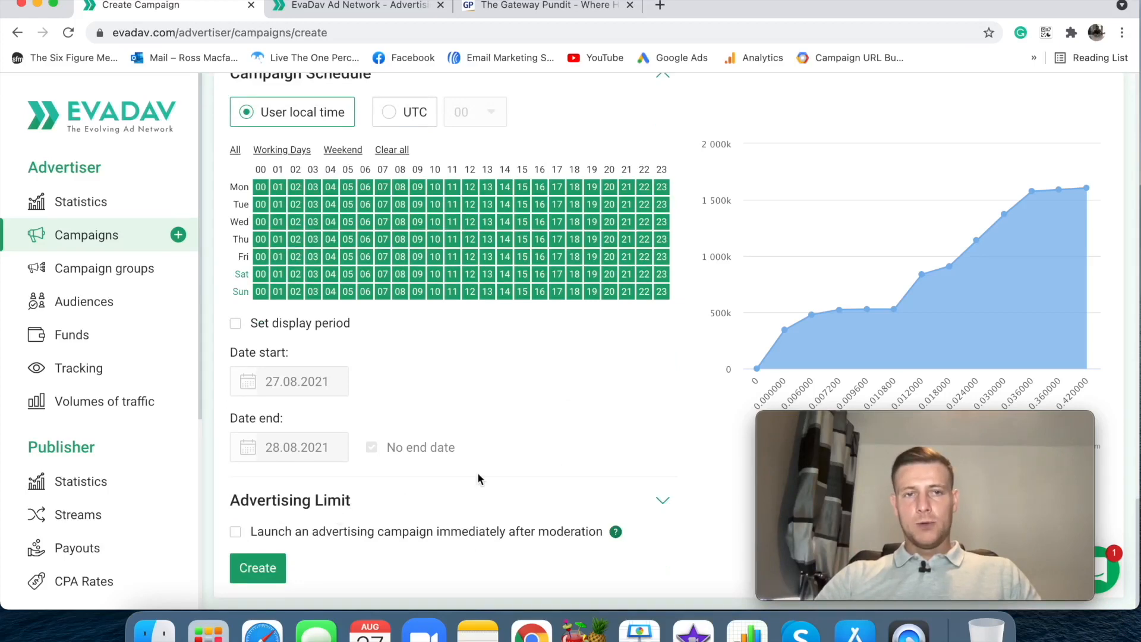
scroll(up, 3)
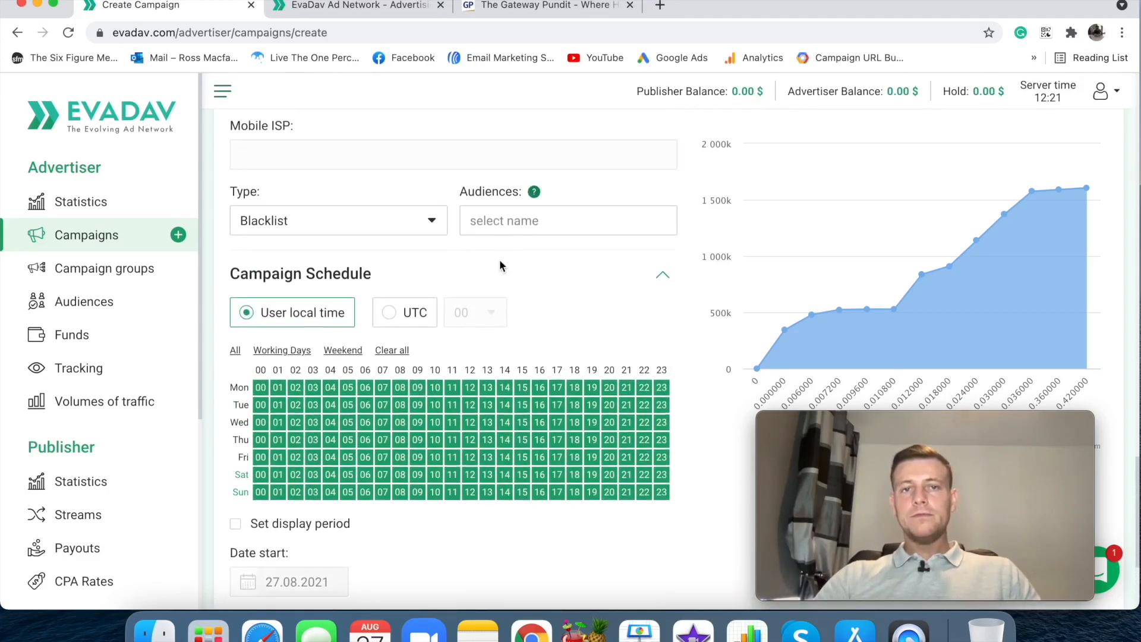
scroll(down, 3)
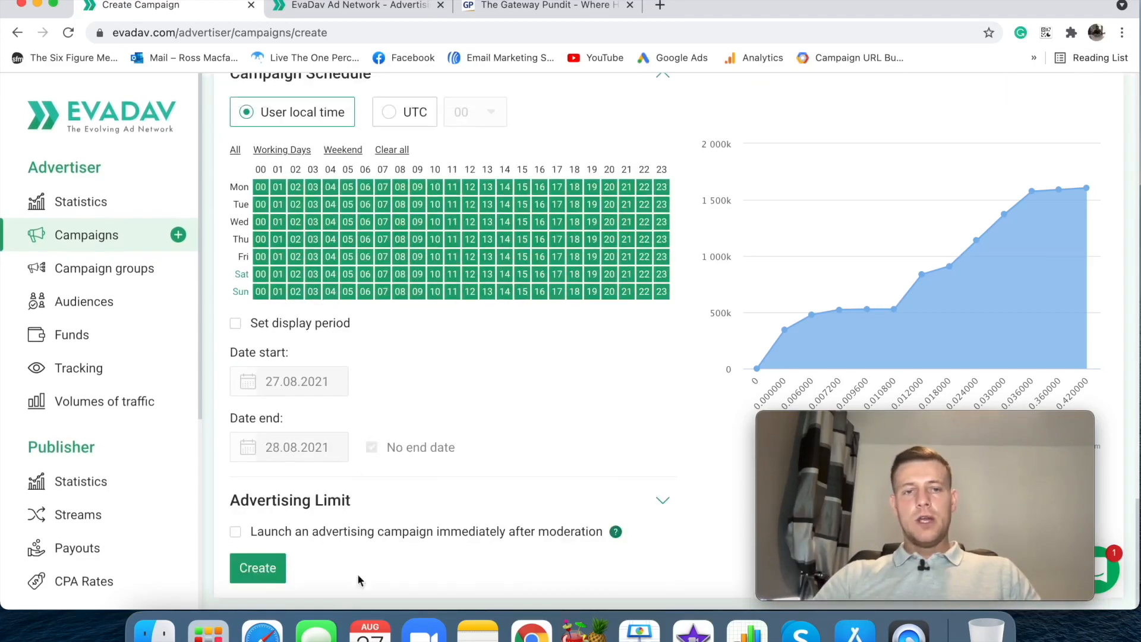